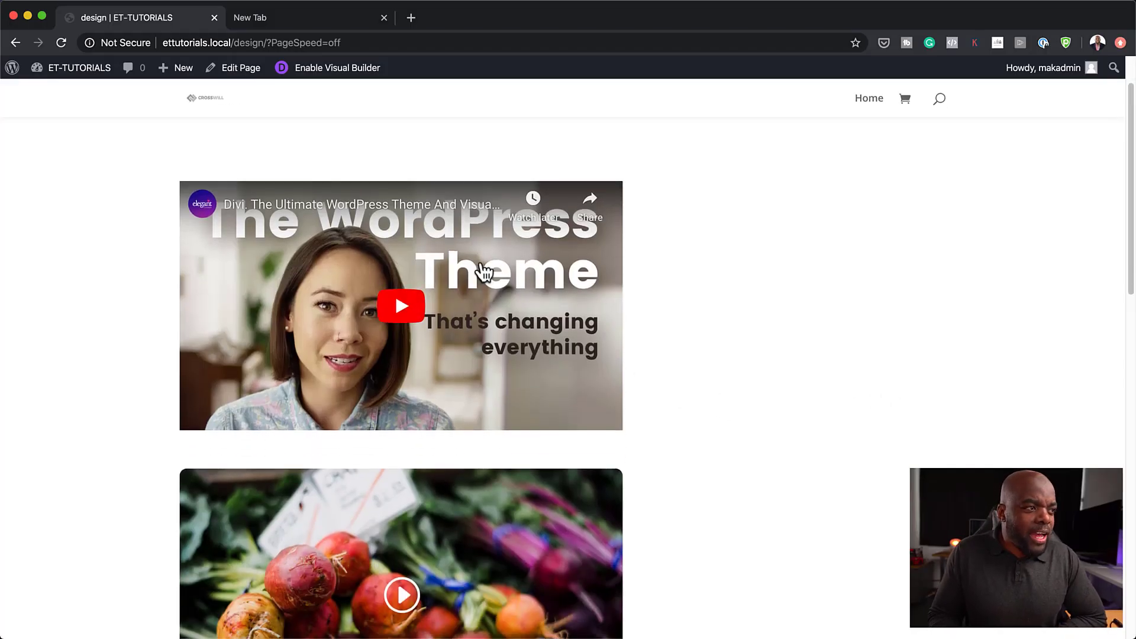
pyautogui.moveTo(533, 283)
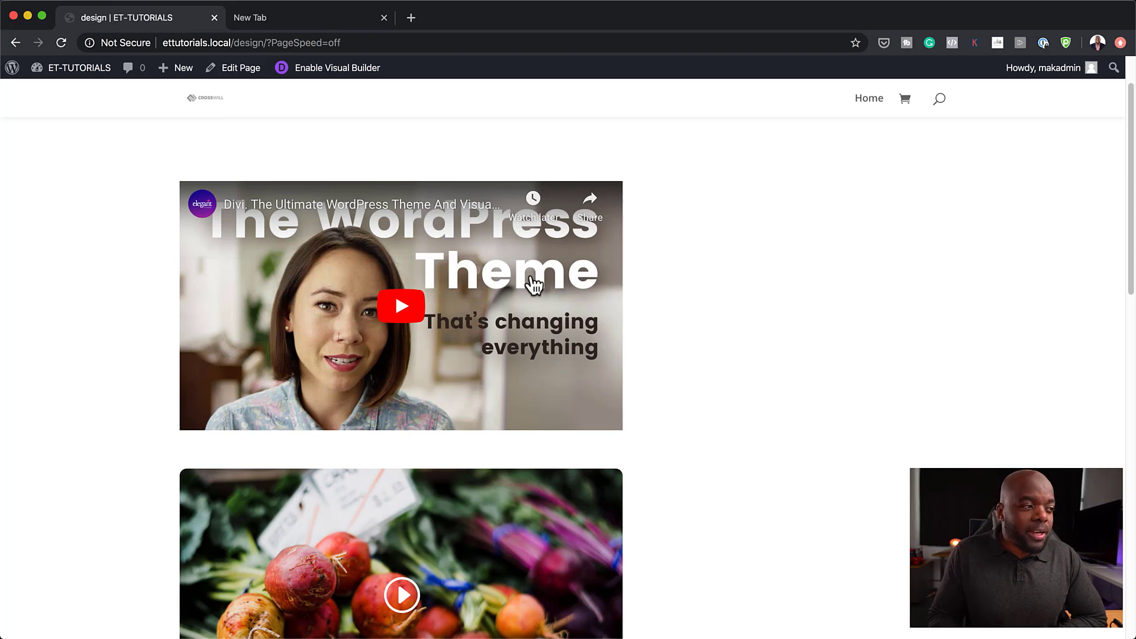
pyautogui.moveTo(747, 322)
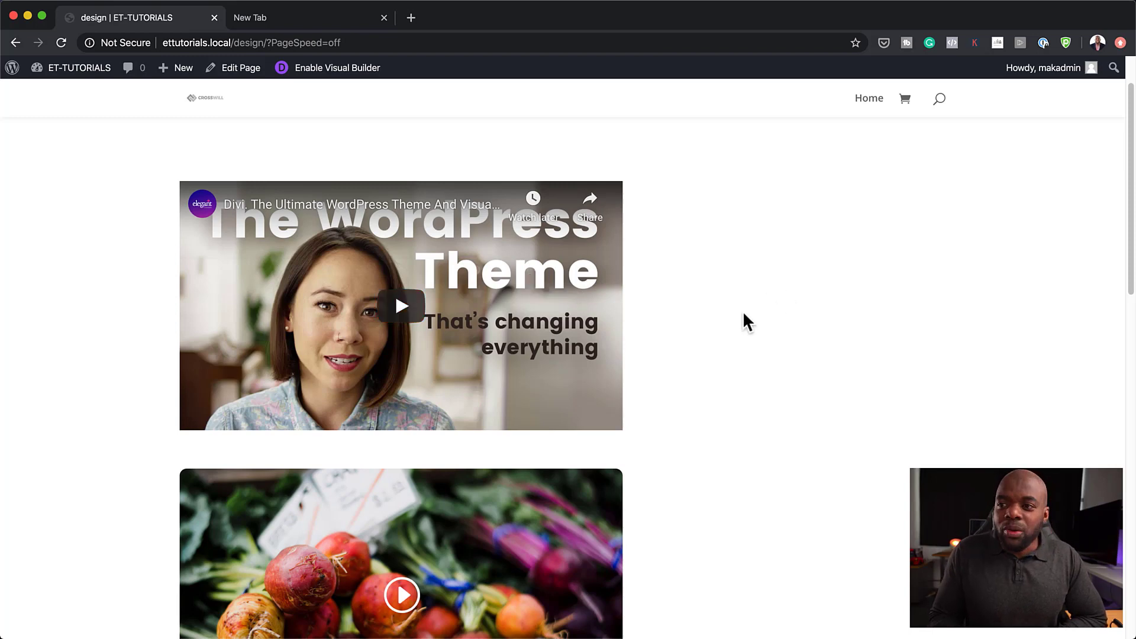
# Step: Enable the Visual Builder on the page, opening an empty section for live editing
pyautogui.scroll(-3)
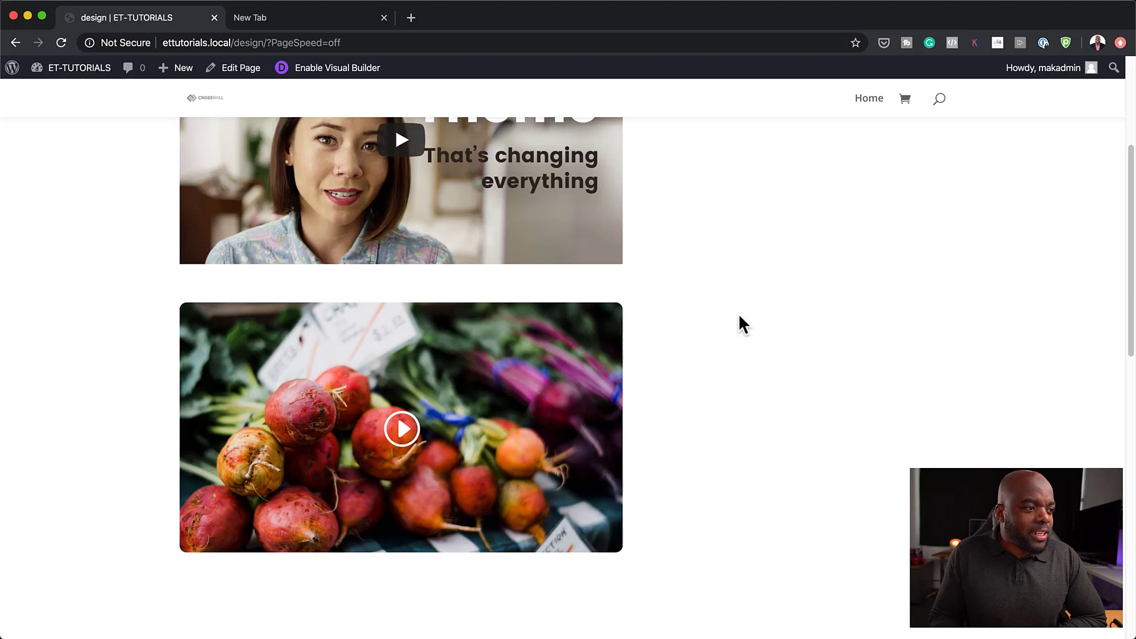
pyautogui.moveTo(522, 398)
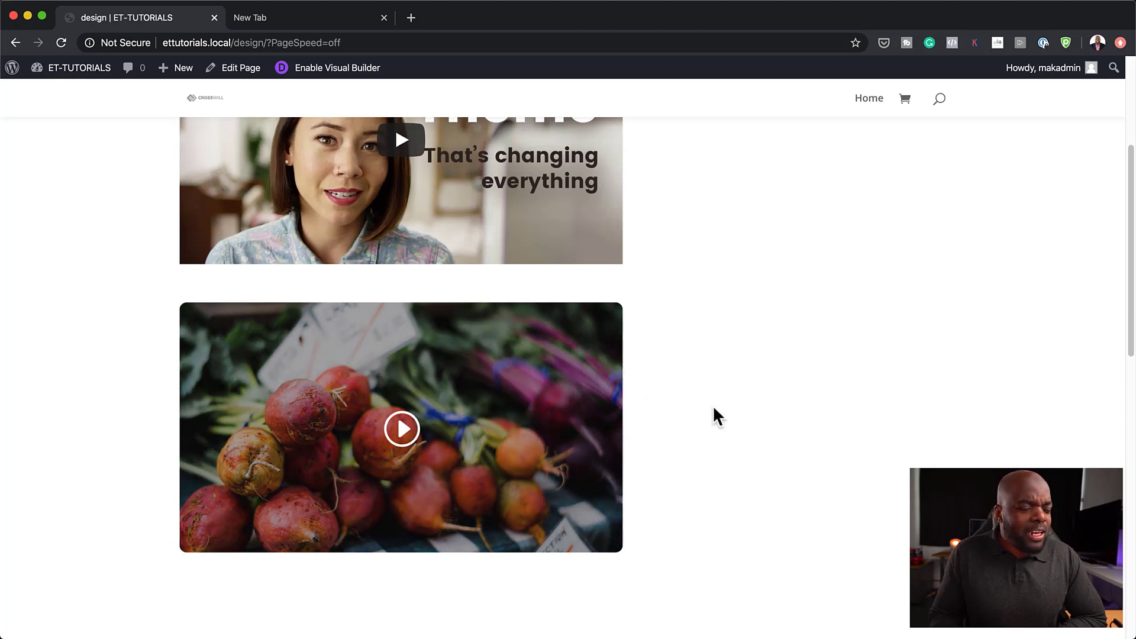
pyautogui.scroll(3)
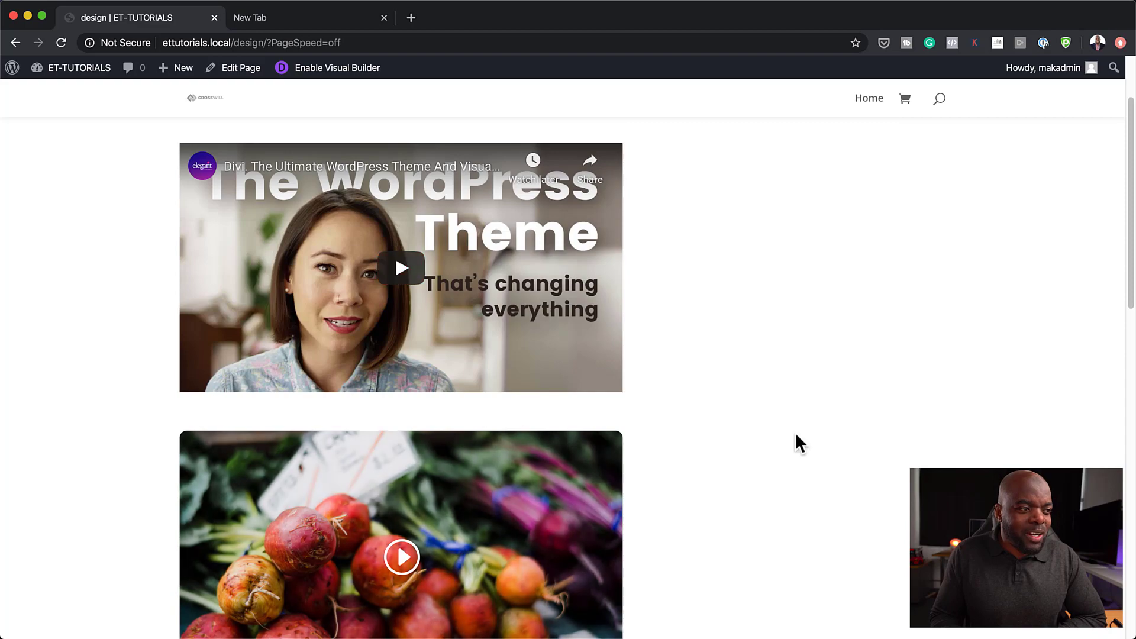
pyautogui.moveTo(747, 420)
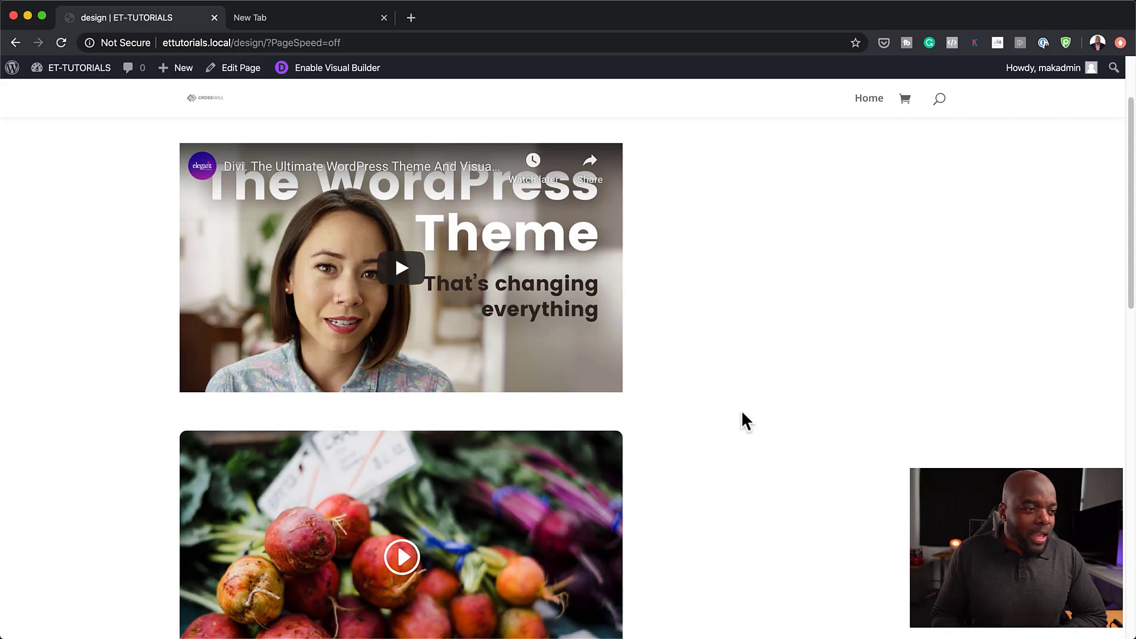
pyautogui.scroll(-3)
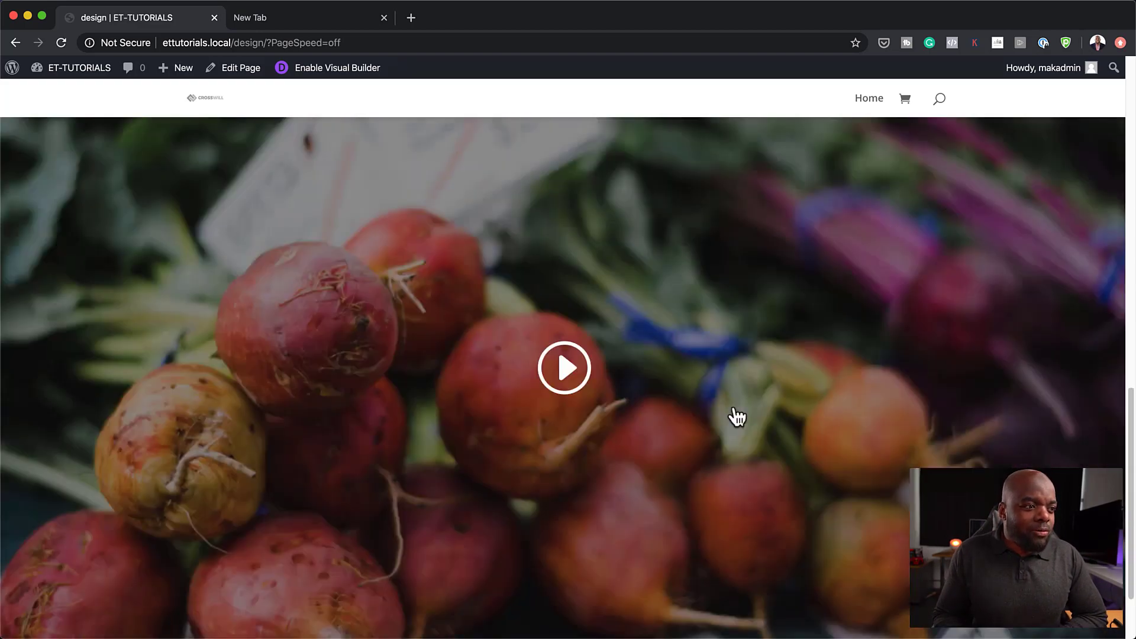
pyautogui.scroll(-3)
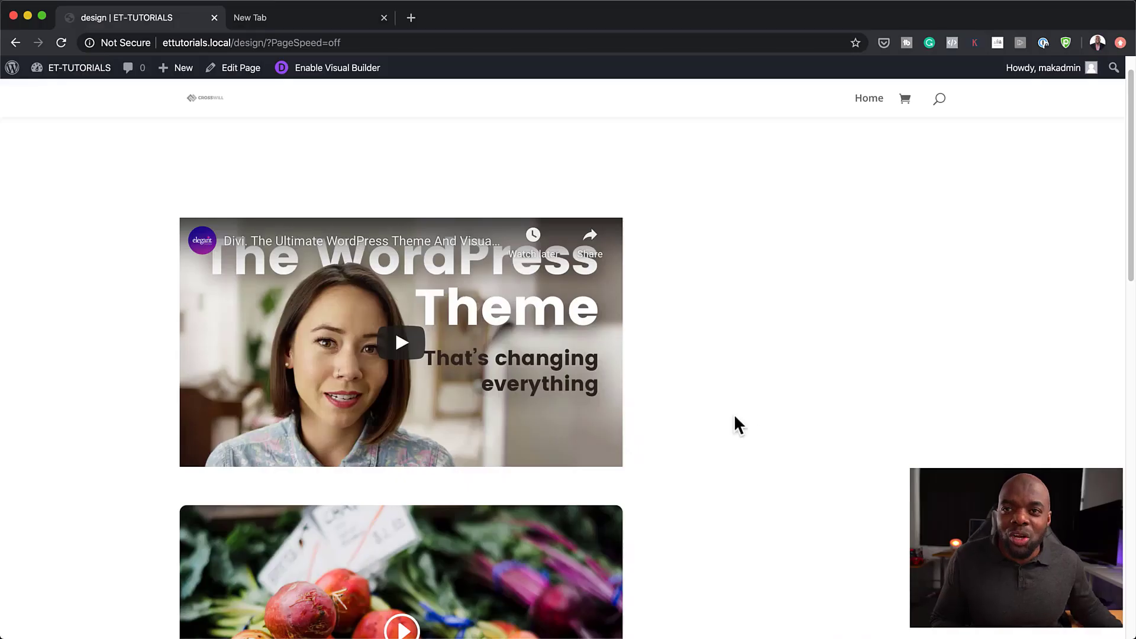
pyautogui.scroll(-3)
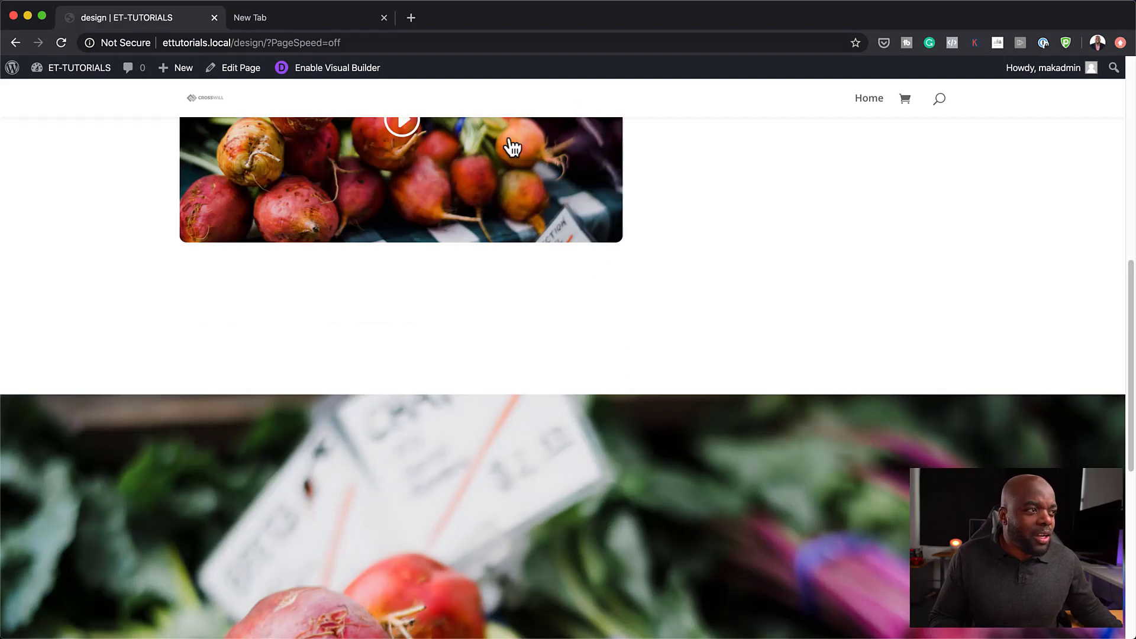
pyautogui.click(336, 67)
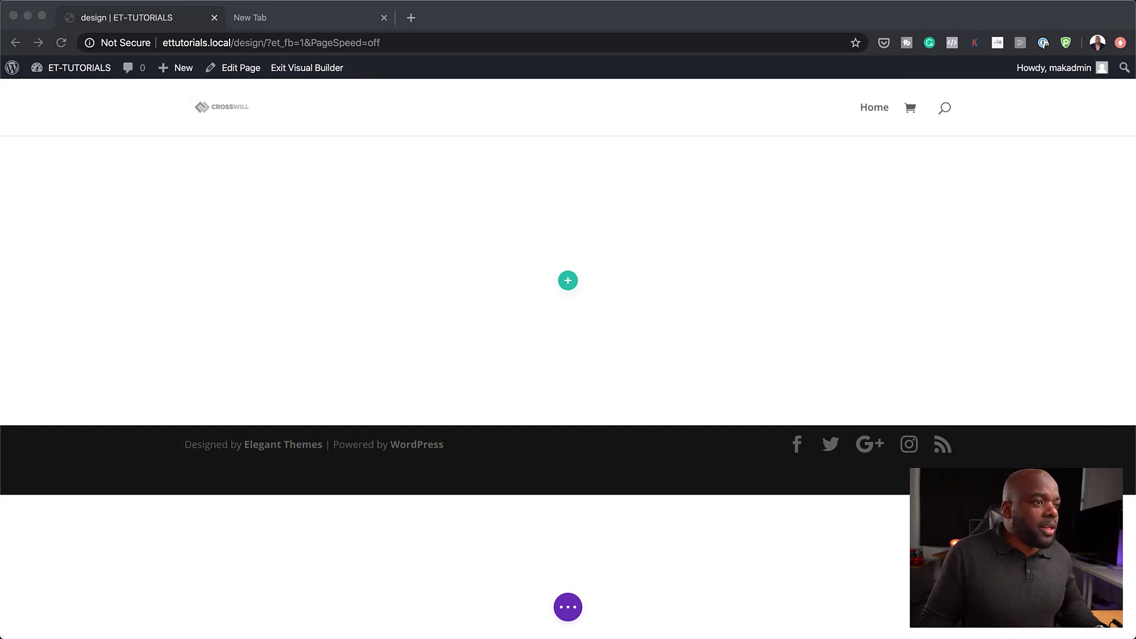
# Step: Insert a two-column row and add a Video module to its first column
pyautogui.click(567, 280)
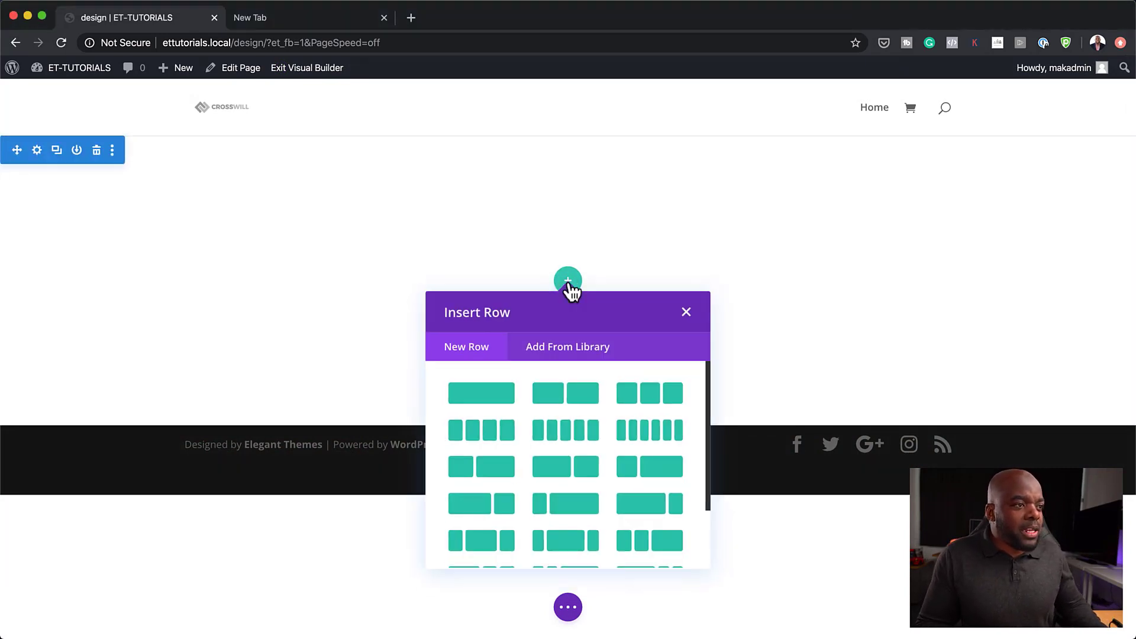
pyautogui.moveTo(614, 518)
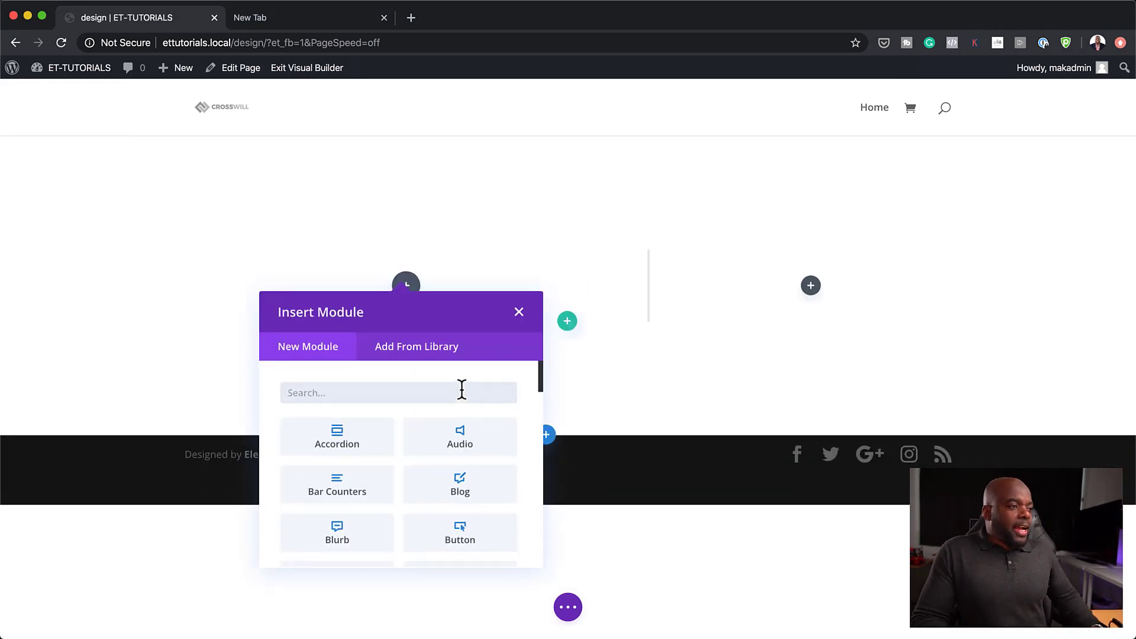
pyautogui.write('video')
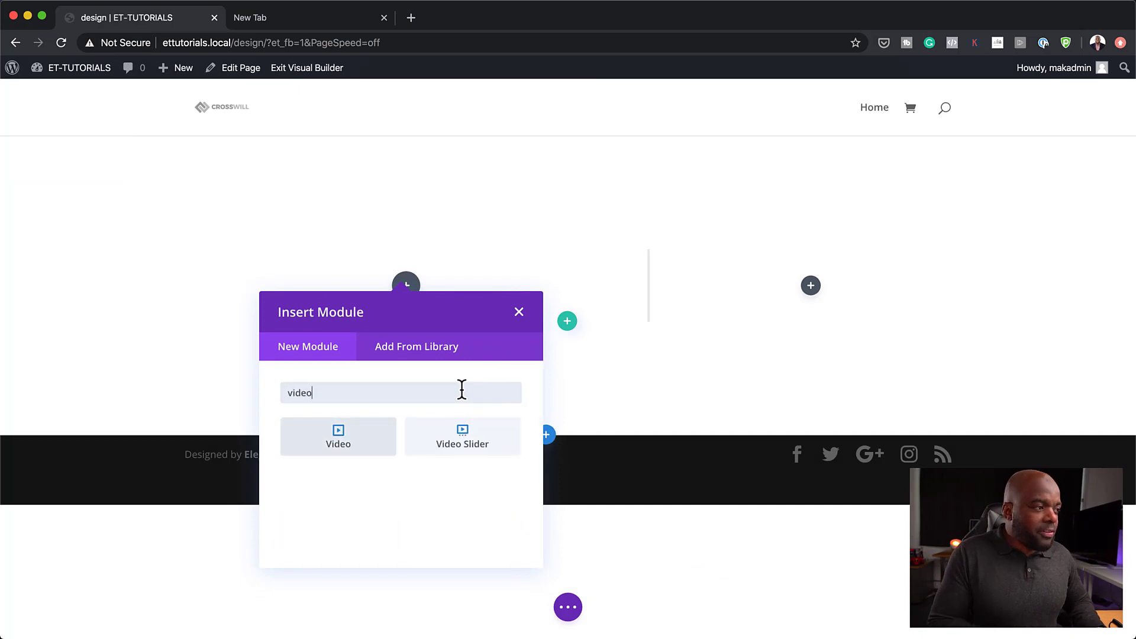
pyautogui.click(337, 435)
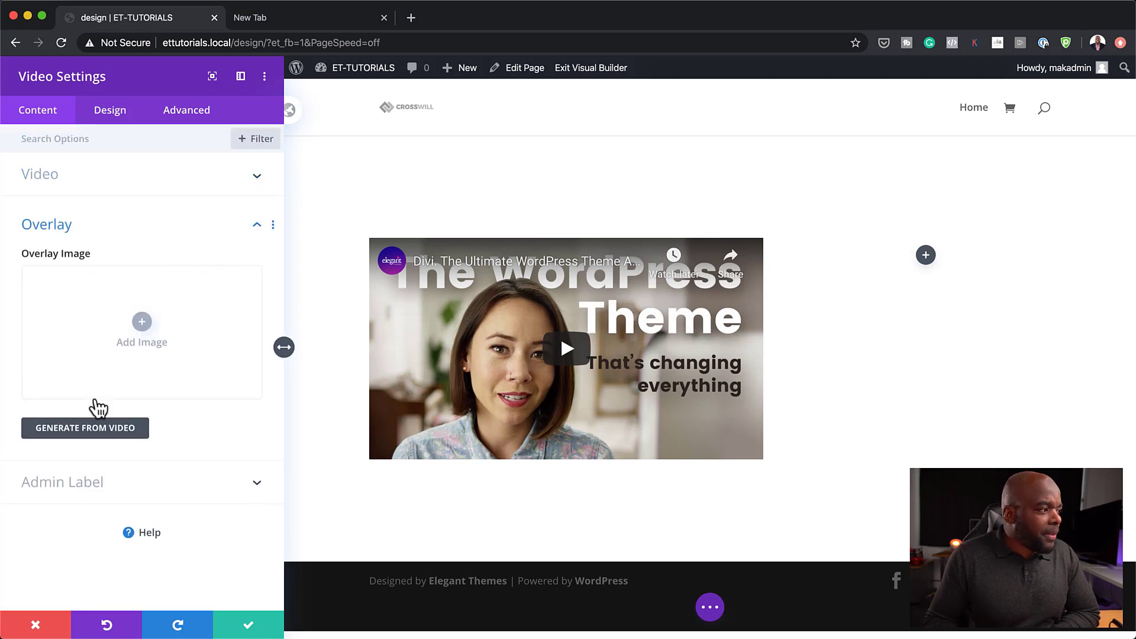
pyautogui.moveTo(140, 322)
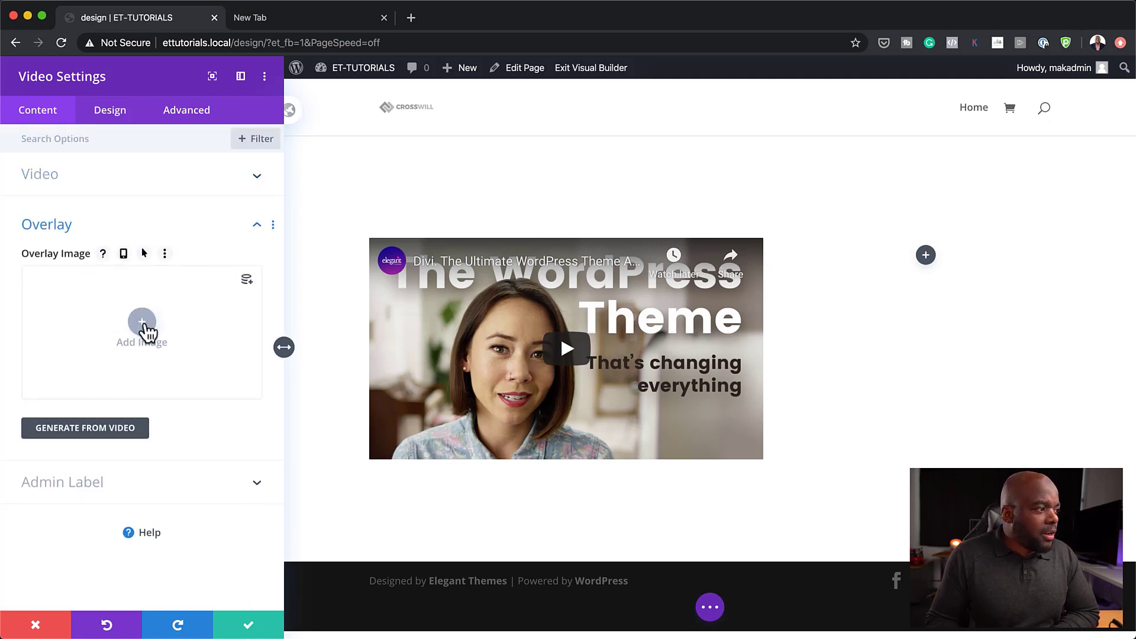
# Step: Set the beets photo from the Media Library as the video's overlay image
pyautogui.click(141, 324)
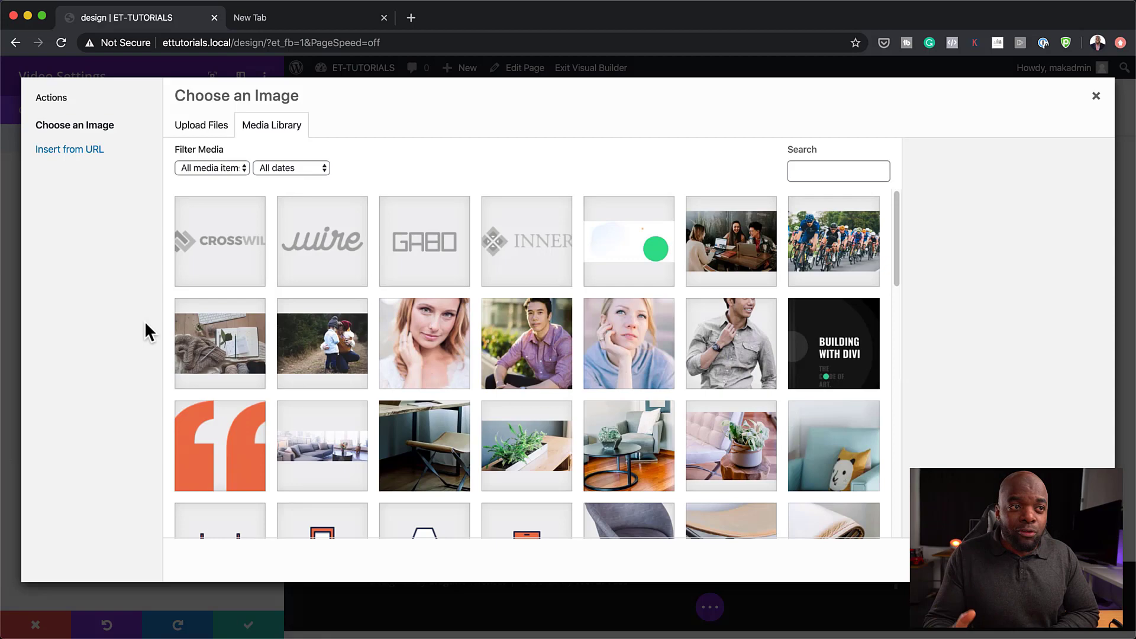
pyautogui.moveTo(541, 321)
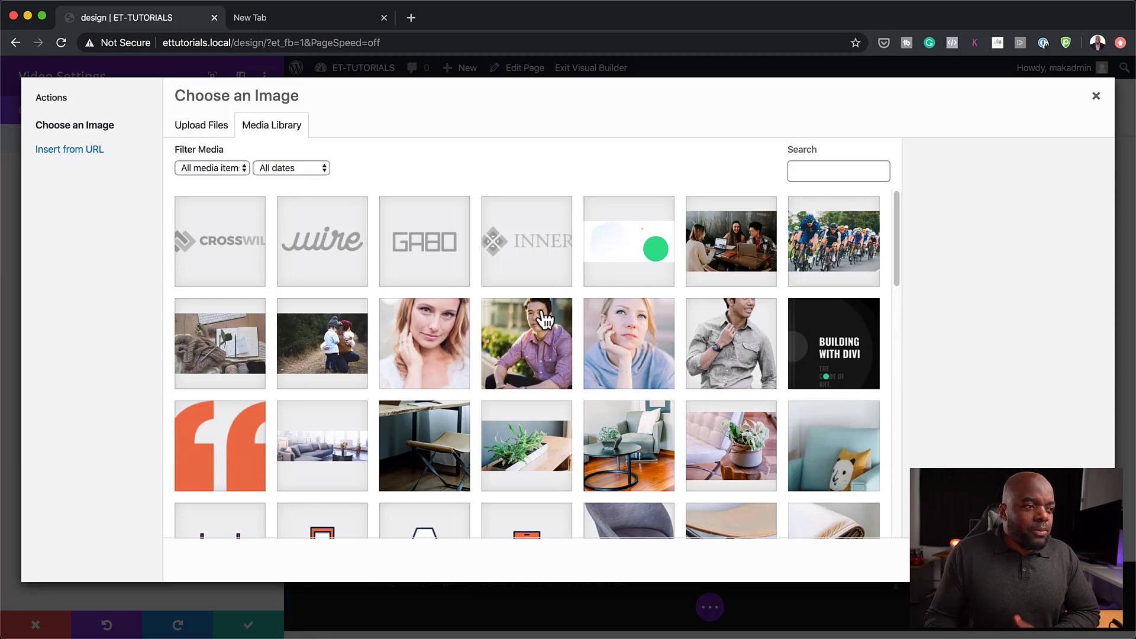
pyautogui.moveTo(635, 418)
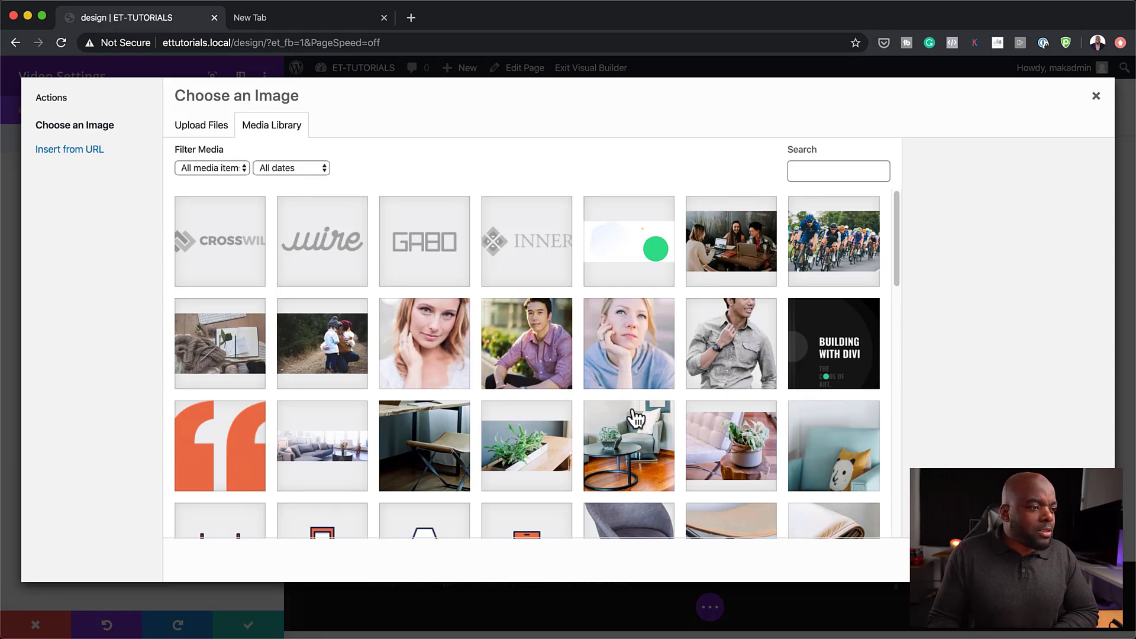
pyautogui.scroll(-3)
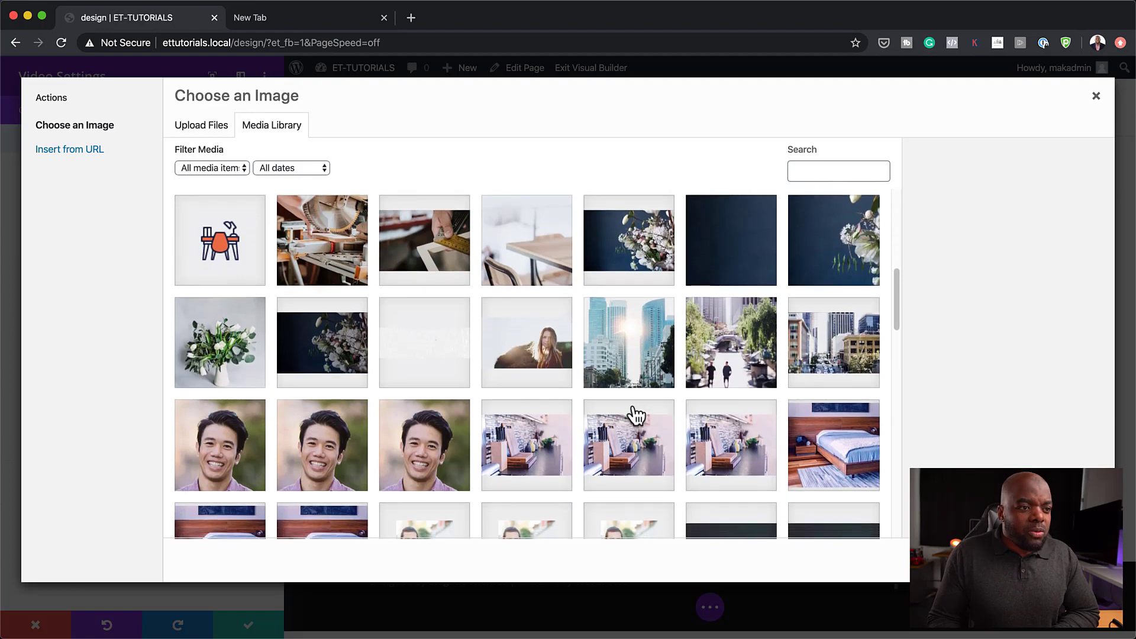
pyautogui.scroll(-3)
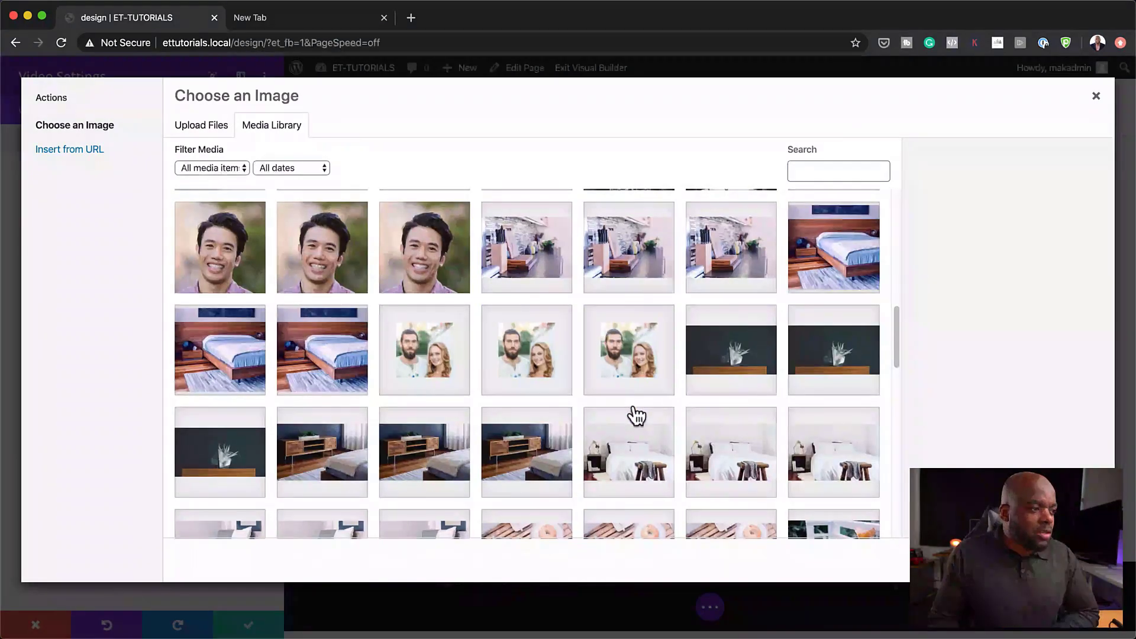
pyautogui.scroll(-3)
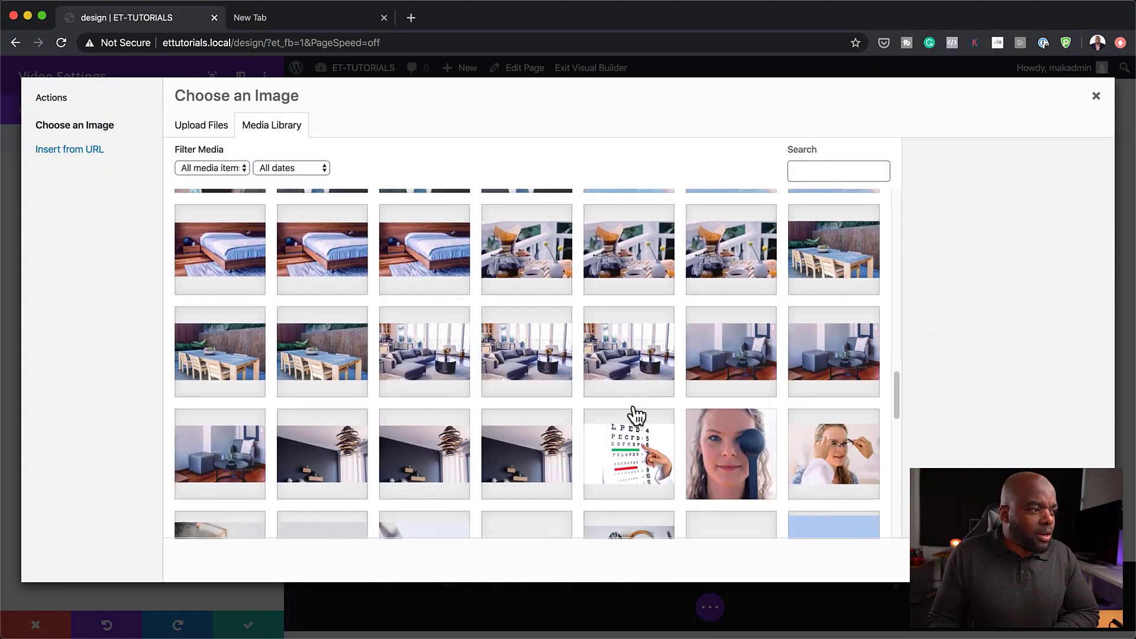
pyautogui.scroll(-3)
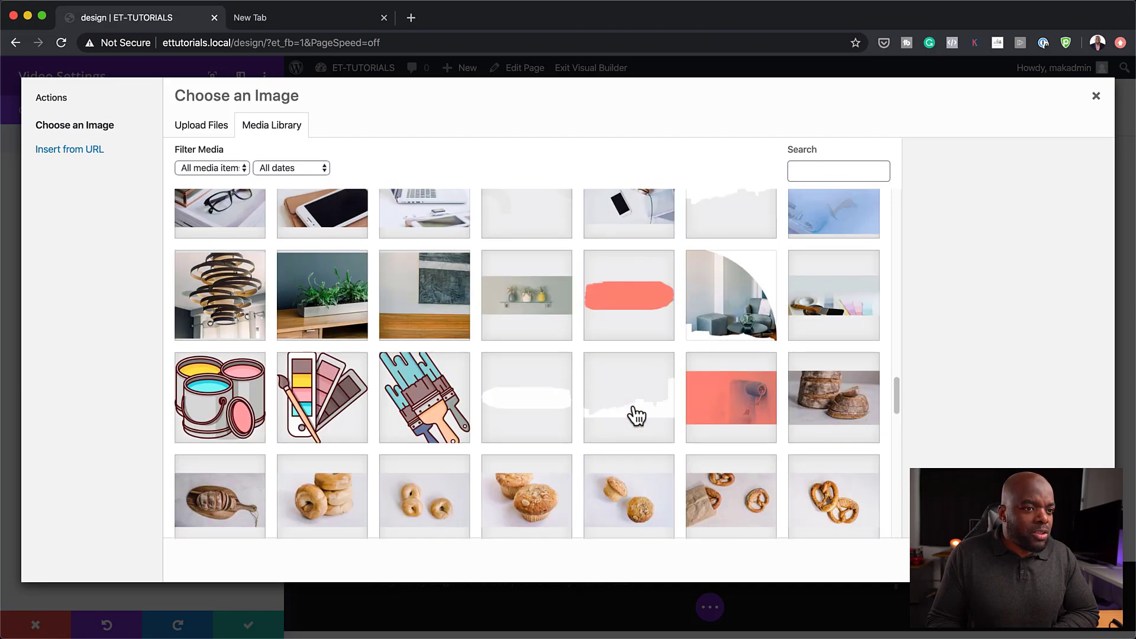
pyautogui.scroll(-3)
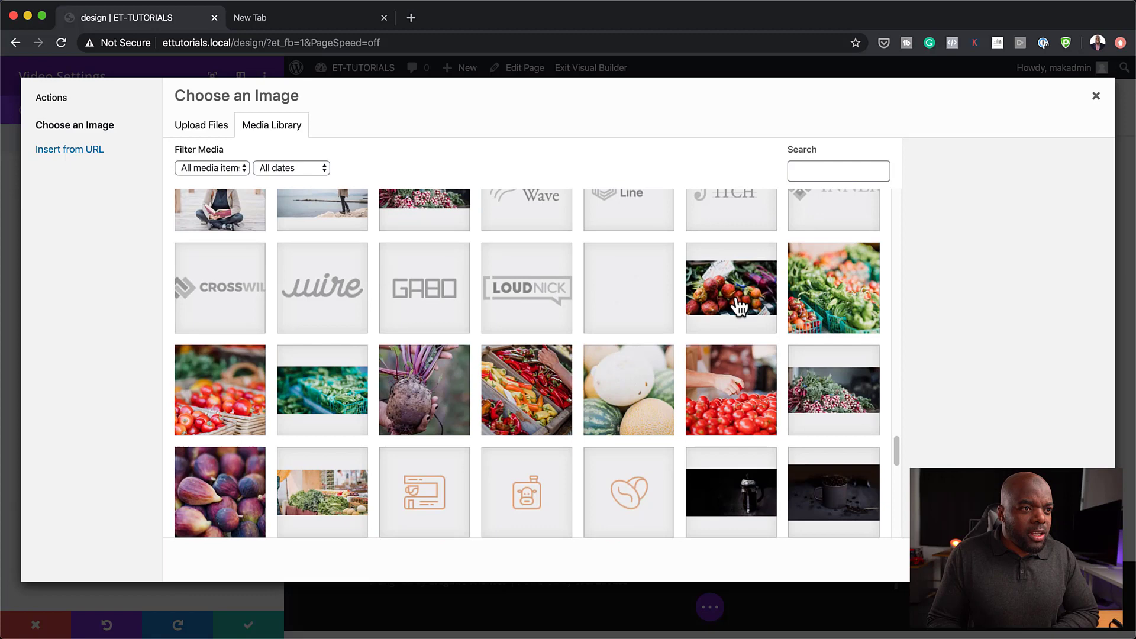
pyautogui.click(730, 287)
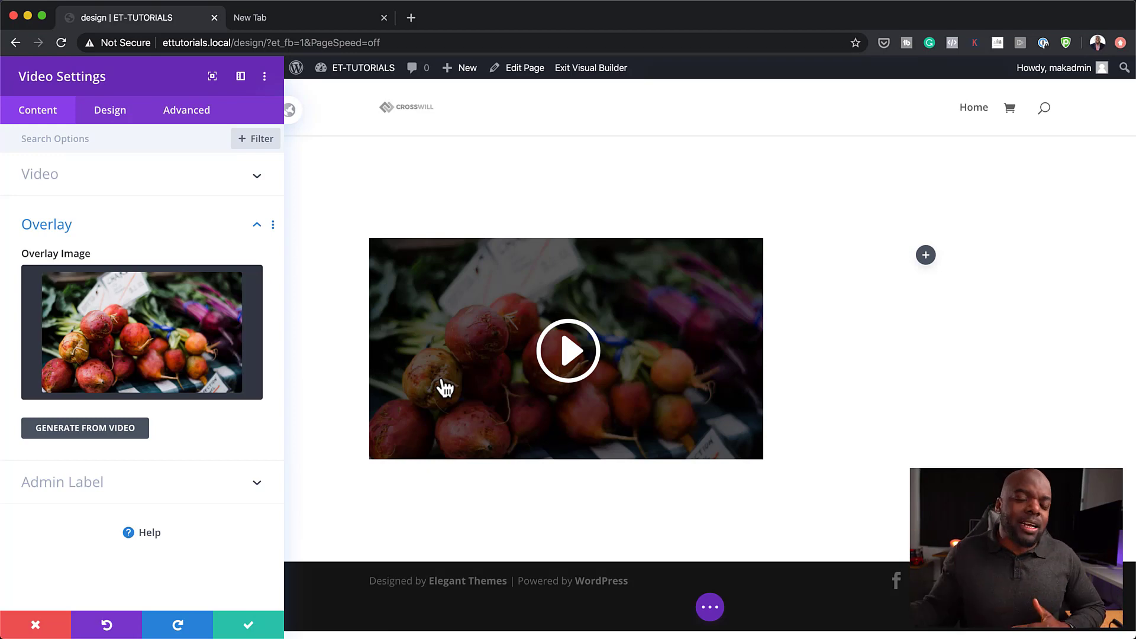
pyautogui.moveTo(621, 371)
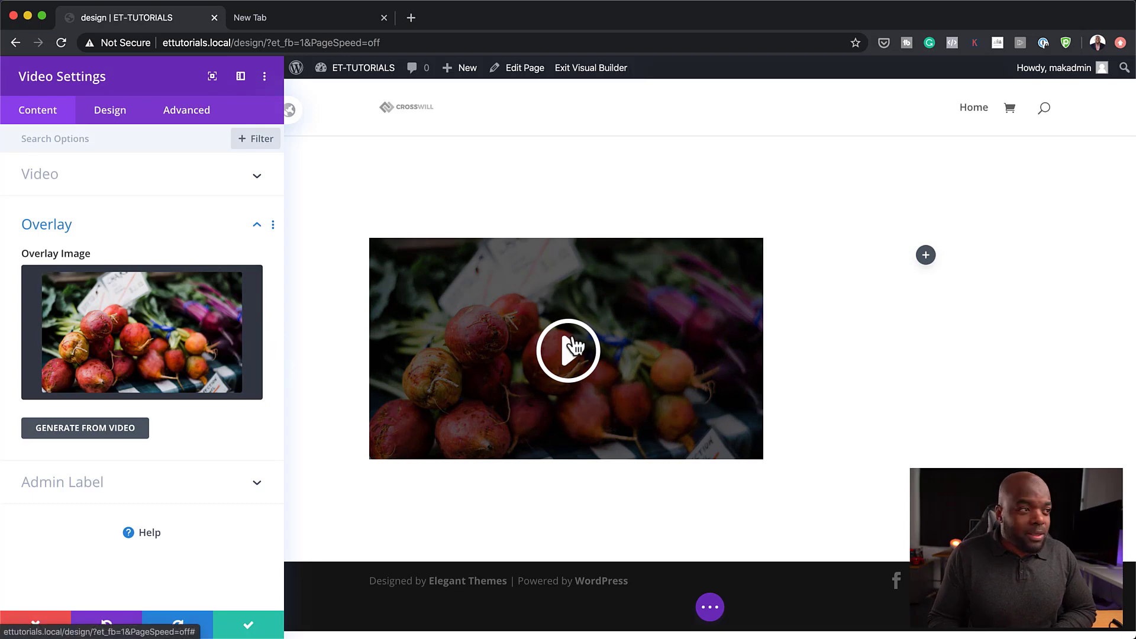
pyautogui.moveTo(760, 382)
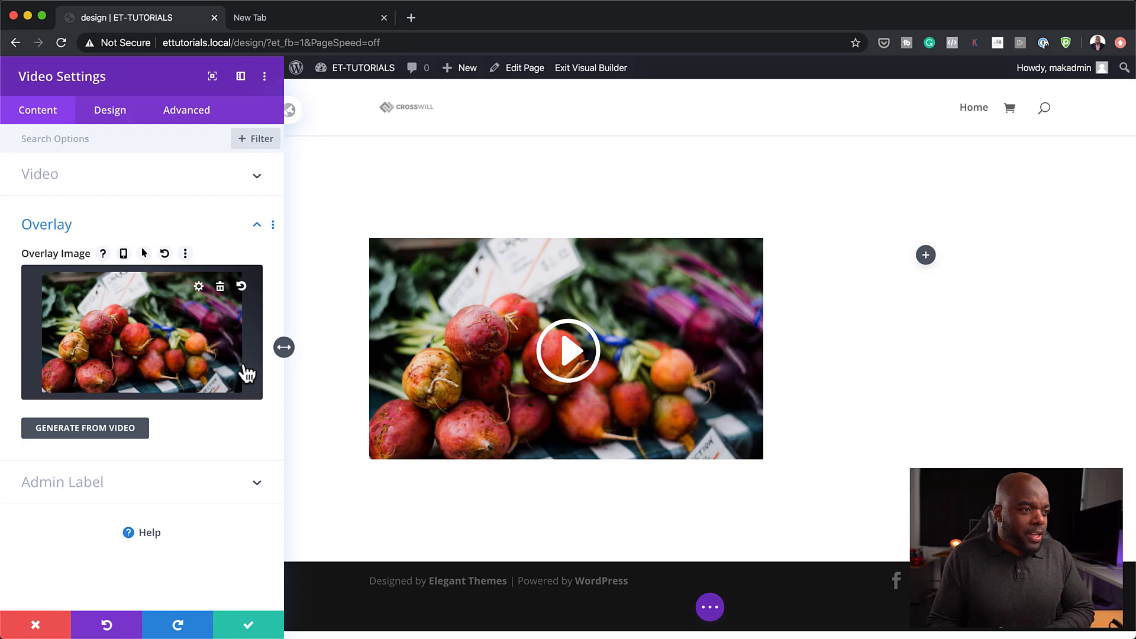
# Step: In the Design overlay settings, tint the overlay orange at rgba(224,153,0,0.49)
pyautogui.click(109, 110)
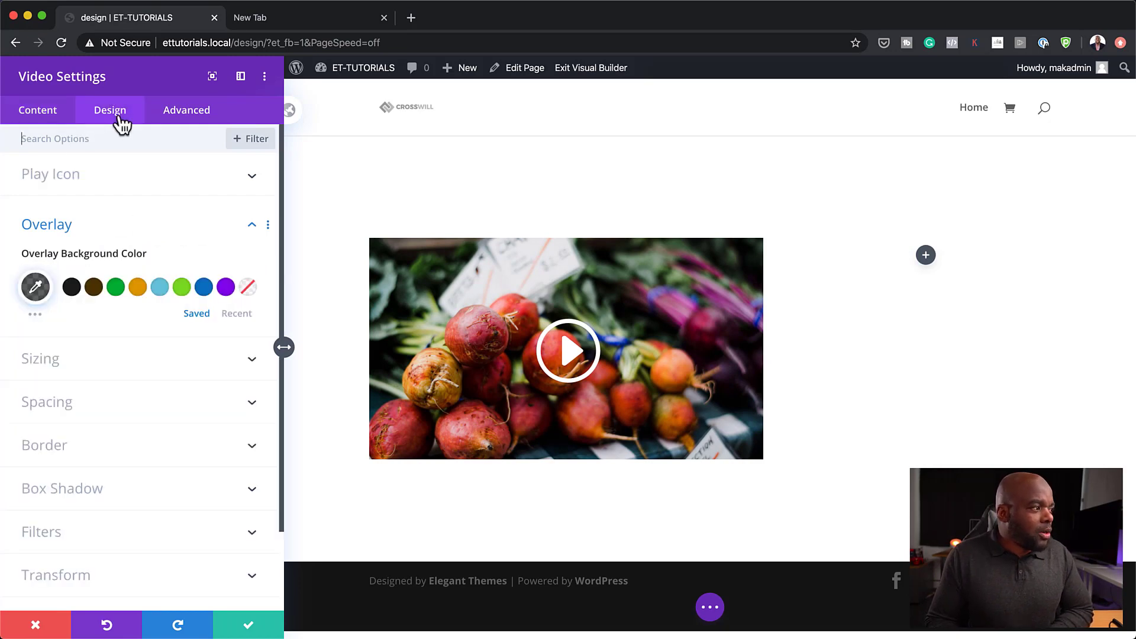
pyautogui.moveTo(115, 286)
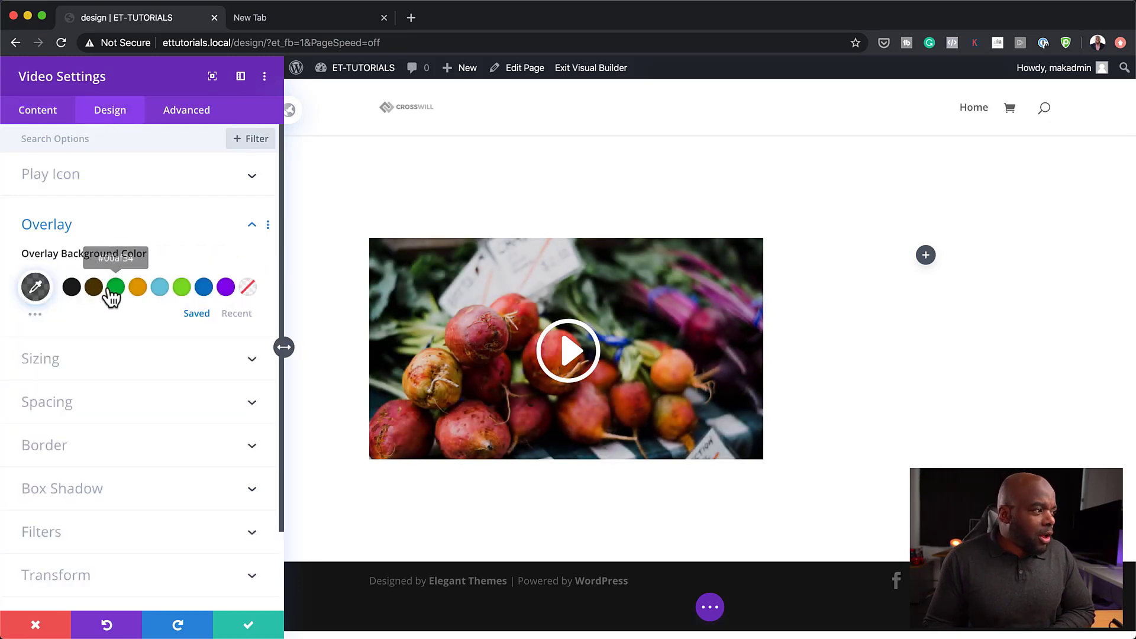
pyautogui.click(136, 287)
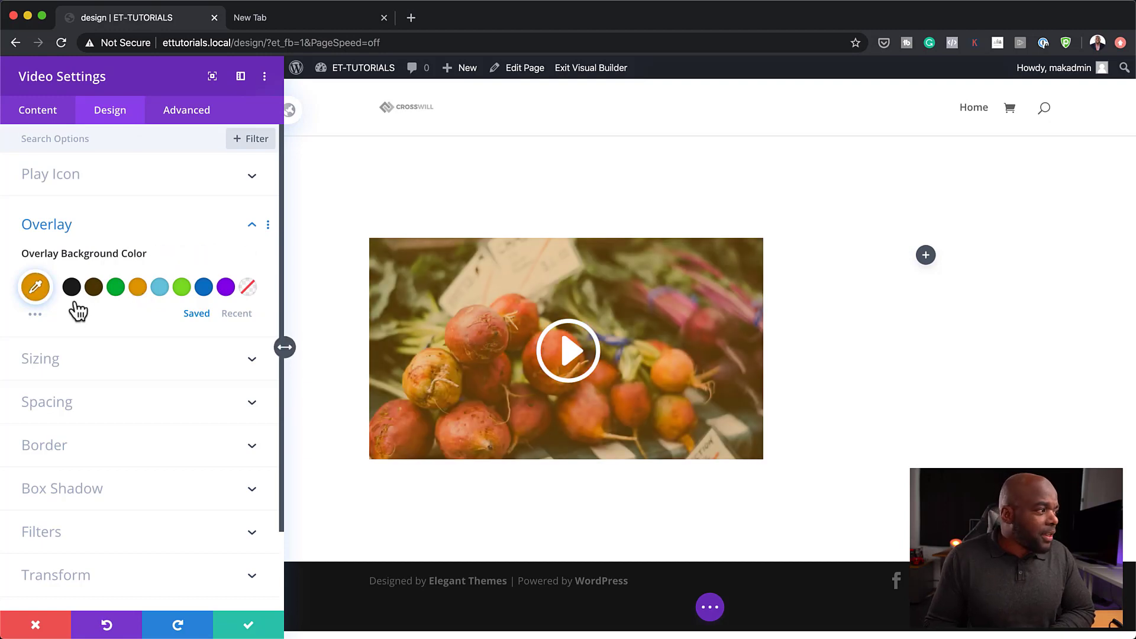
pyautogui.click(34, 287)
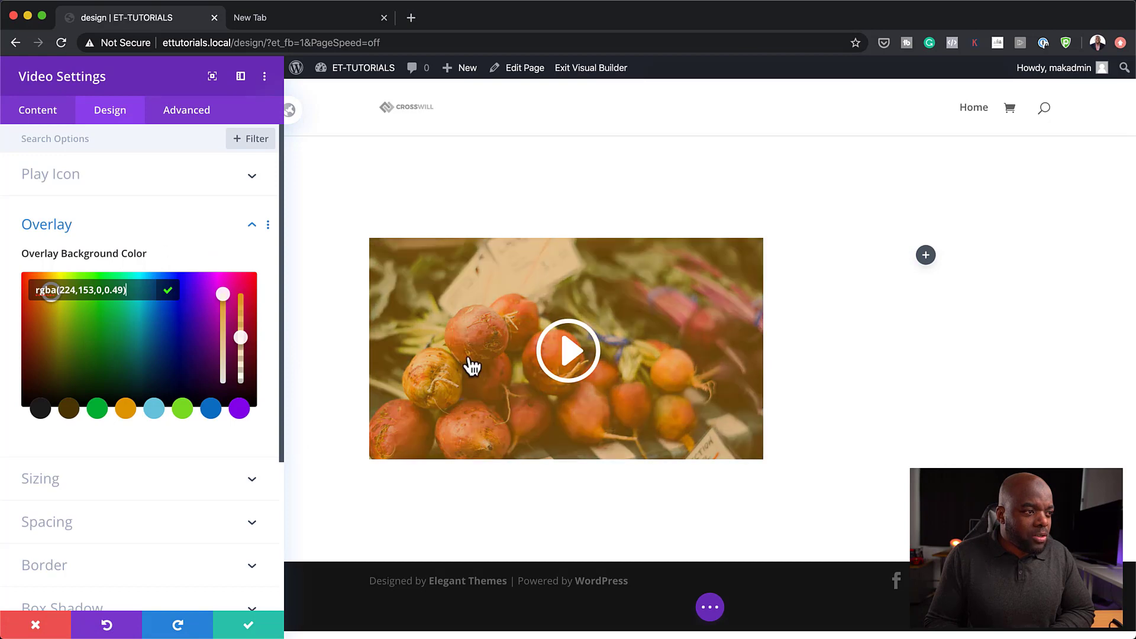
pyautogui.moveTo(567, 351)
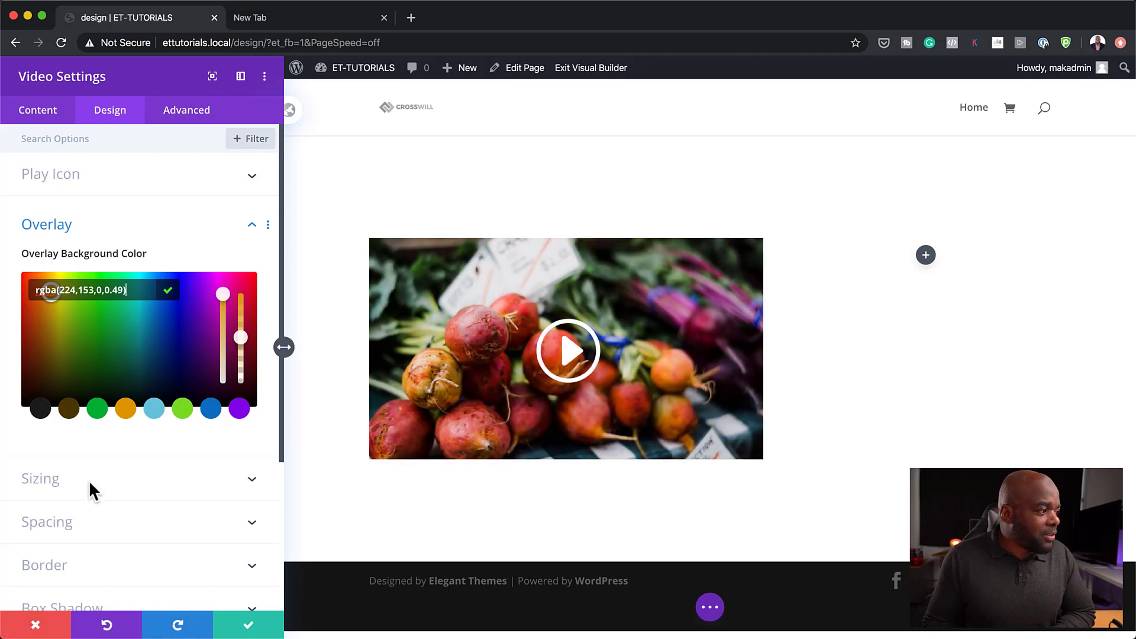
pyautogui.moveTo(65, 260)
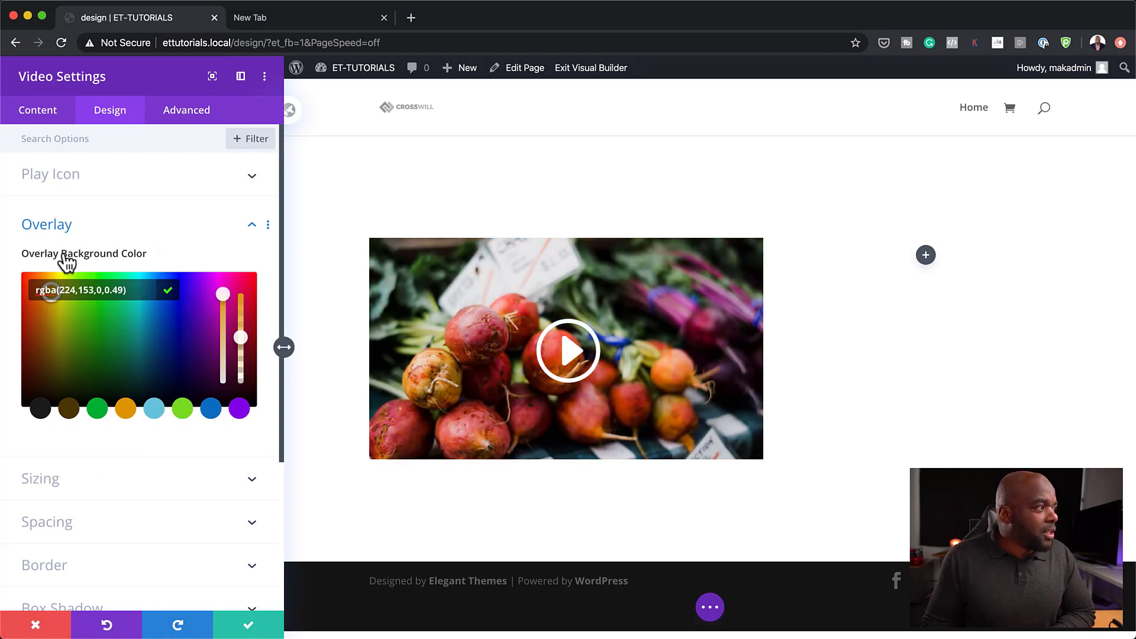
# Step: Enable a custom play icon size of 54px, trying black colour then resetting to default
pyautogui.click(51, 174)
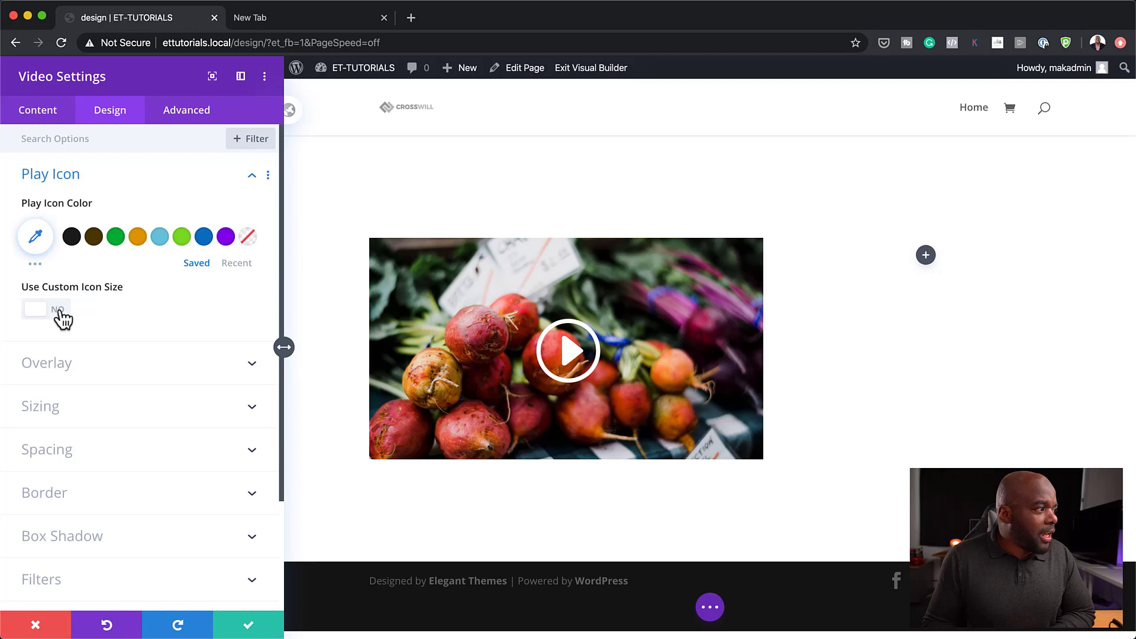
pyautogui.click(46, 308)
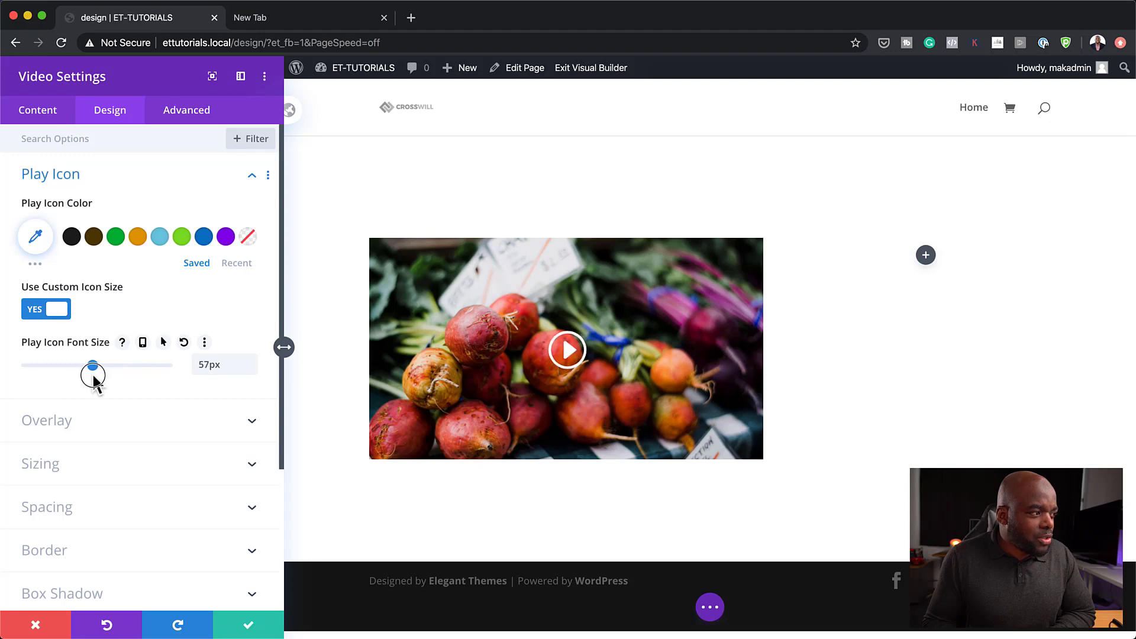
pyautogui.moveTo(92, 364); pyautogui.dragTo(88, 365)
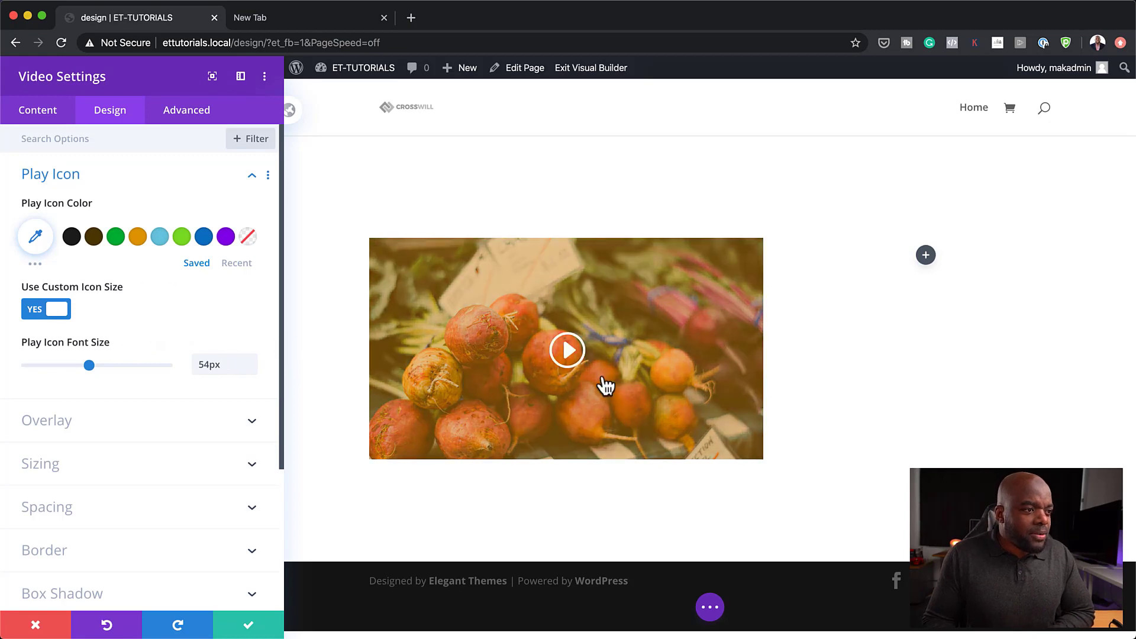
pyautogui.moveTo(724, 395)
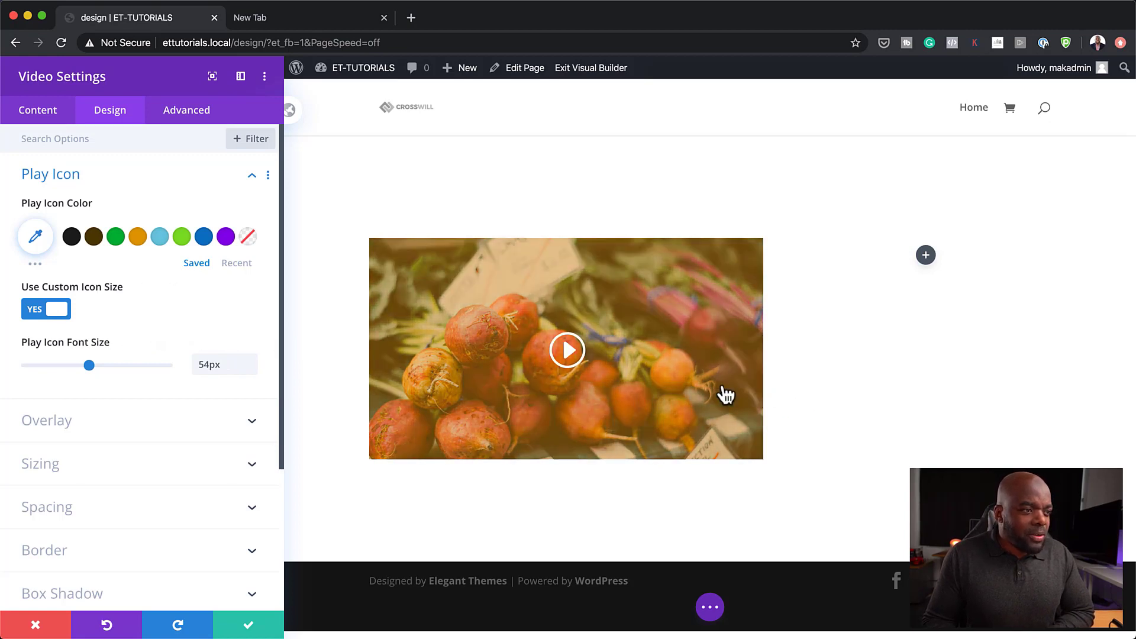
pyautogui.moveTo(702, 399)
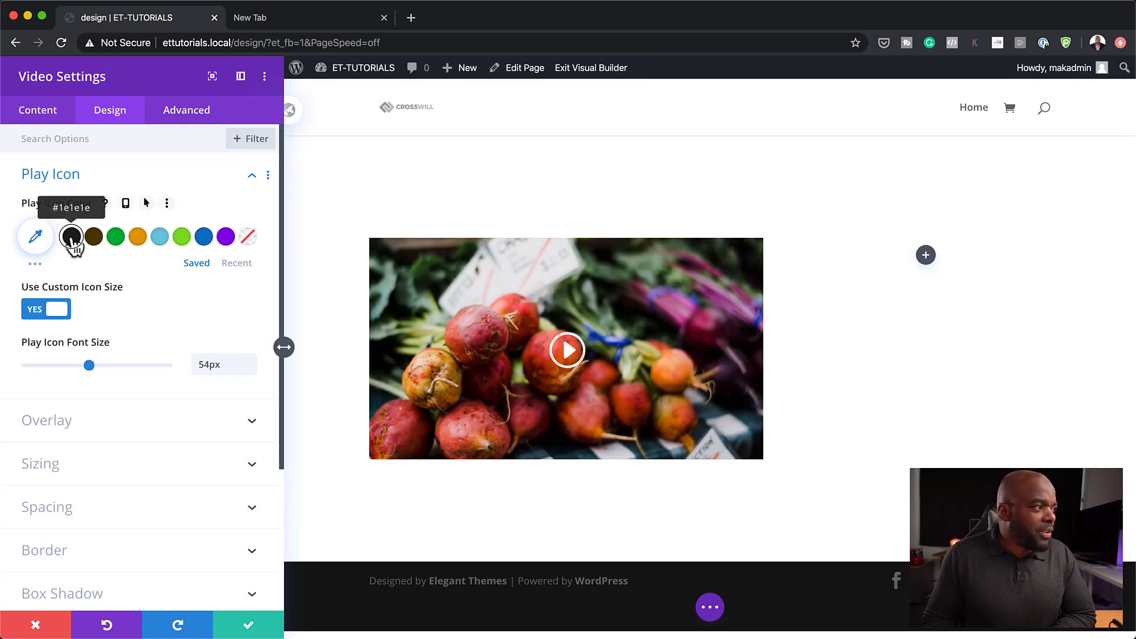
pyautogui.click(72, 236)
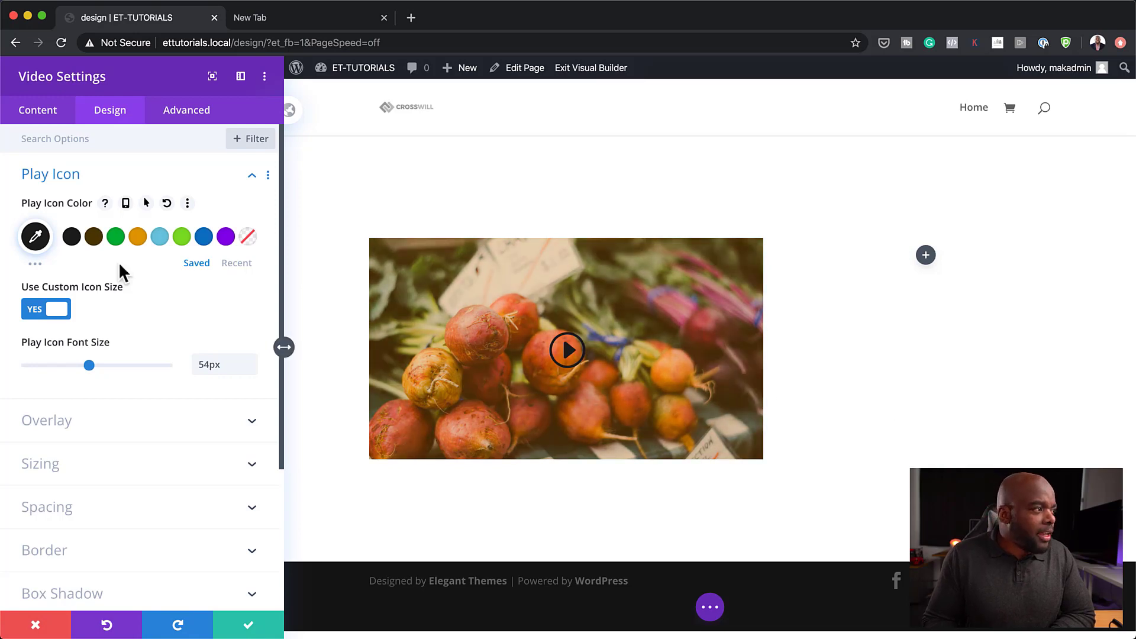
pyautogui.click(34, 236)
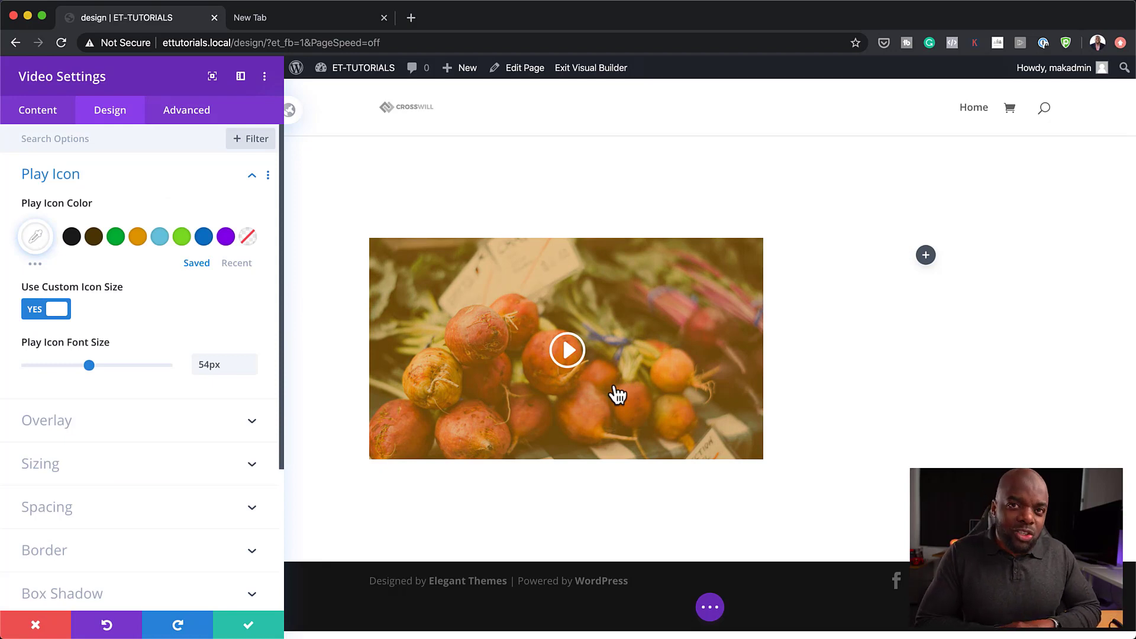
pyautogui.moveTo(275, 411)
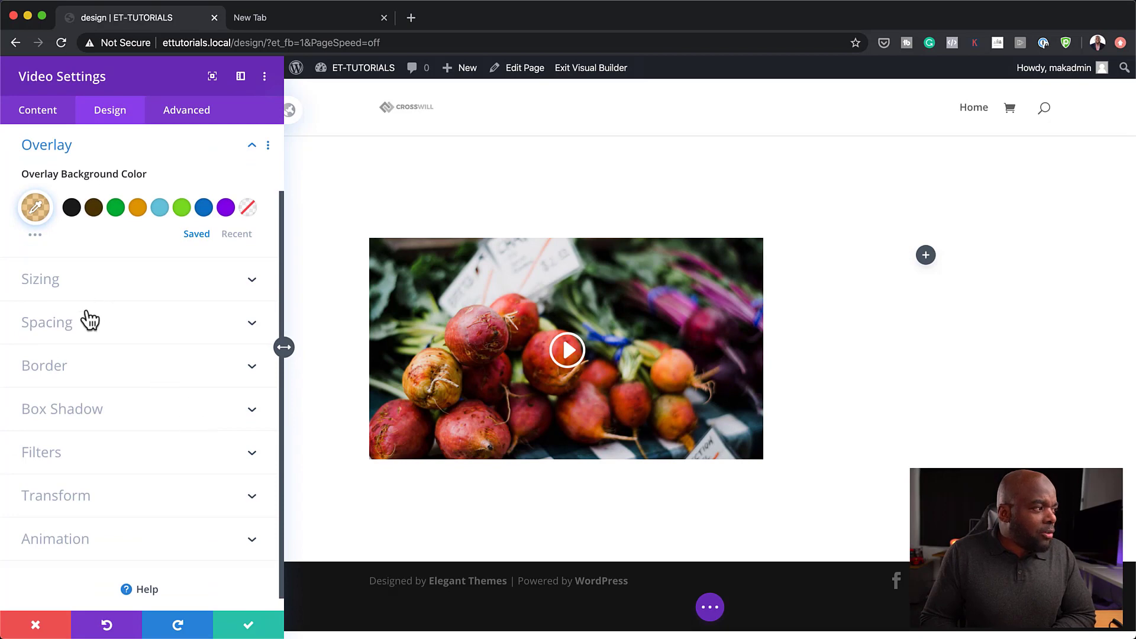
pyautogui.moveTo(71, 208)
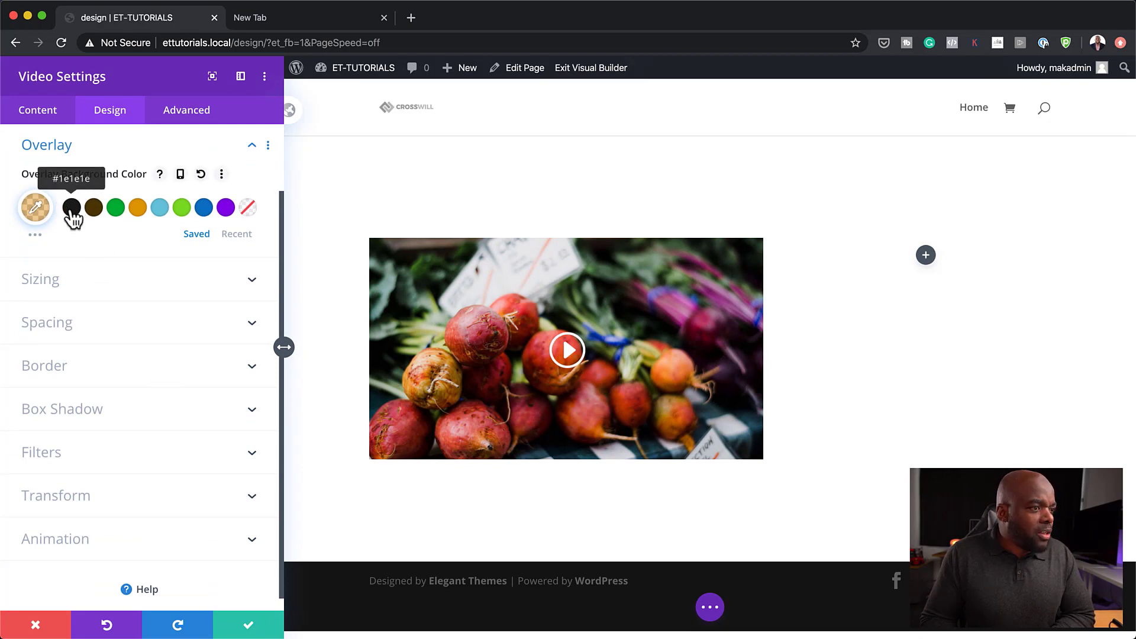
# Step: Replace the orange tint with a dark grey overlay, rgba(30,30,30,0.45)
pyautogui.click(71, 207)
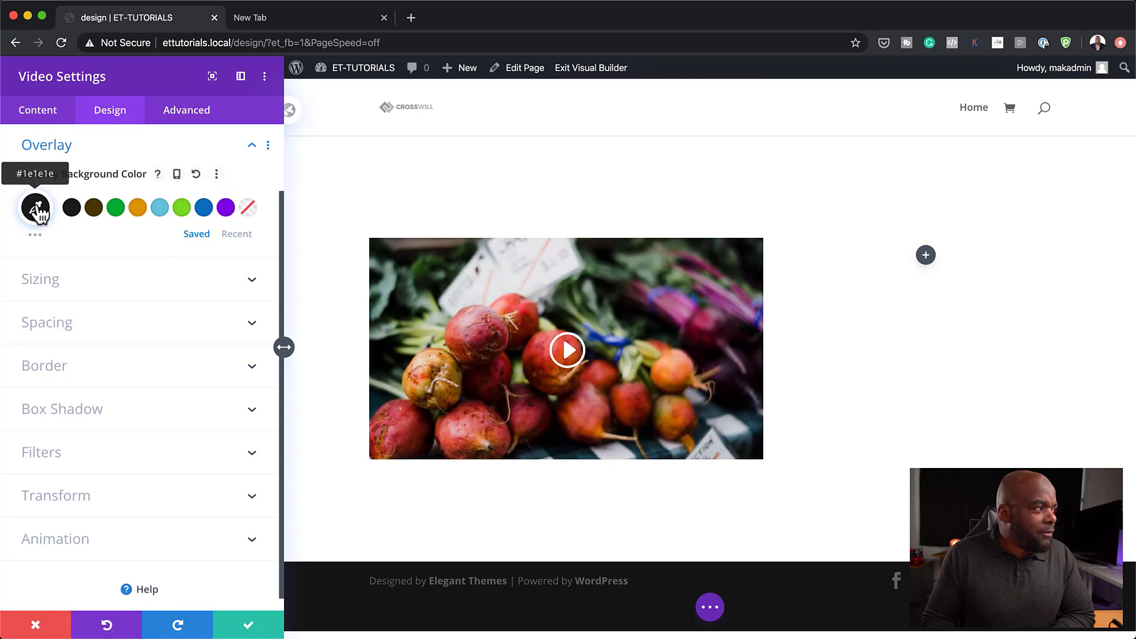
pyautogui.click(35, 207)
pyautogui.write('rgba(30,30,30,0.45)')
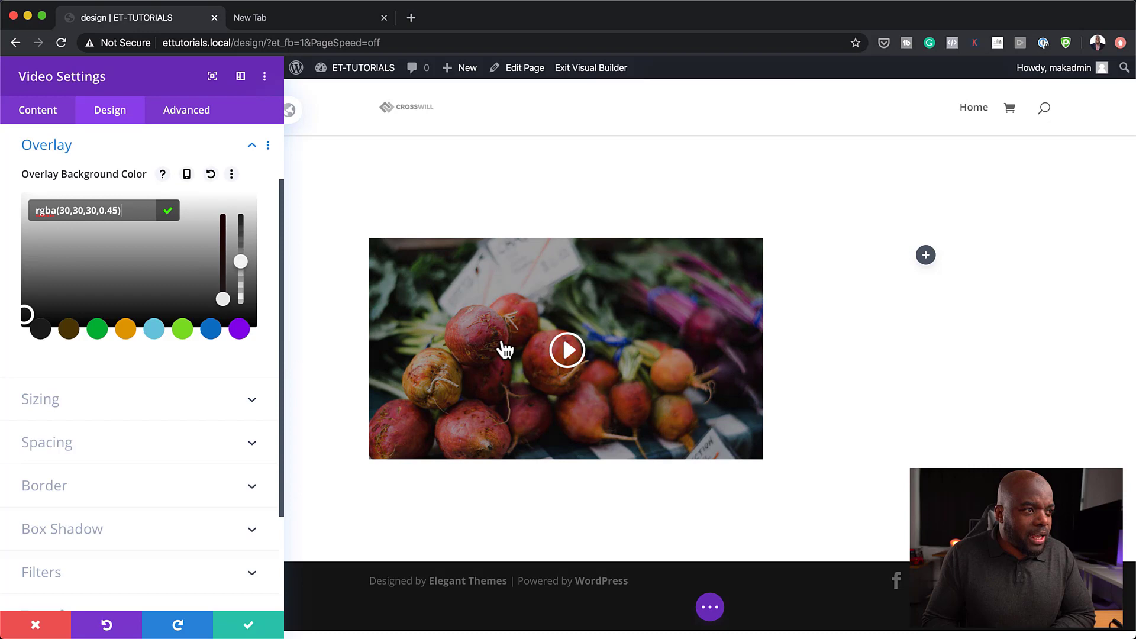
pyautogui.moveTo(833, 430)
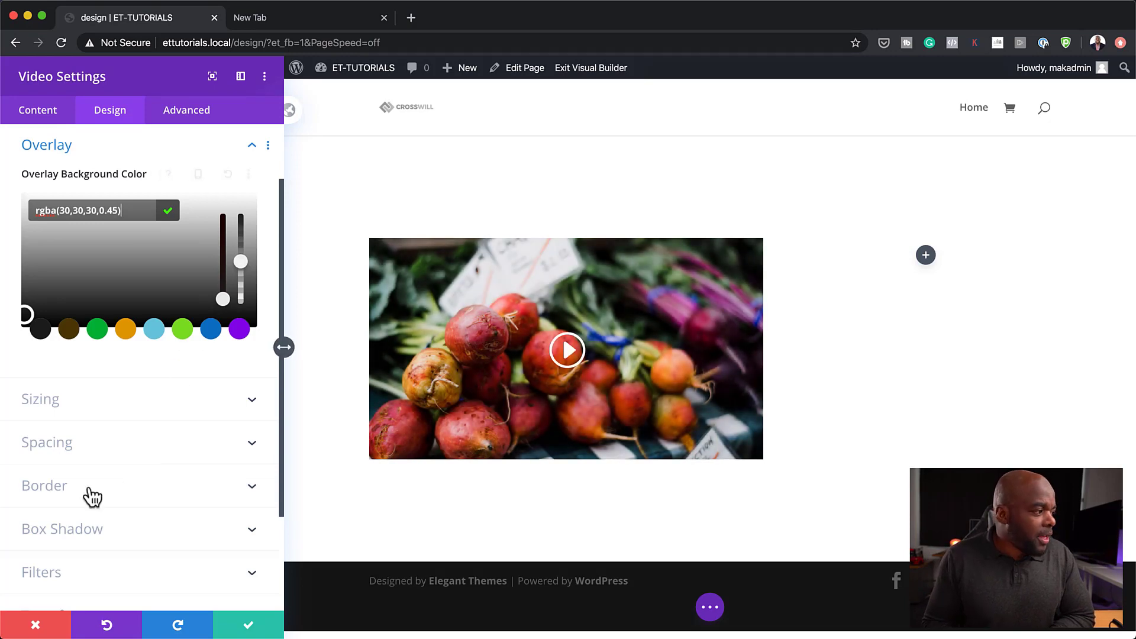
# Step: Confirm the 10px rounded corners under Border and save the video module's changes
pyautogui.click(44, 485)
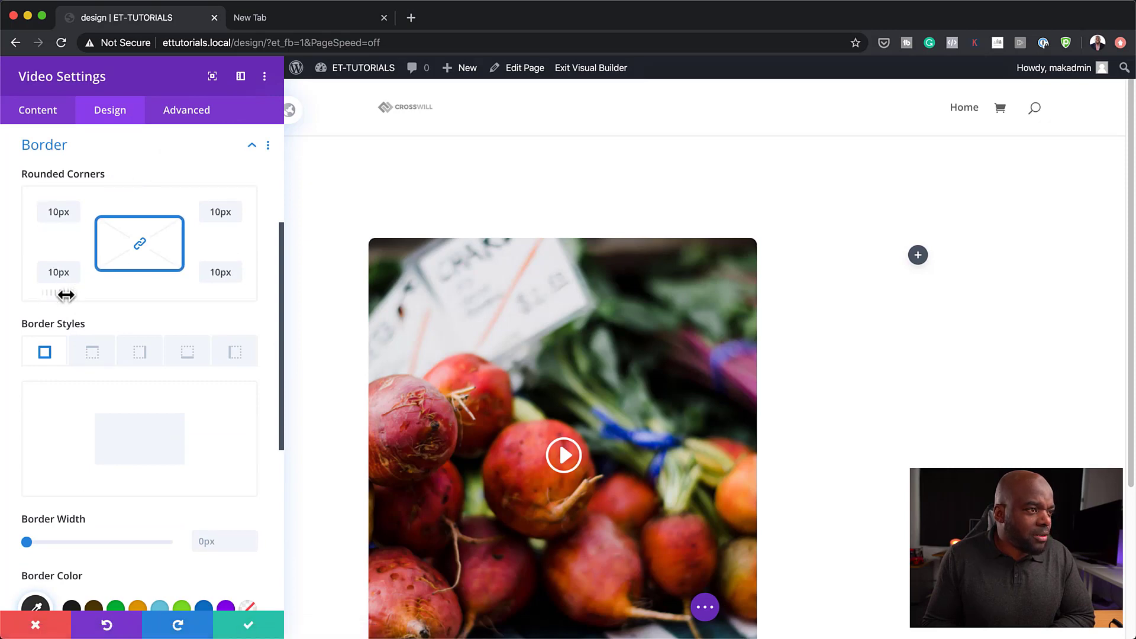
pyautogui.moveTo(220, 499)
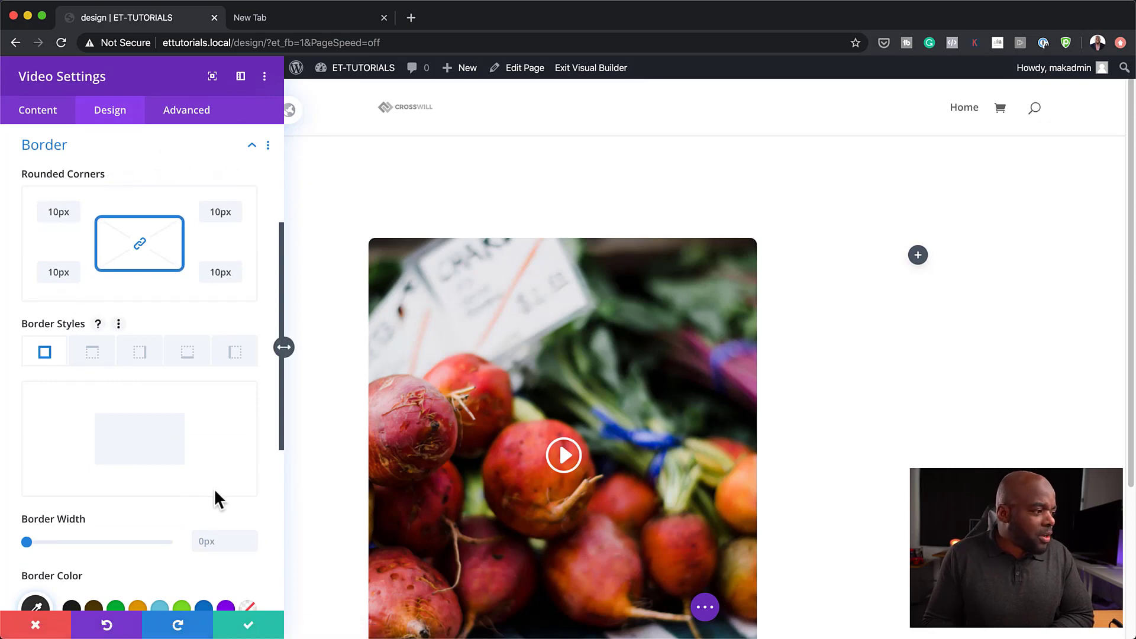
pyautogui.scroll(-3)
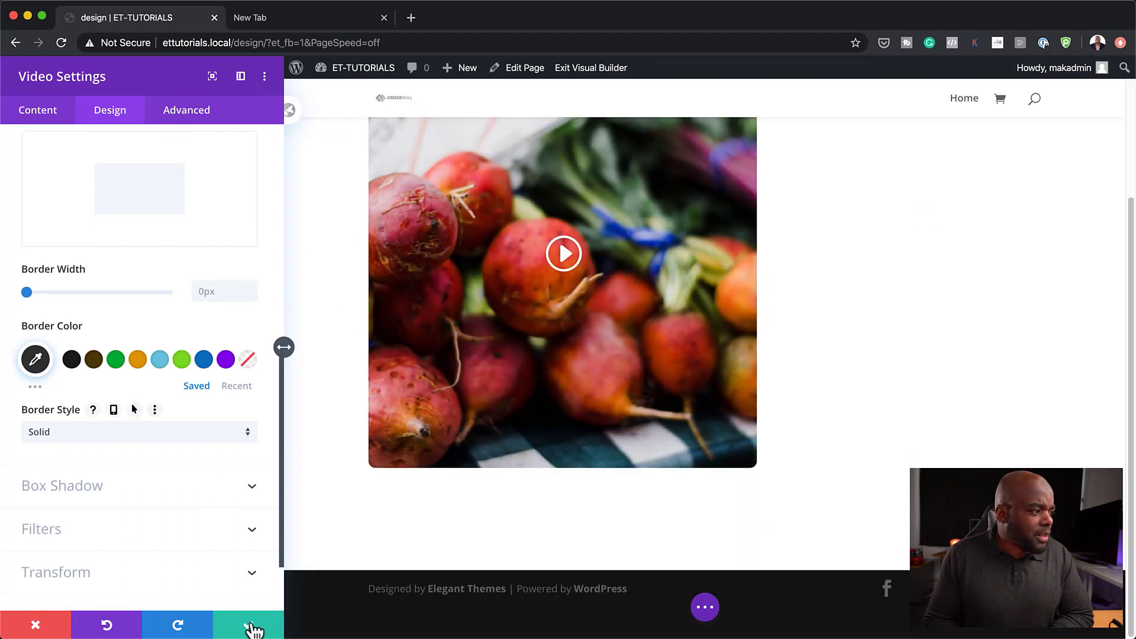
pyautogui.moveTo(247, 625)
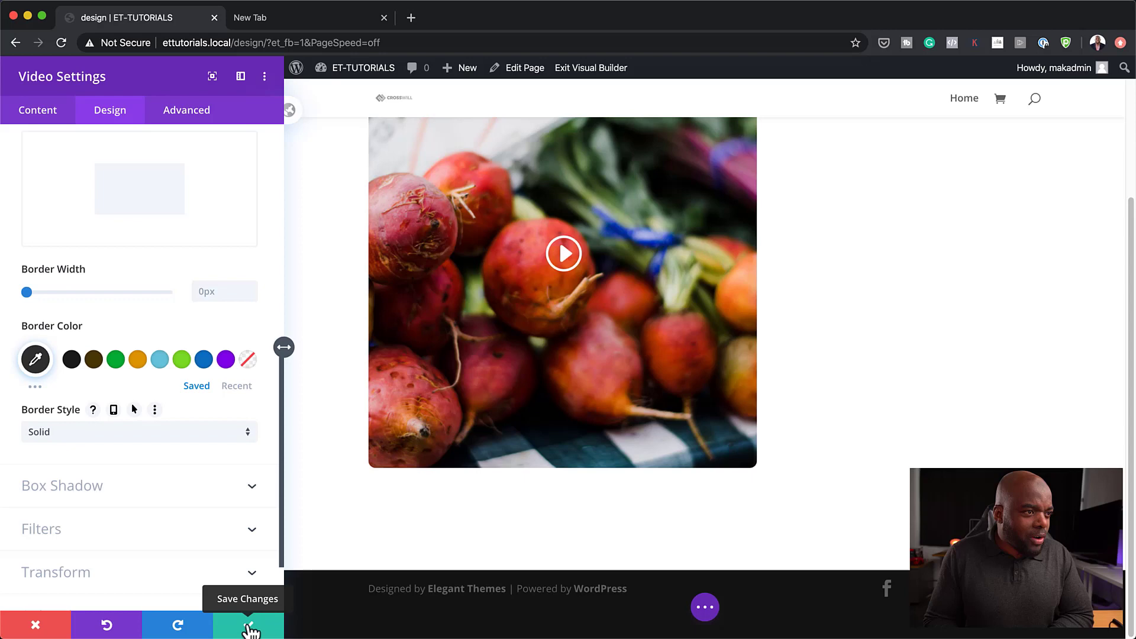
pyautogui.click(247, 625)
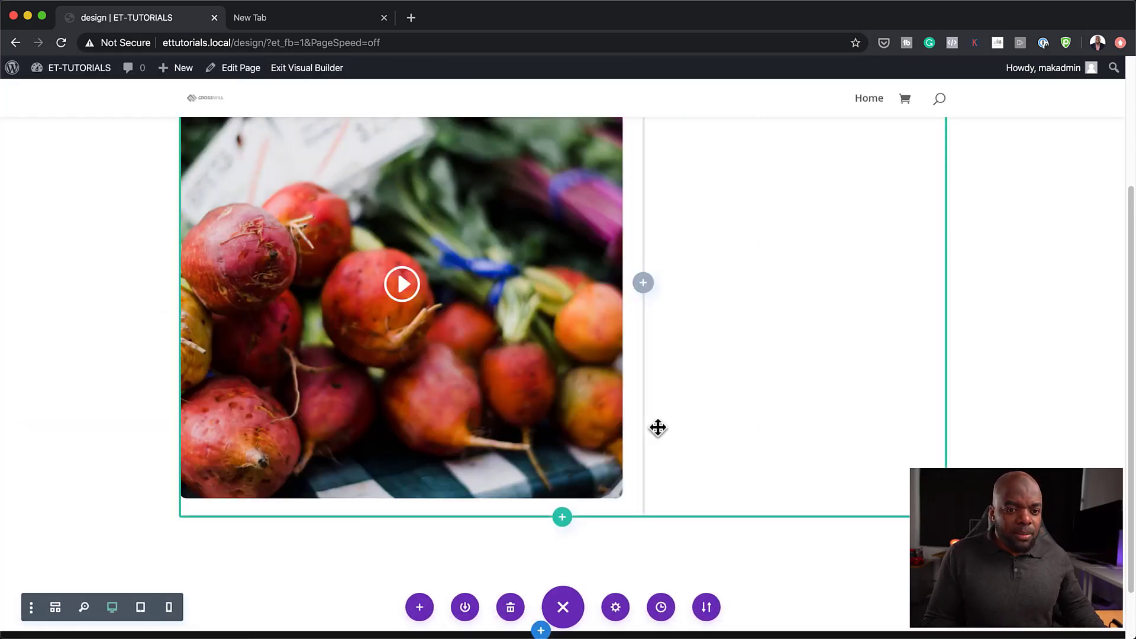
# Step: View the rounded video on the live page, then re-enable the Visual Builder
pyautogui.click(306, 68)
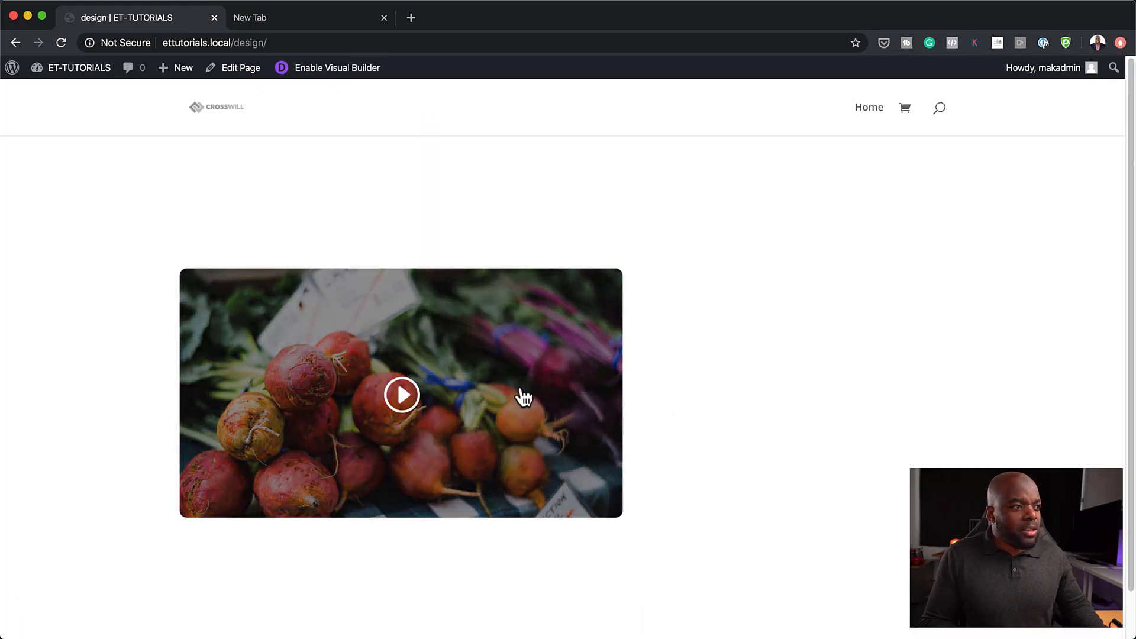
pyautogui.moveTo(625, 285)
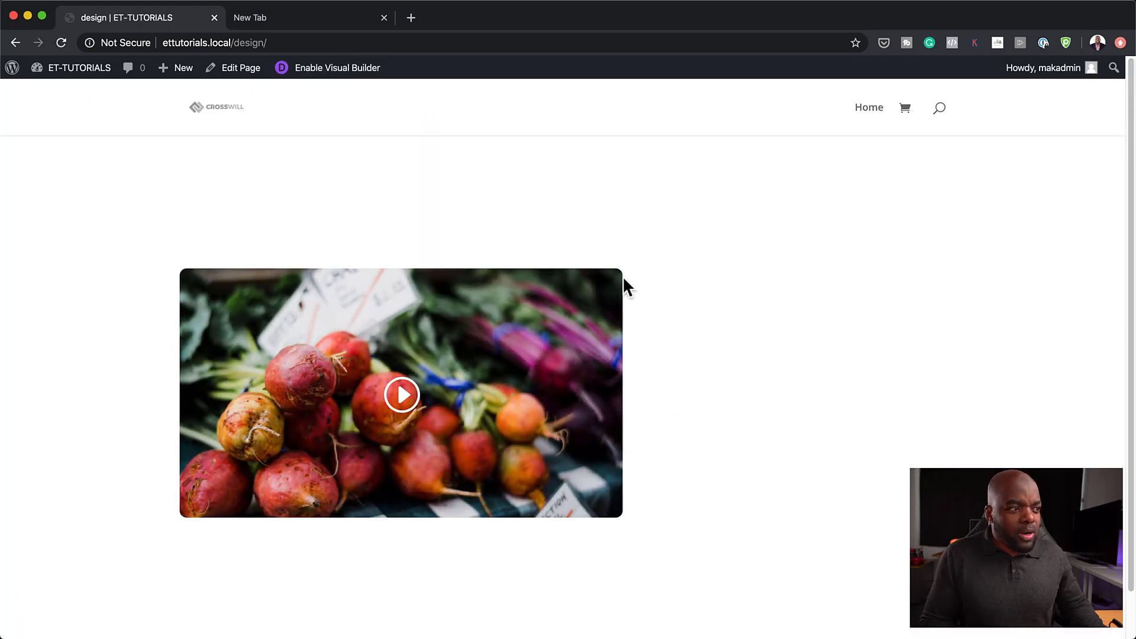
pyautogui.moveTo(348, 413)
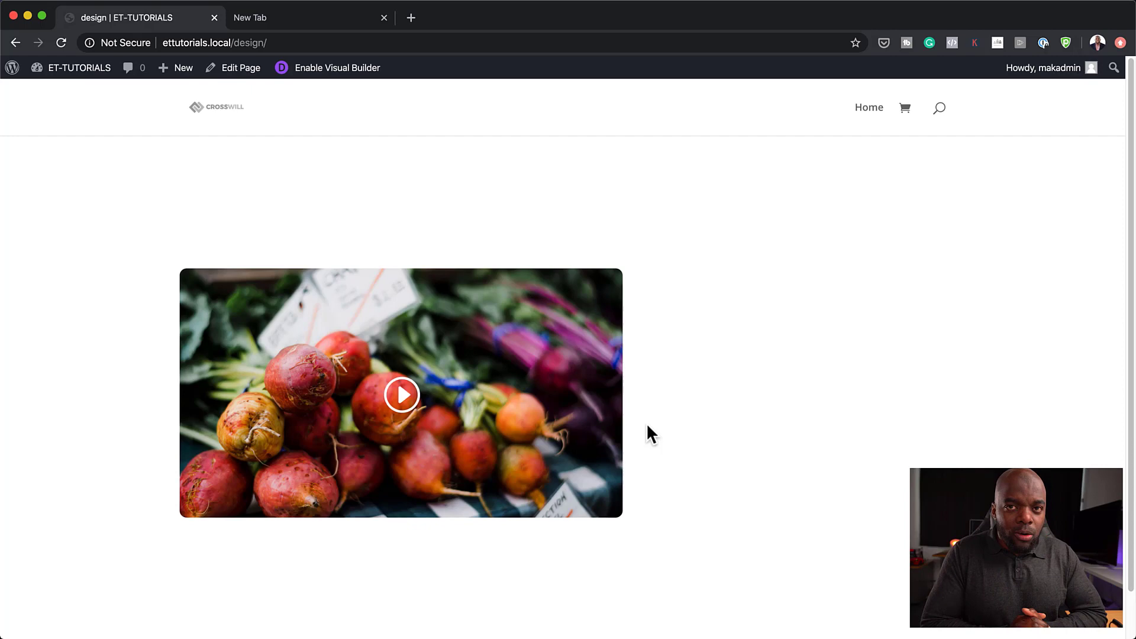
pyautogui.moveTo(513, 433)
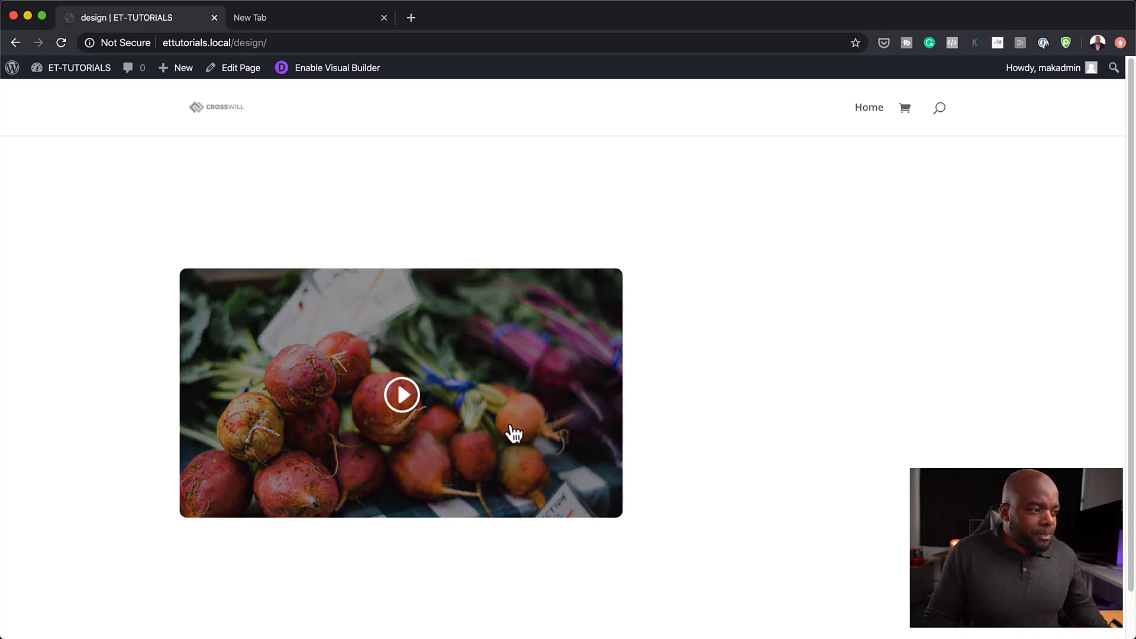
pyautogui.moveTo(232, 111)
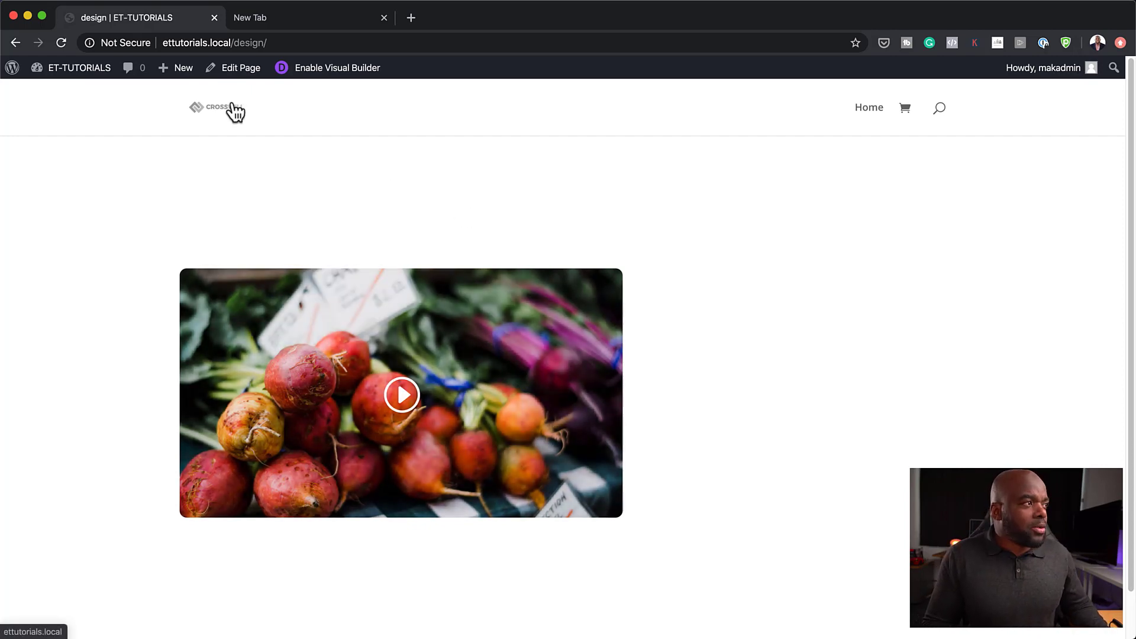
pyautogui.click(334, 68)
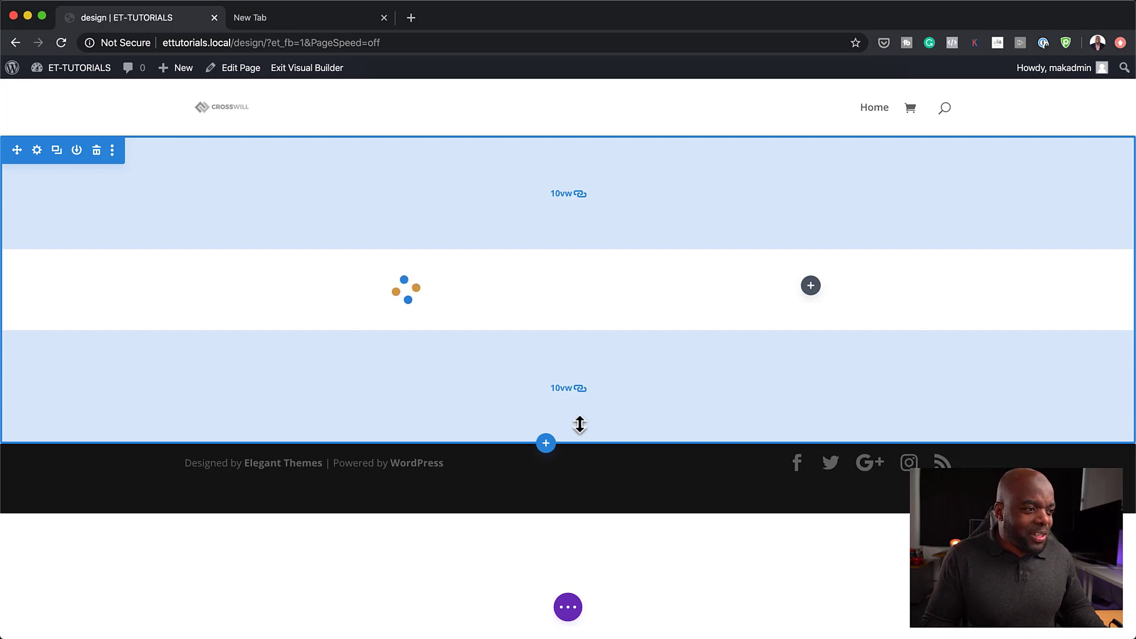
# Step: Add a Regular section with a one-column row below the video, without inserting a module
pyautogui.click(545, 443)
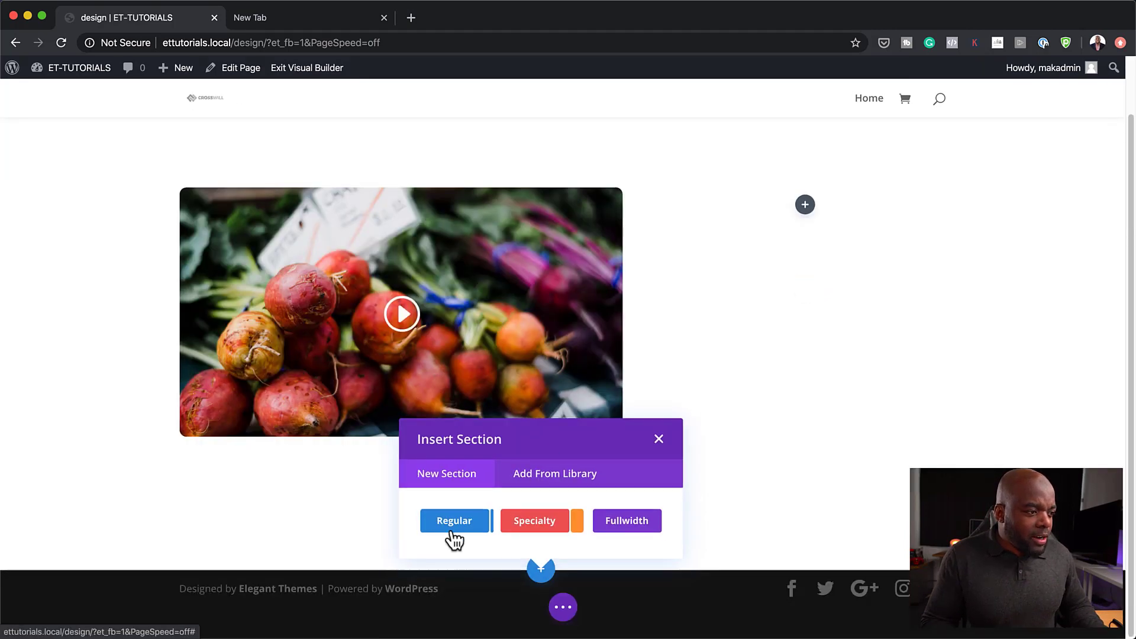
pyautogui.click(454, 521)
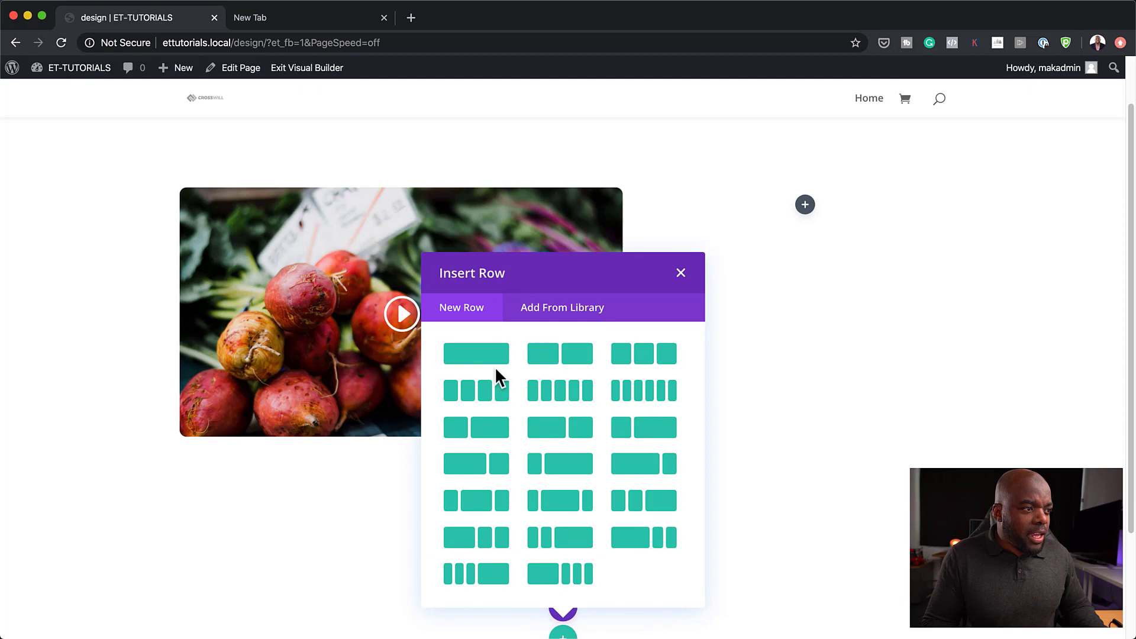
pyautogui.moveTo(475, 354)
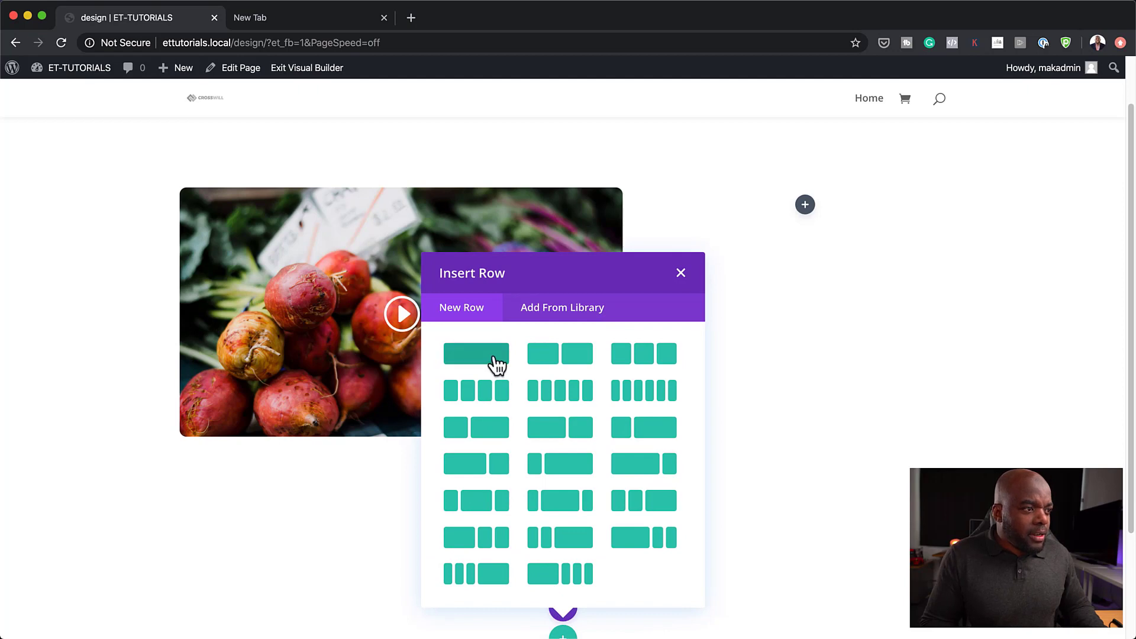
pyautogui.click(475, 354)
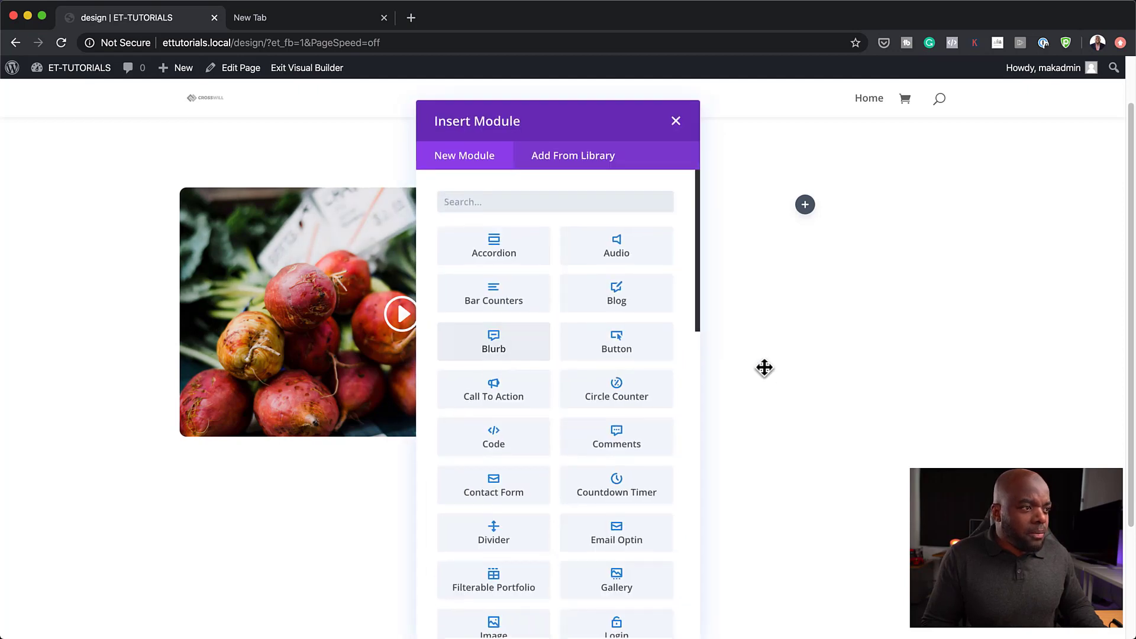
pyautogui.click(676, 121)
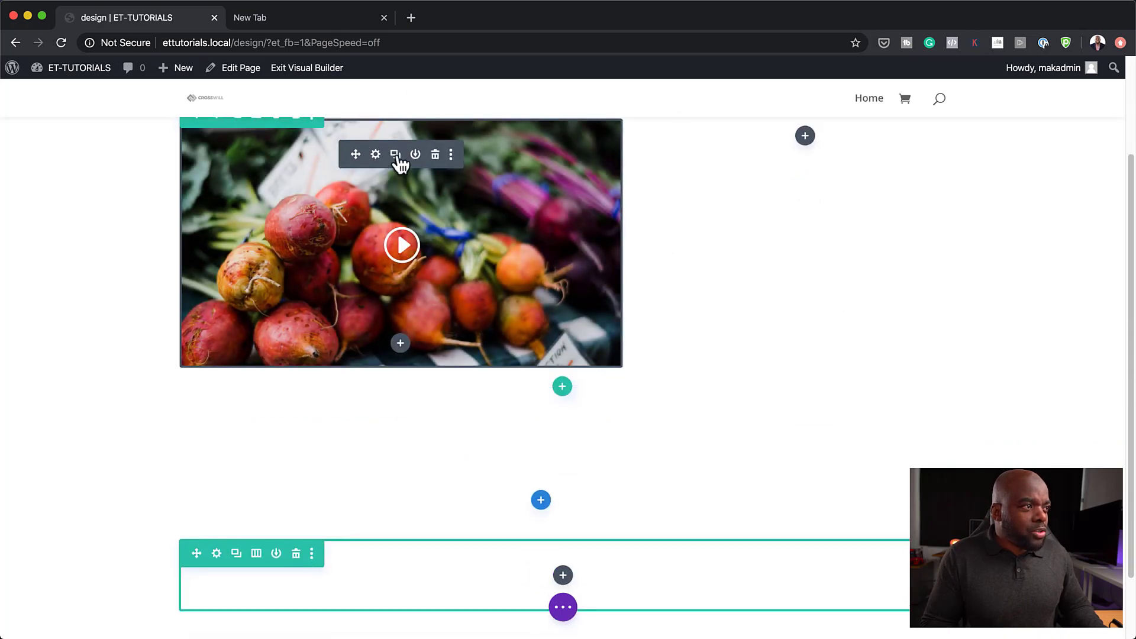
pyautogui.scroll(-3)
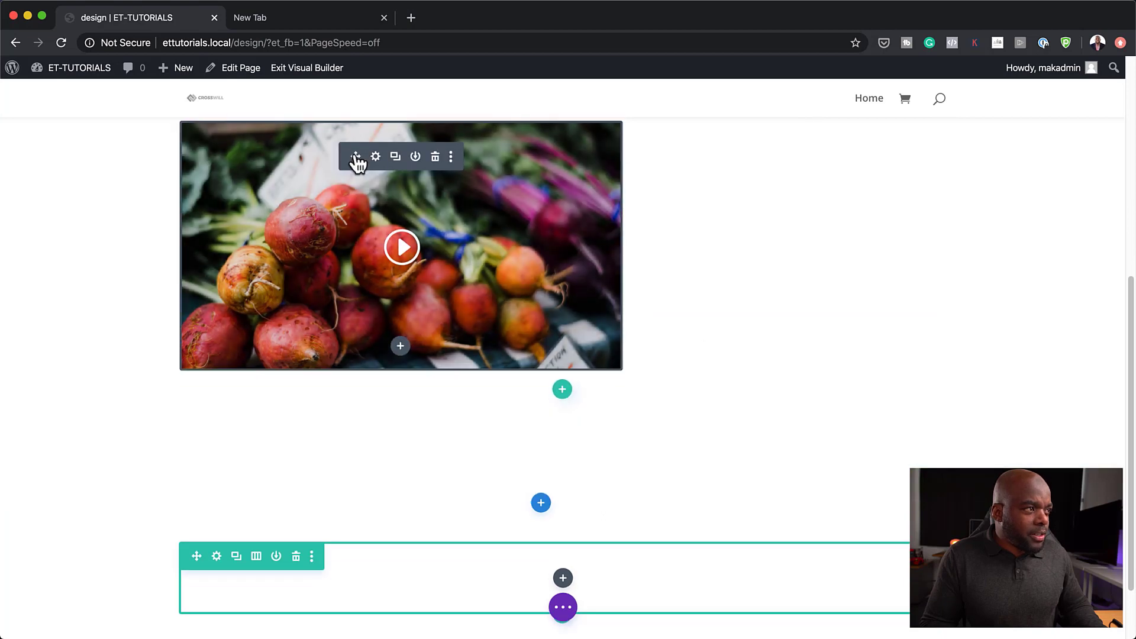
pyautogui.scroll(-3)
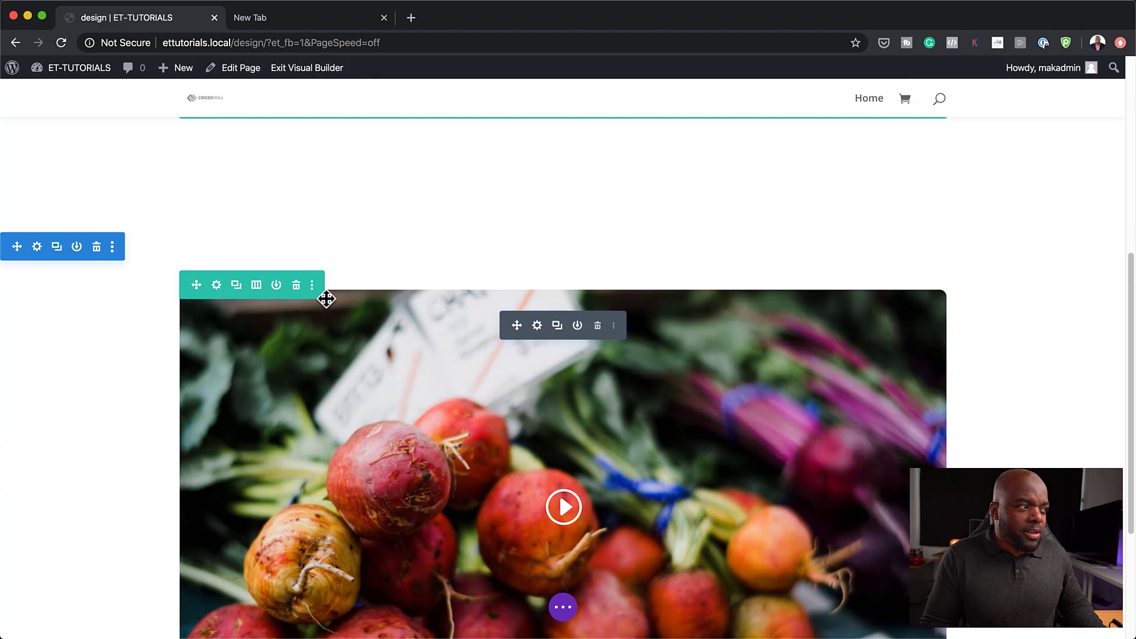
pyautogui.moveTo(828, 384)
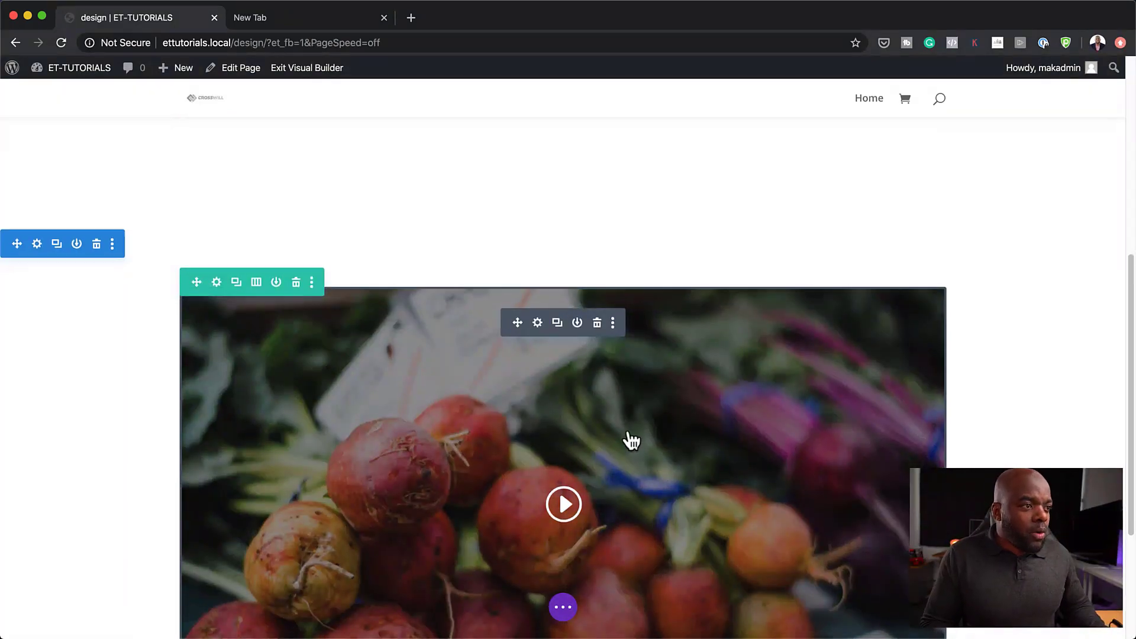
# Step: Set the row's custom gutter width to 1 and its width and max width to 100%
pyautogui.scroll(-3)
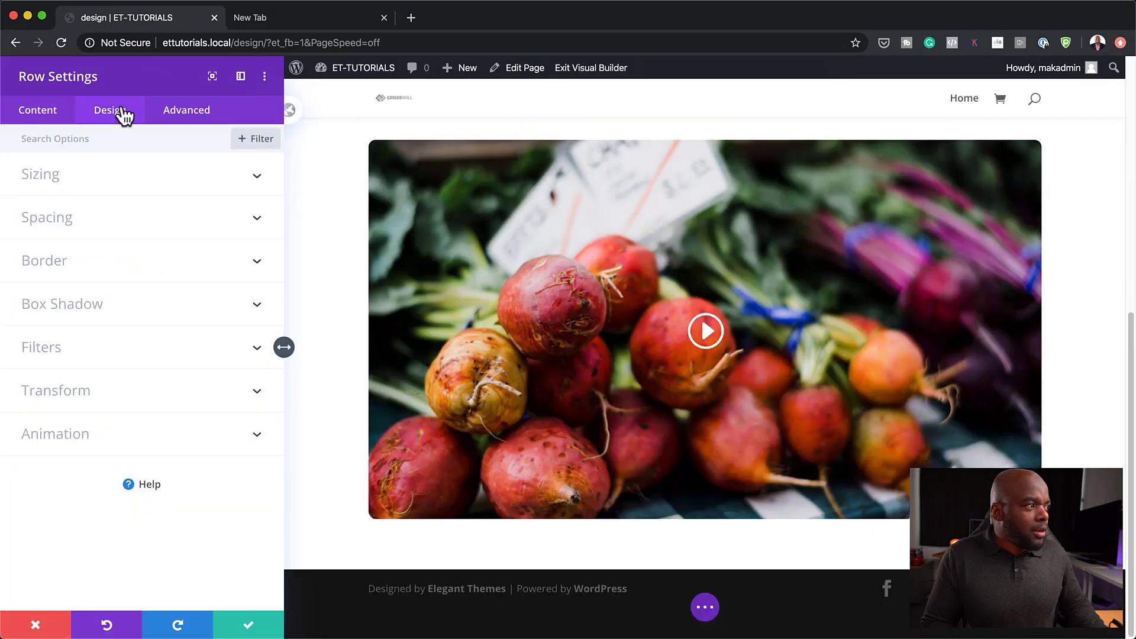
pyautogui.click(40, 174)
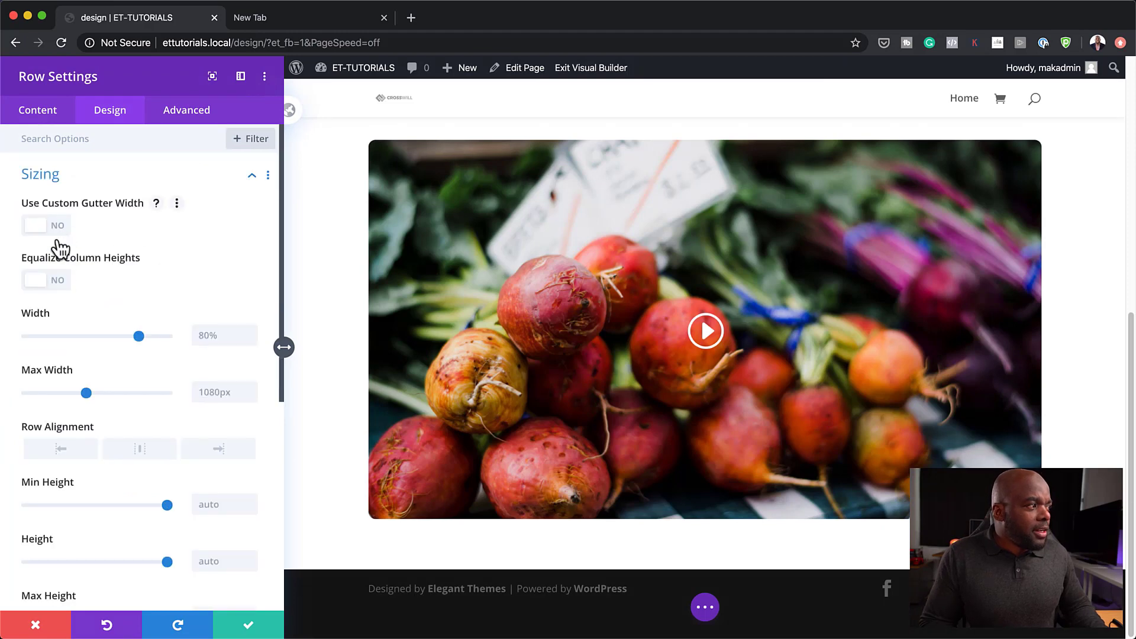
pyautogui.click(46, 224)
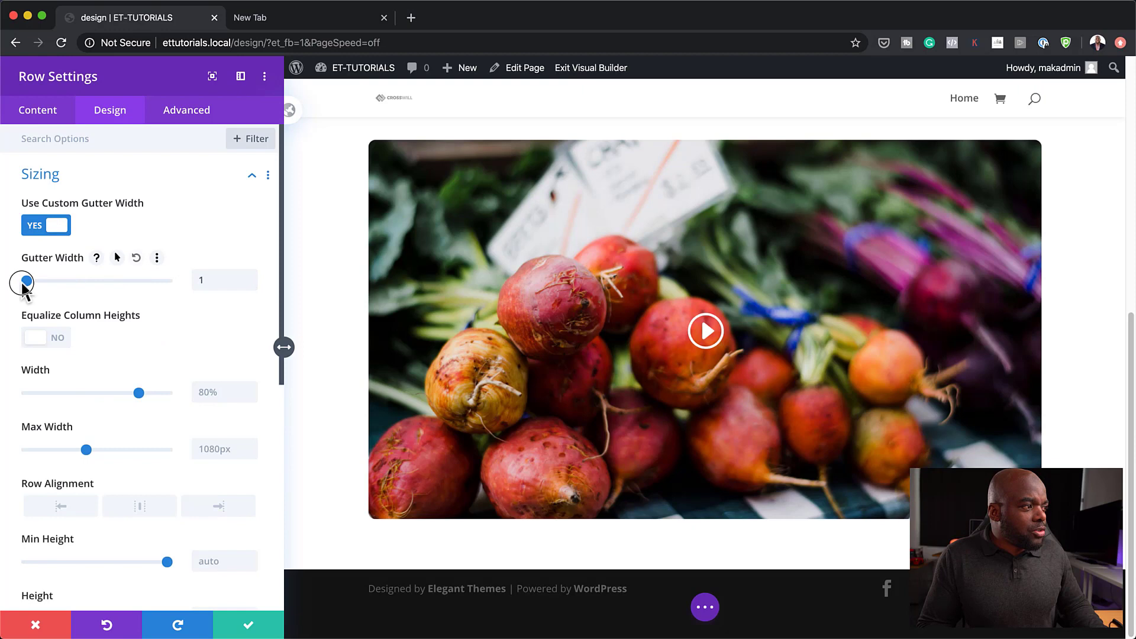
pyautogui.moveTo(137, 396)
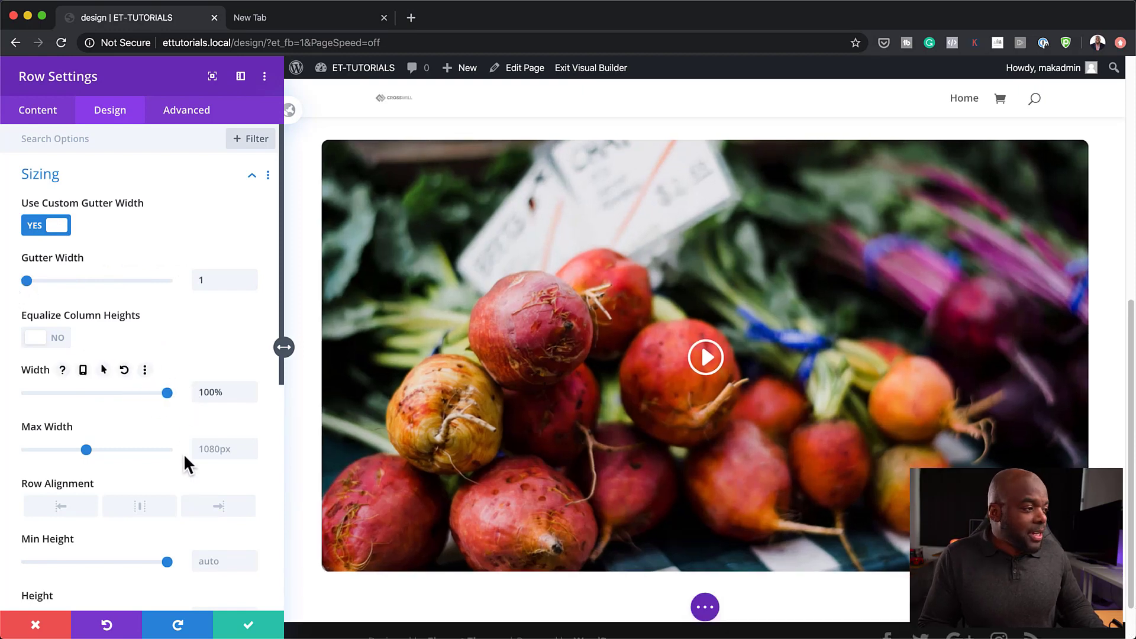
pyautogui.click(222, 449)
pyautogui.write('100')
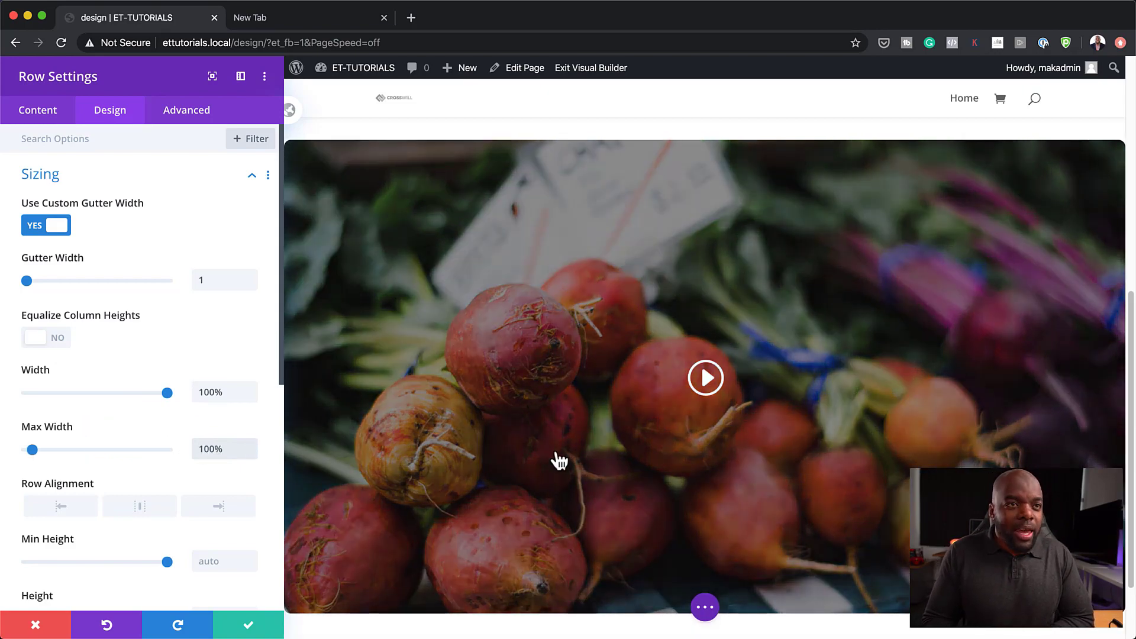
pyautogui.moveTo(672, 376)
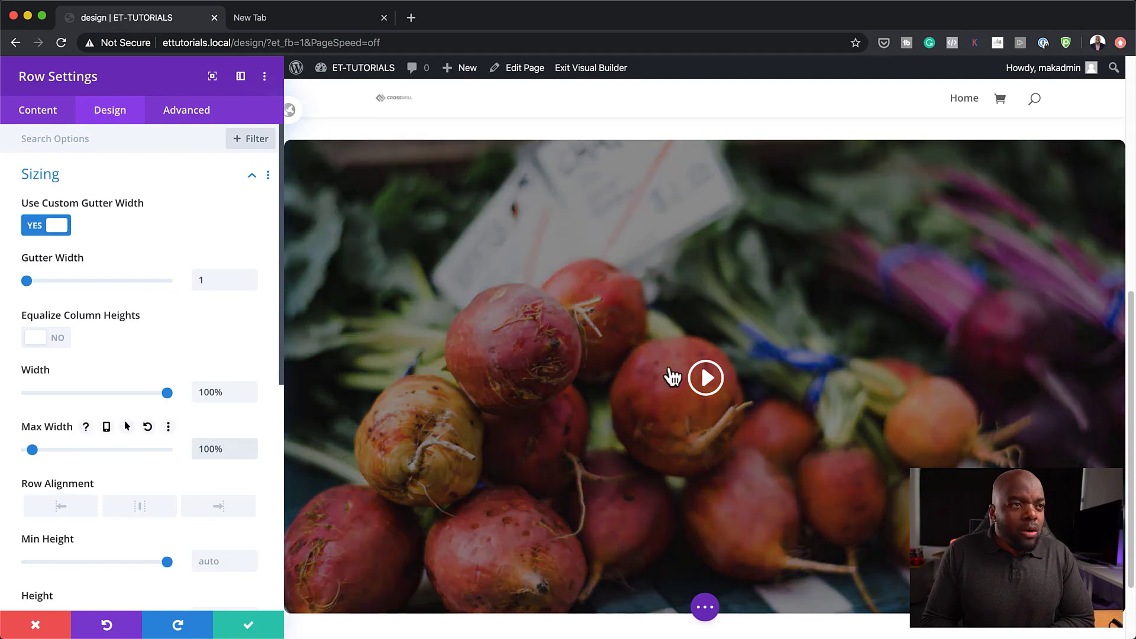
# Step: Review the row's Spacing and Border settings and save the sizing changes
pyautogui.scroll(3)
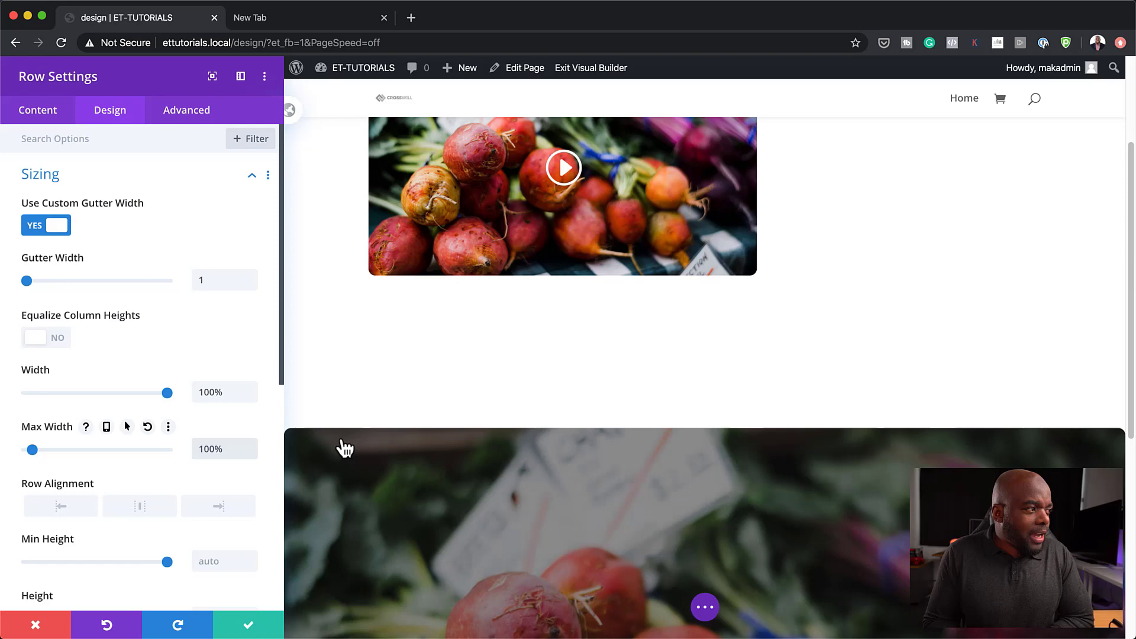
pyautogui.scroll(-3)
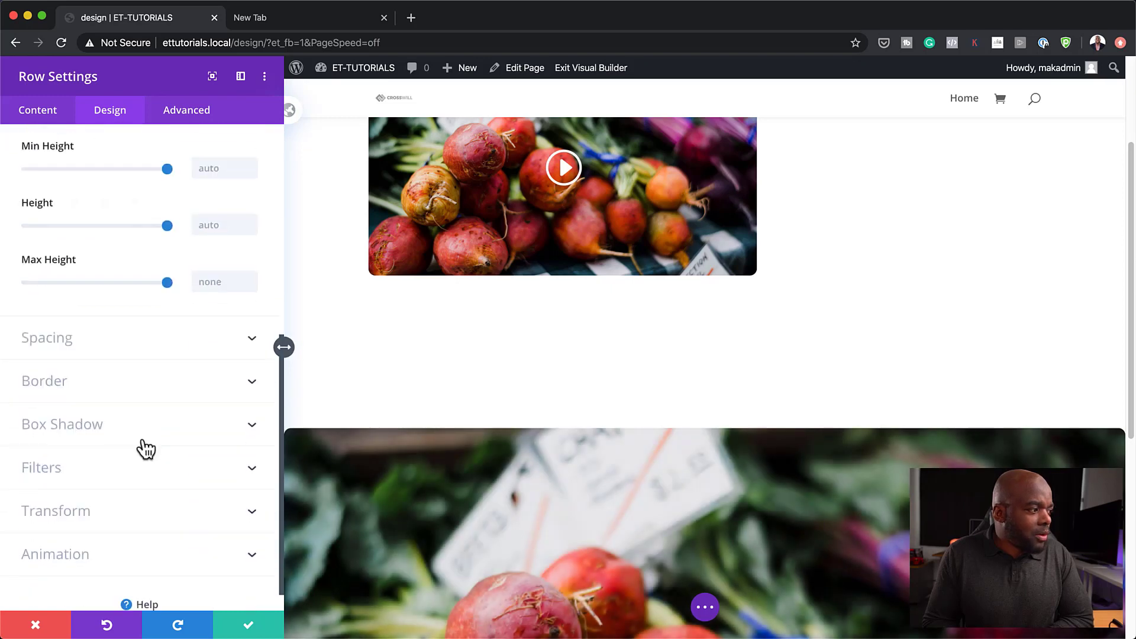
pyautogui.click(46, 338)
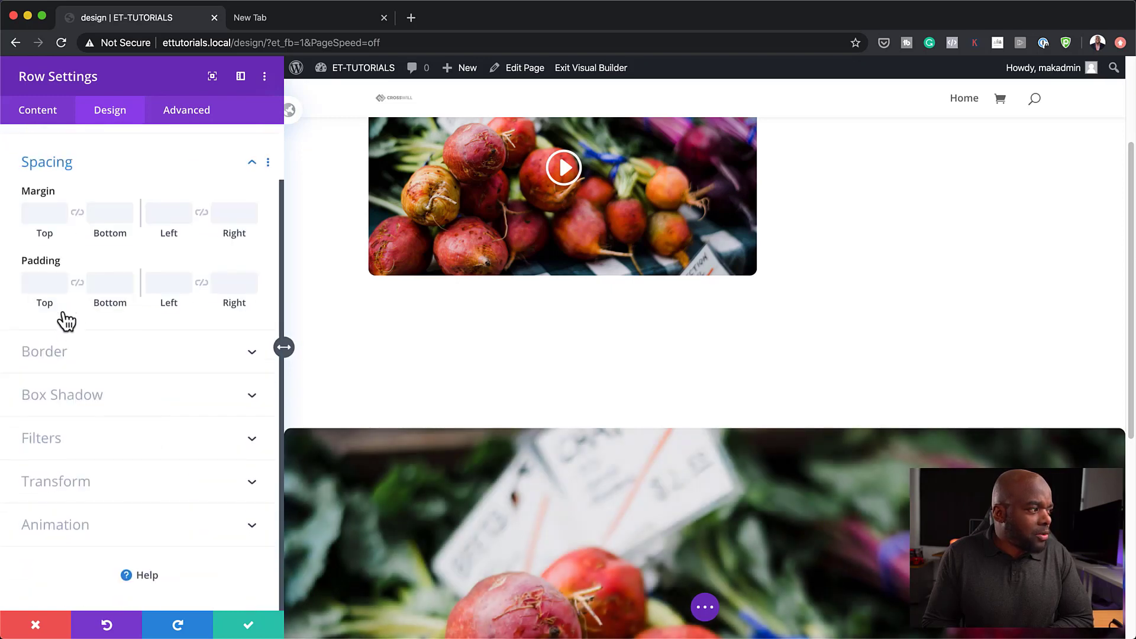
pyautogui.click(44, 350)
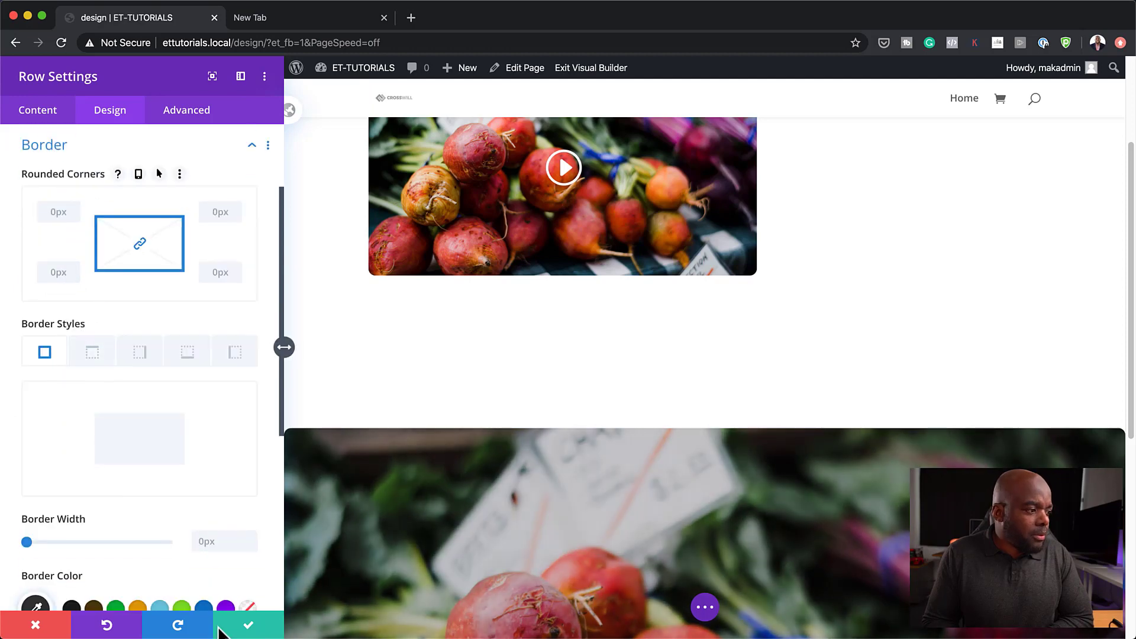
pyautogui.click(247, 625)
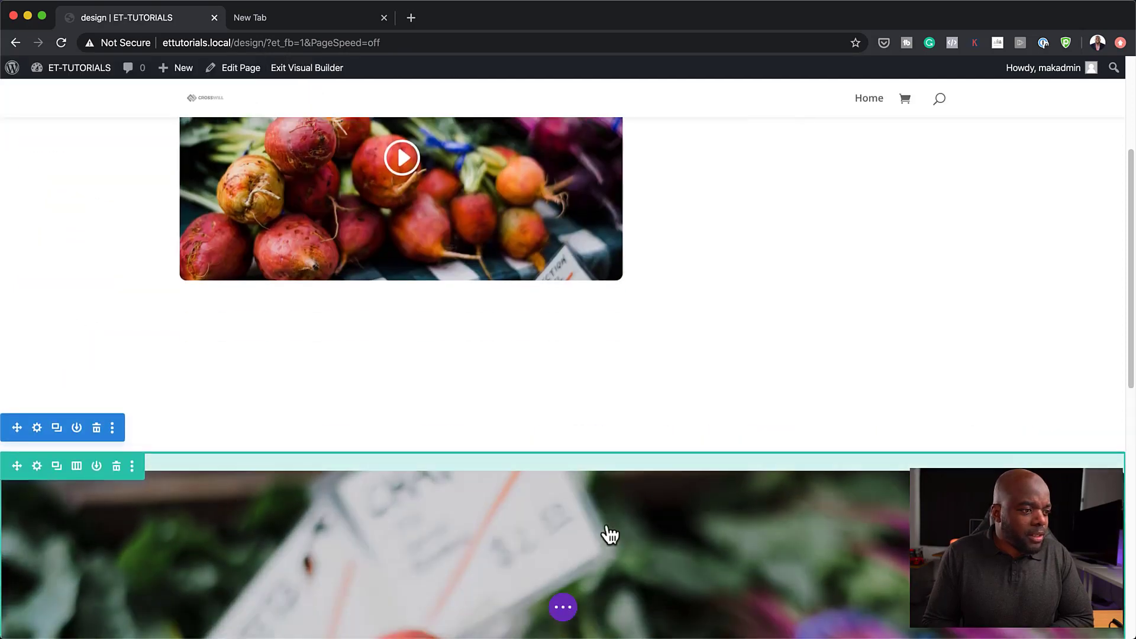
# Step: Set the copied video's Rounded Corners to 0px in its Design > Border options
pyautogui.scroll(-3)
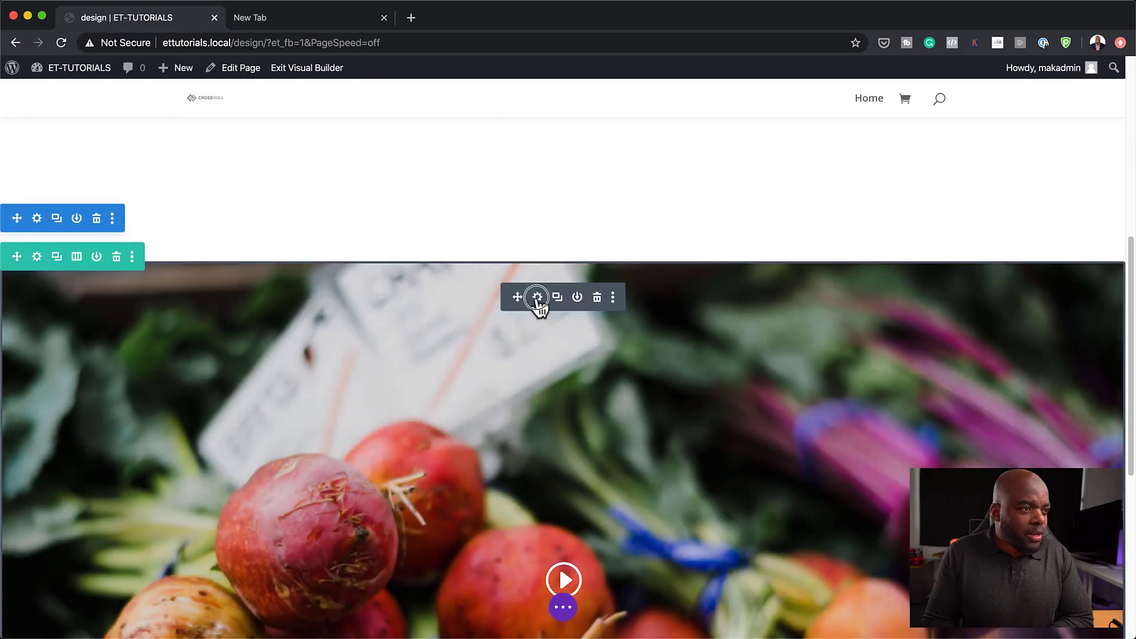
pyautogui.click(537, 296)
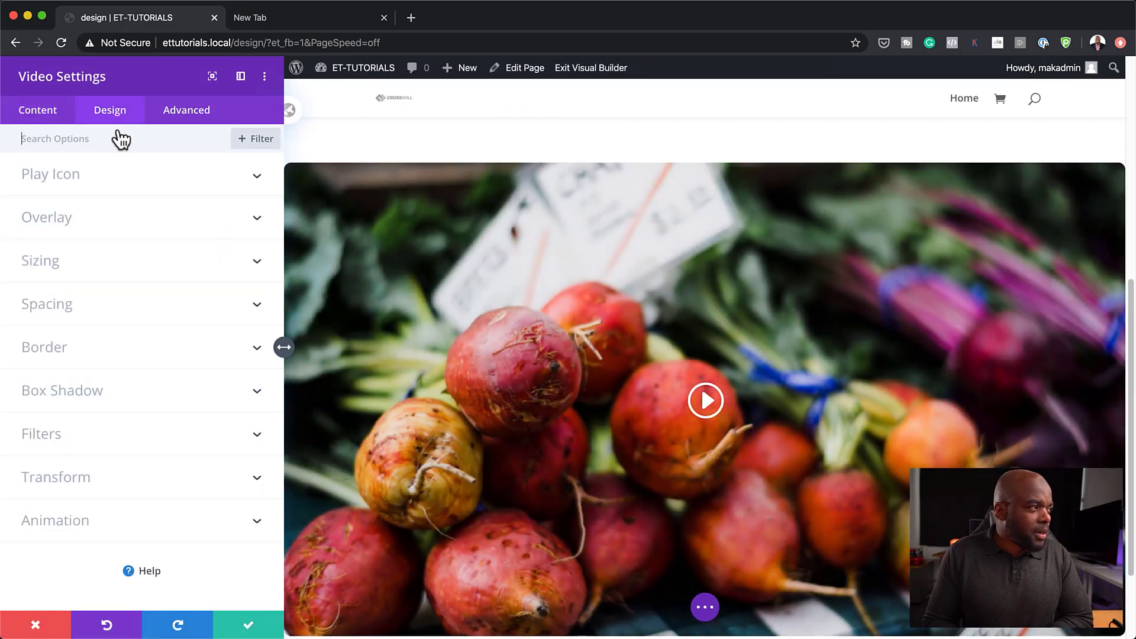
pyautogui.moveTo(65, 357)
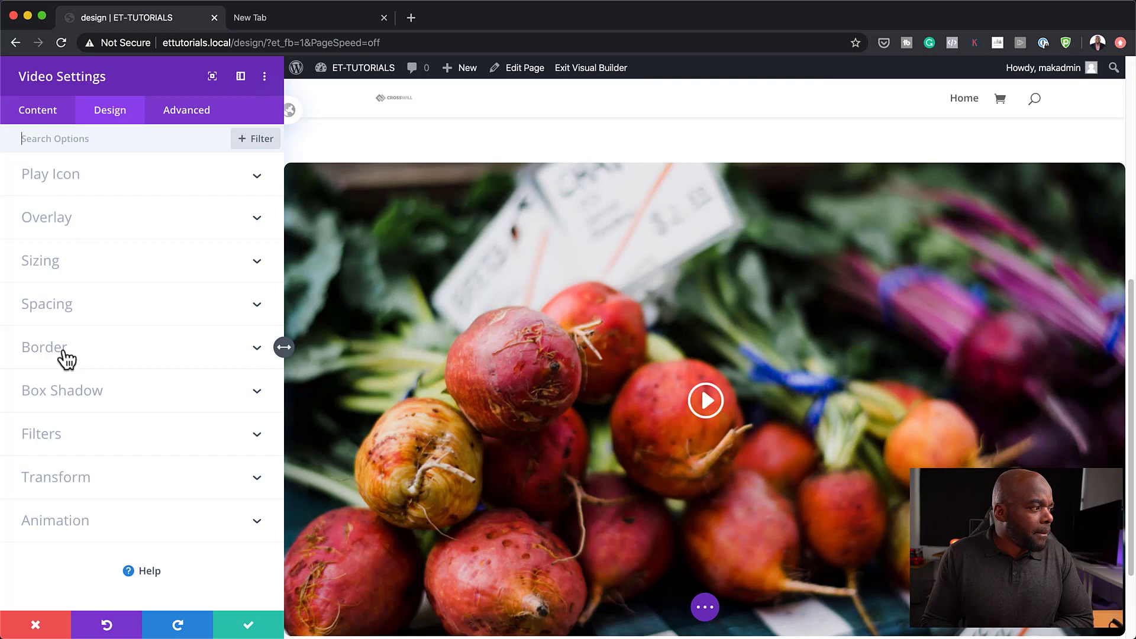
pyautogui.click(43, 347)
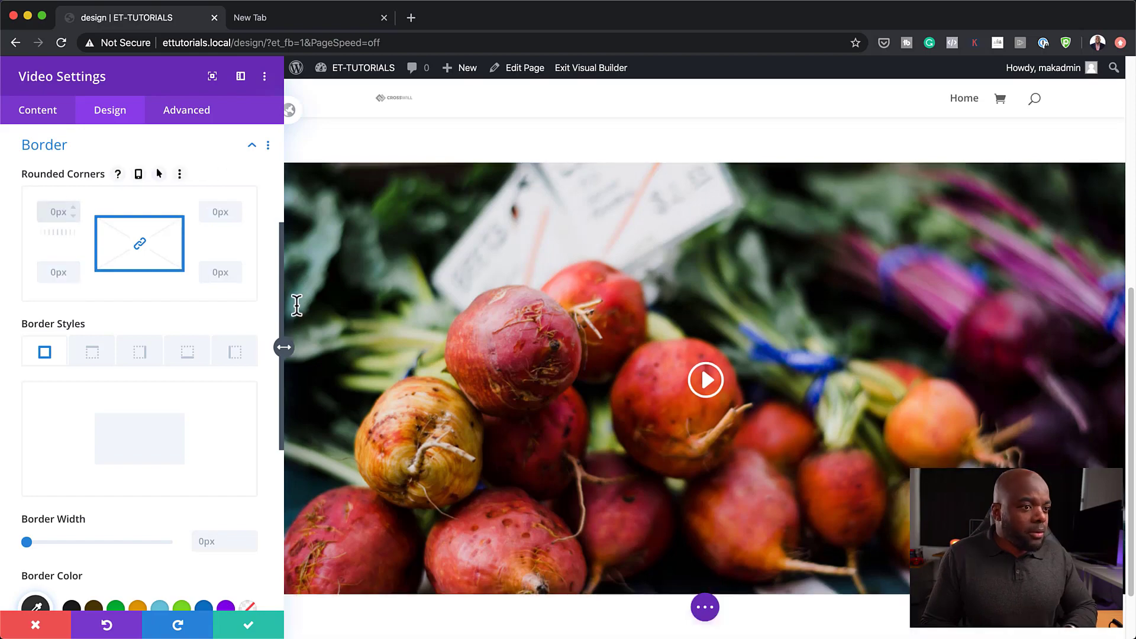
pyautogui.moveTo(850, 346)
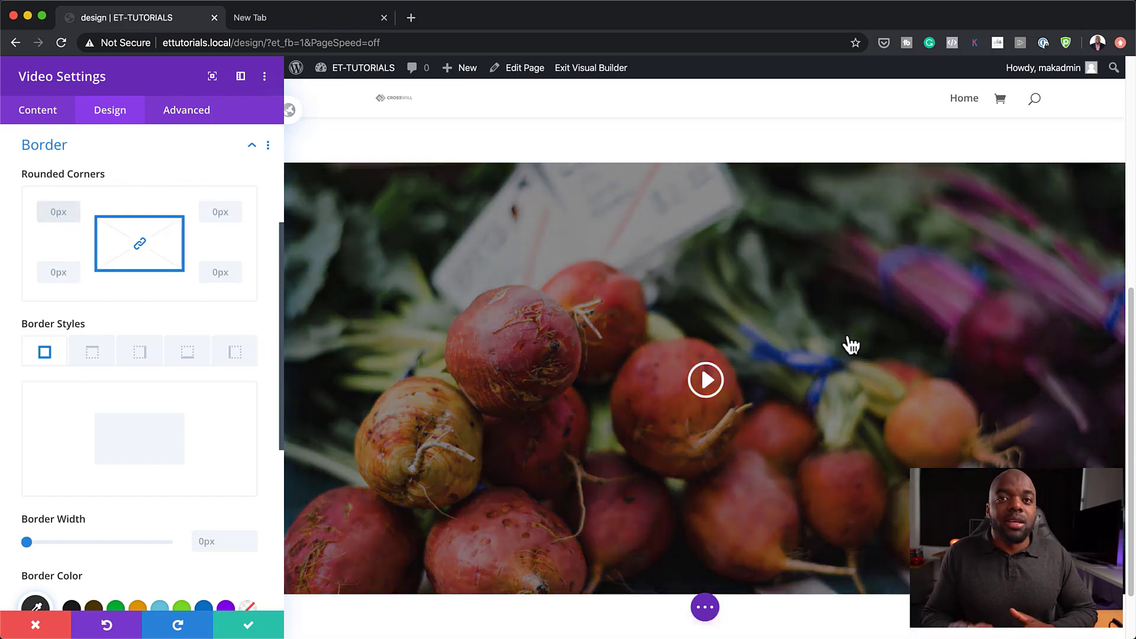
pyautogui.moveTo(796, 357)
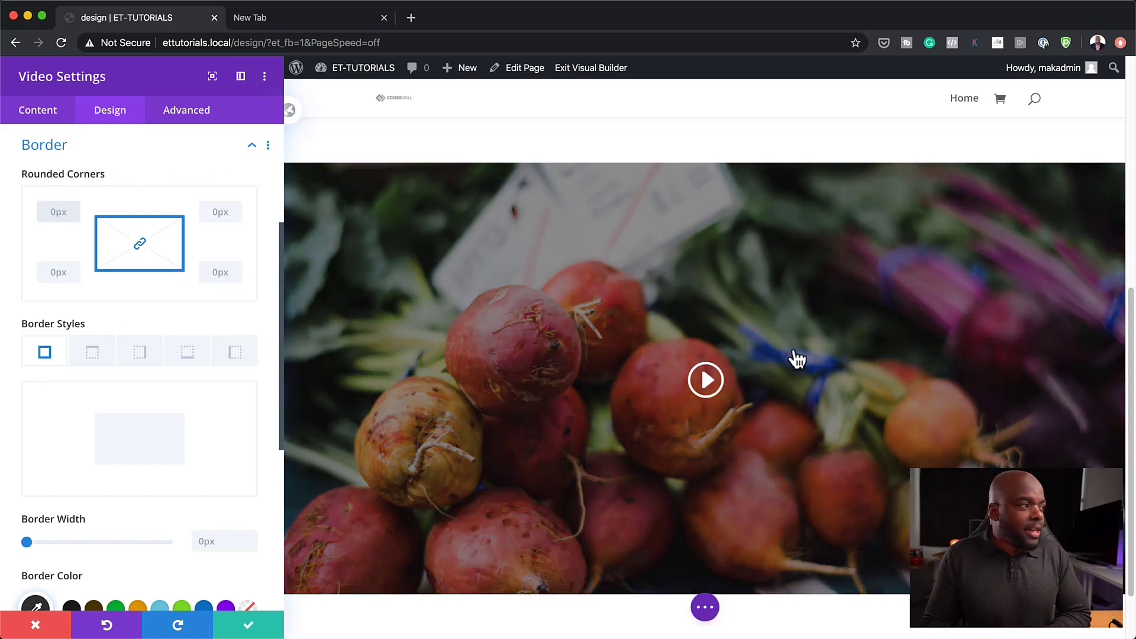
pyautogui.scroll(-3)
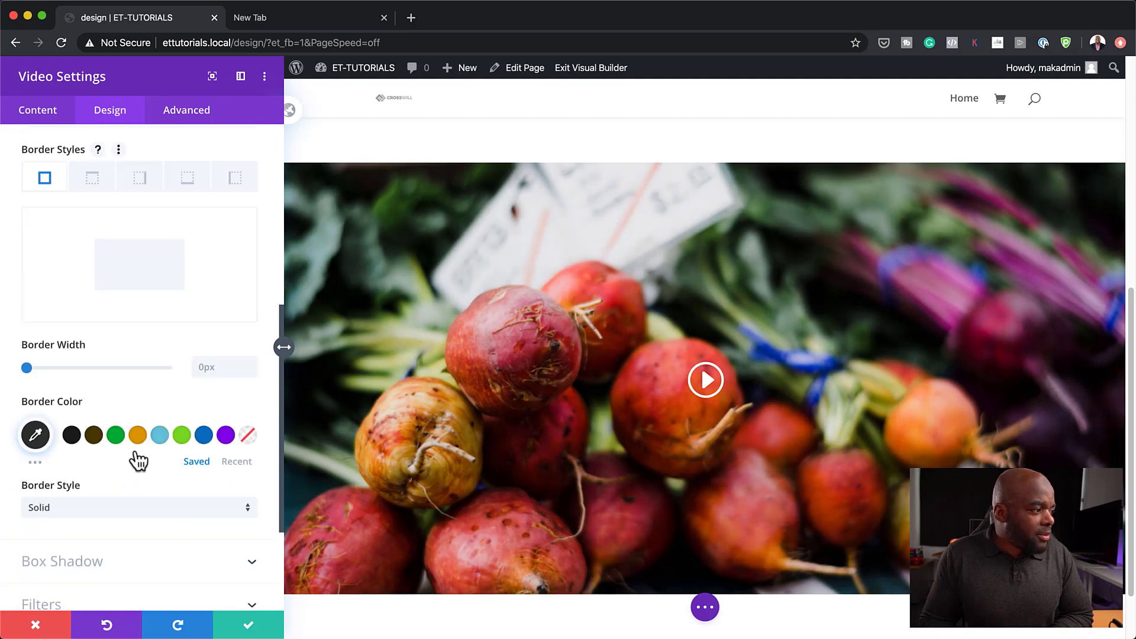
pyautogui.scroll(-3)
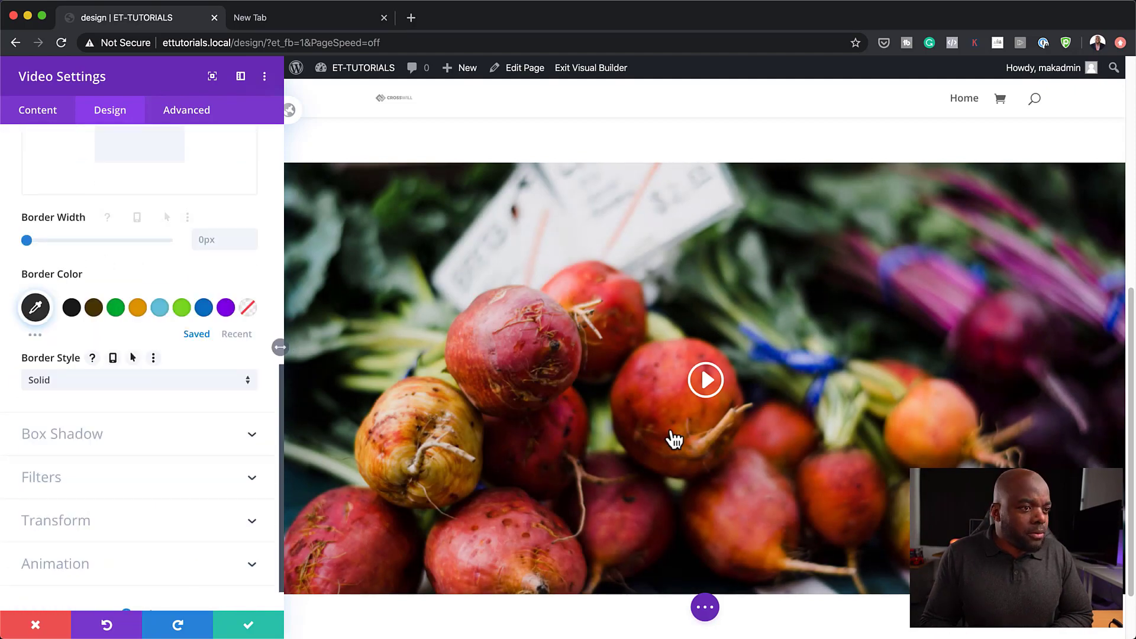
pyautogui.scroll(3)
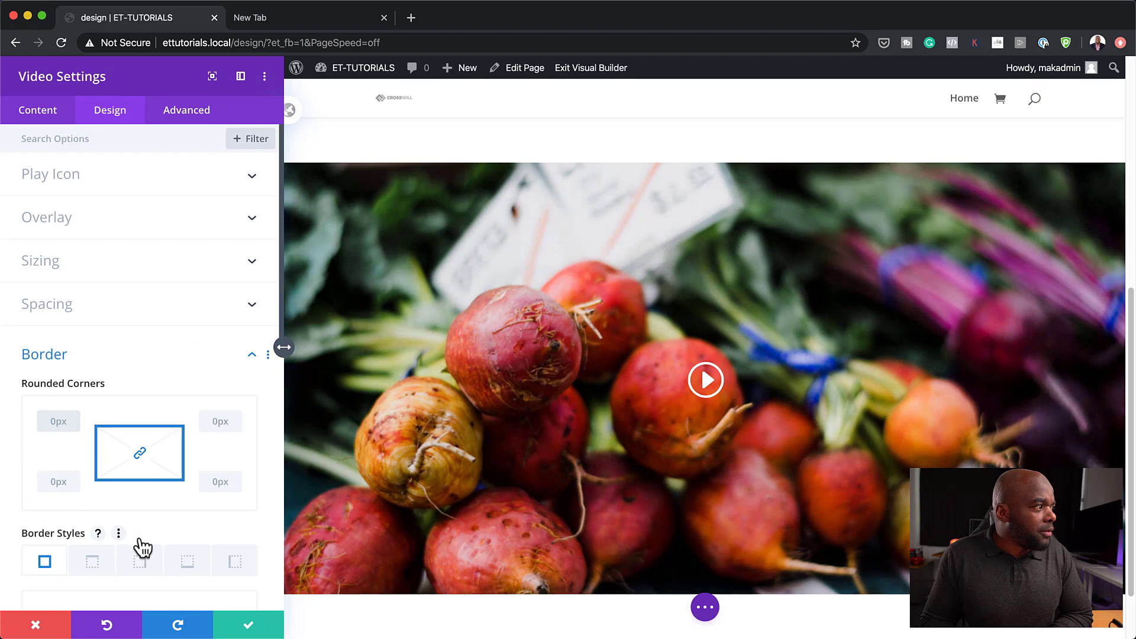
pyautogui.moveTo(71, 187)
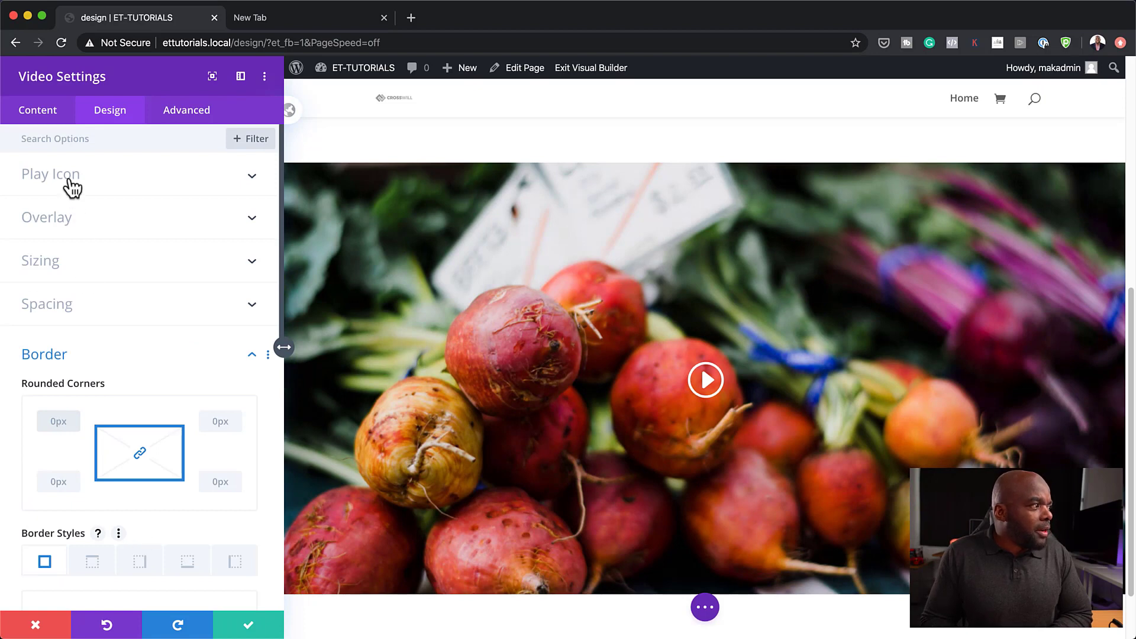
# Step: Confirm the Play Icon uses the 80px custom size, then save and close Video Settings
pyautogui.click(51, 174)
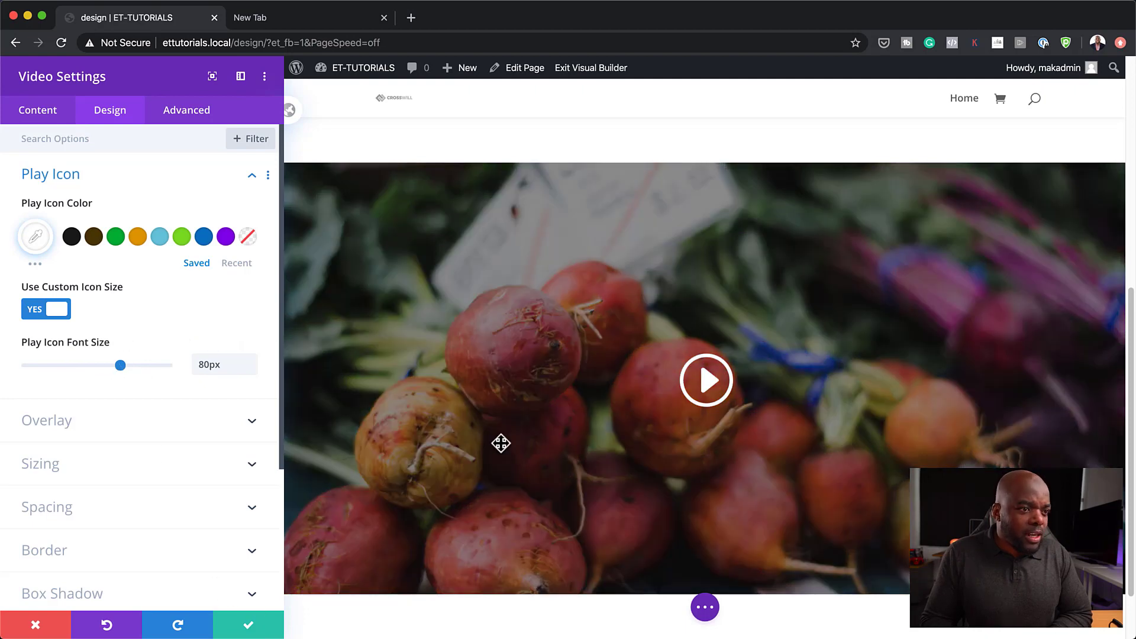
pyautogui.moveTo(534, 501)
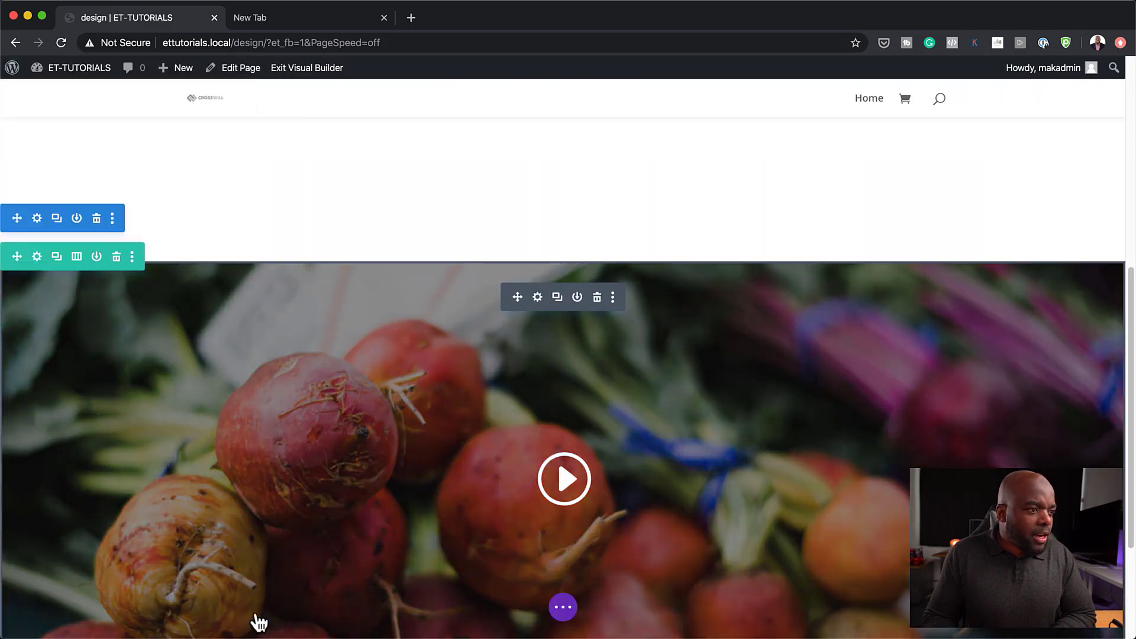
pyautogui.scroll(-3)
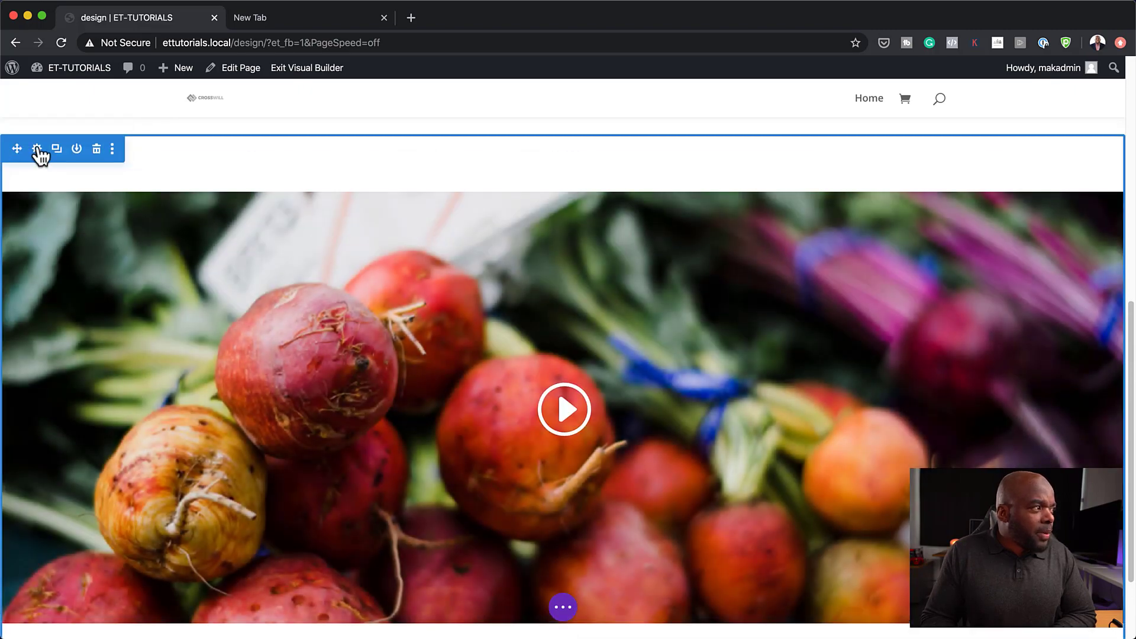
# Step: Set the video section's Padding Top and Bottom to 0px under Design > Spacing and save
pyautogui.click(37, 149)
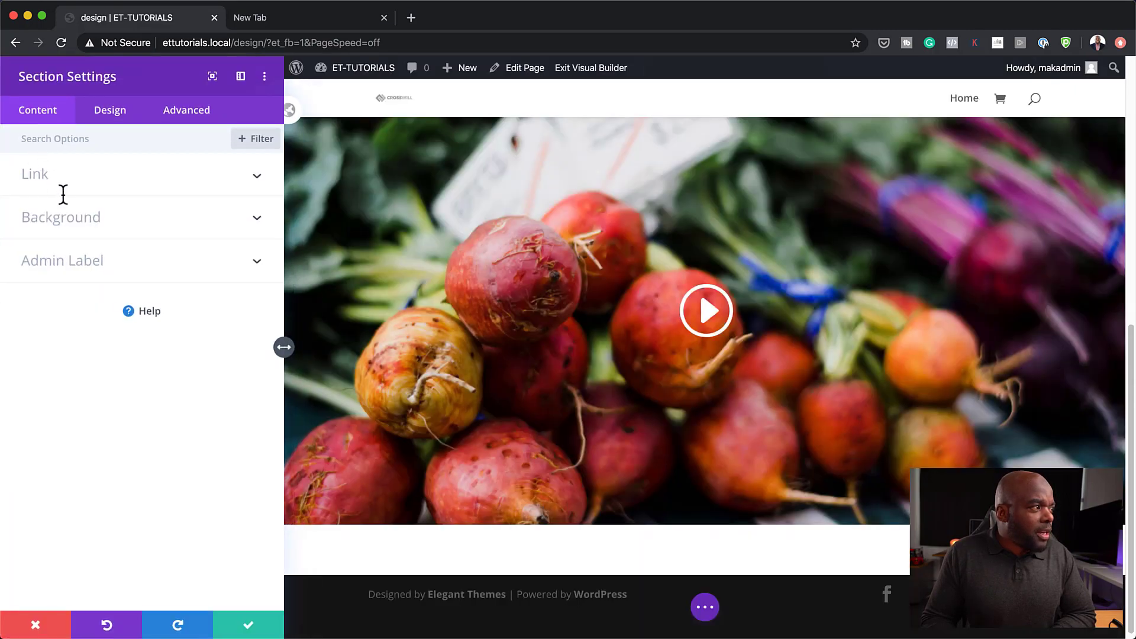
pyautogui.click(109, 110)
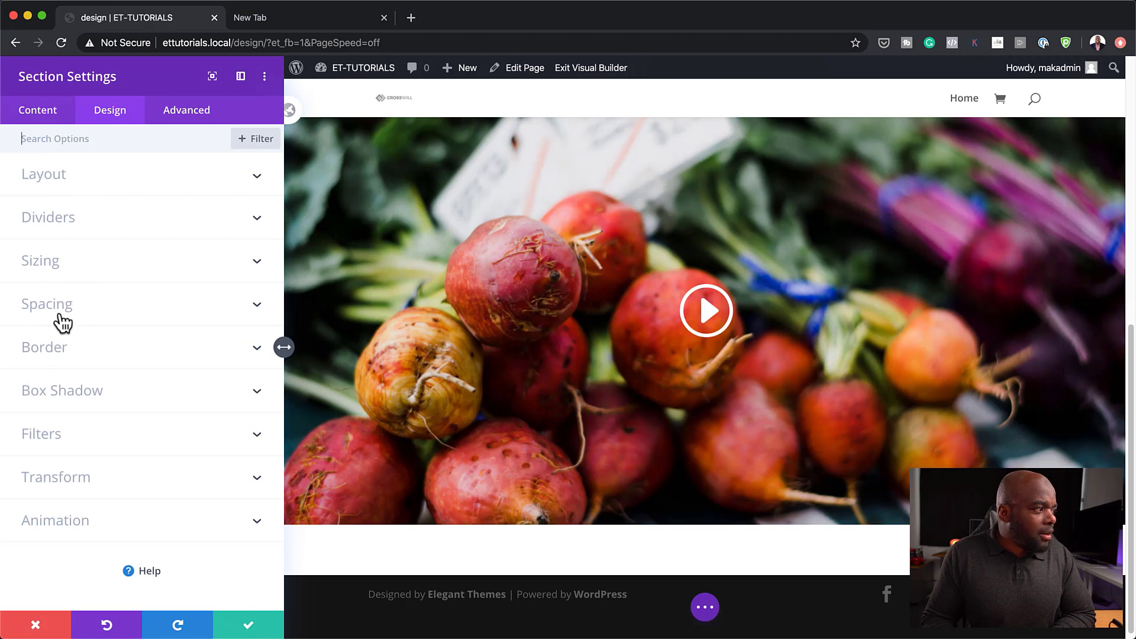
pyautogui.click(46, 303)
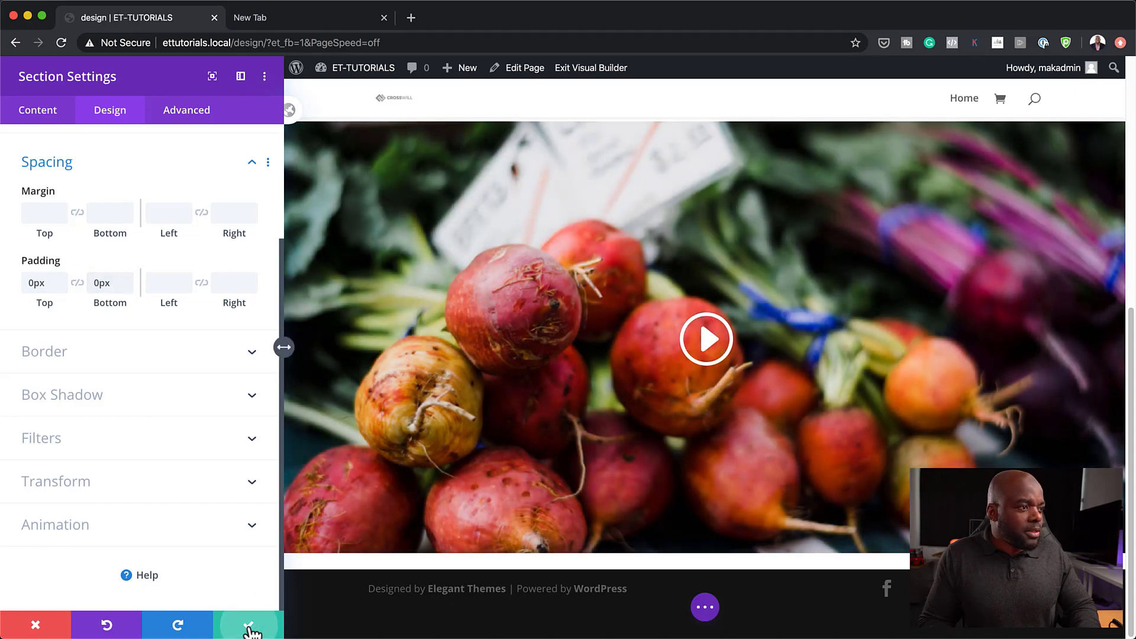
pyautogui.click(248, 625)
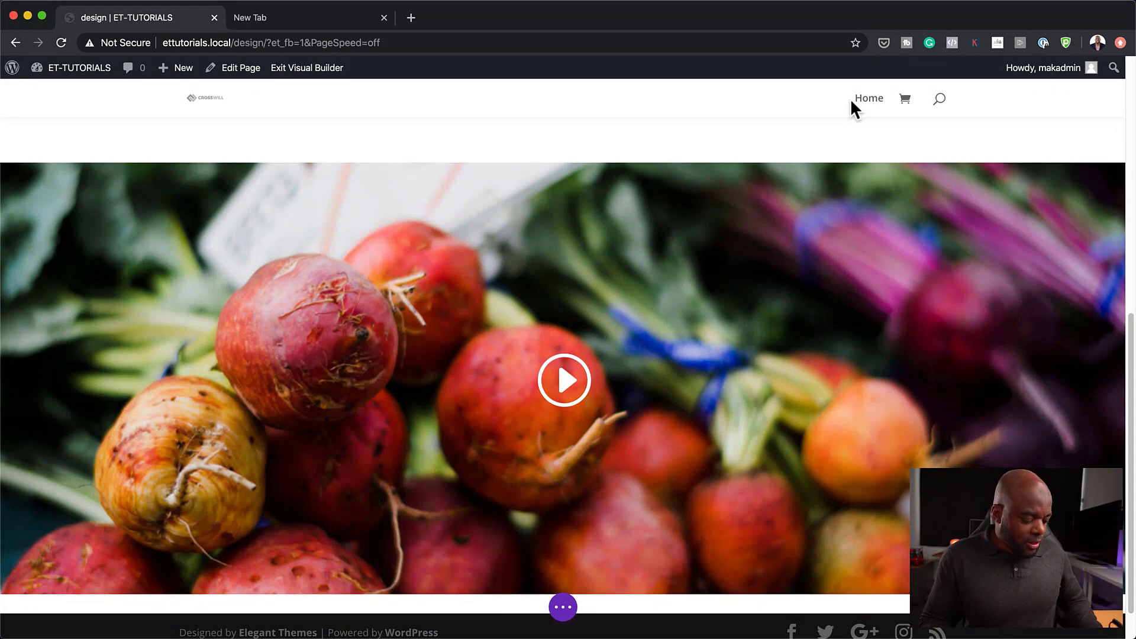
pyautogui.click(561, 606)
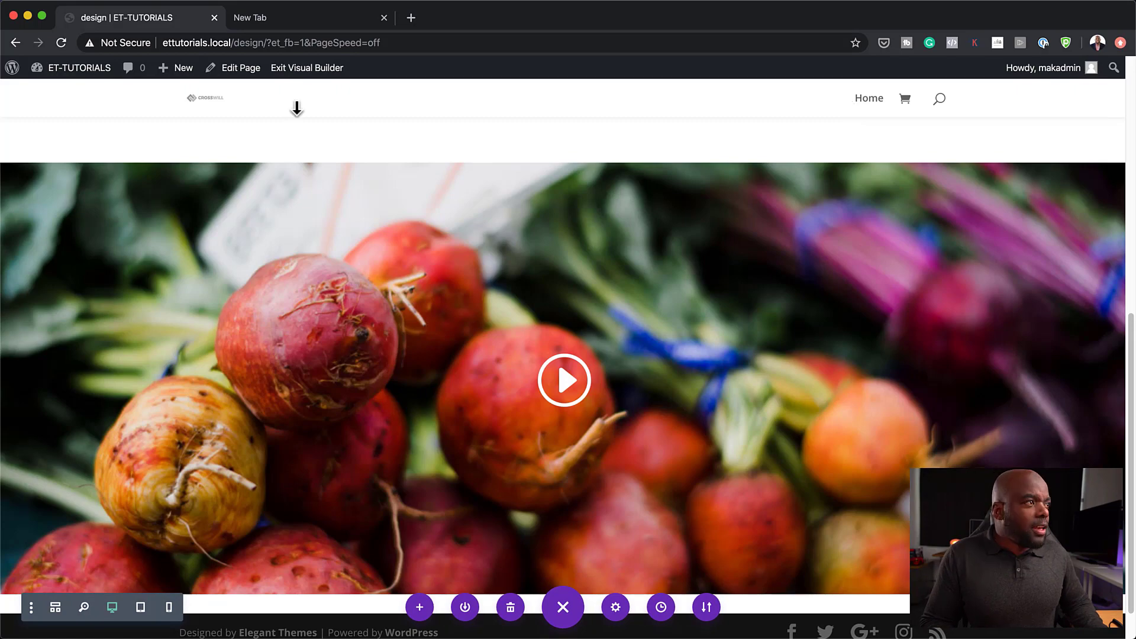
pyautogui.click(306, 67)
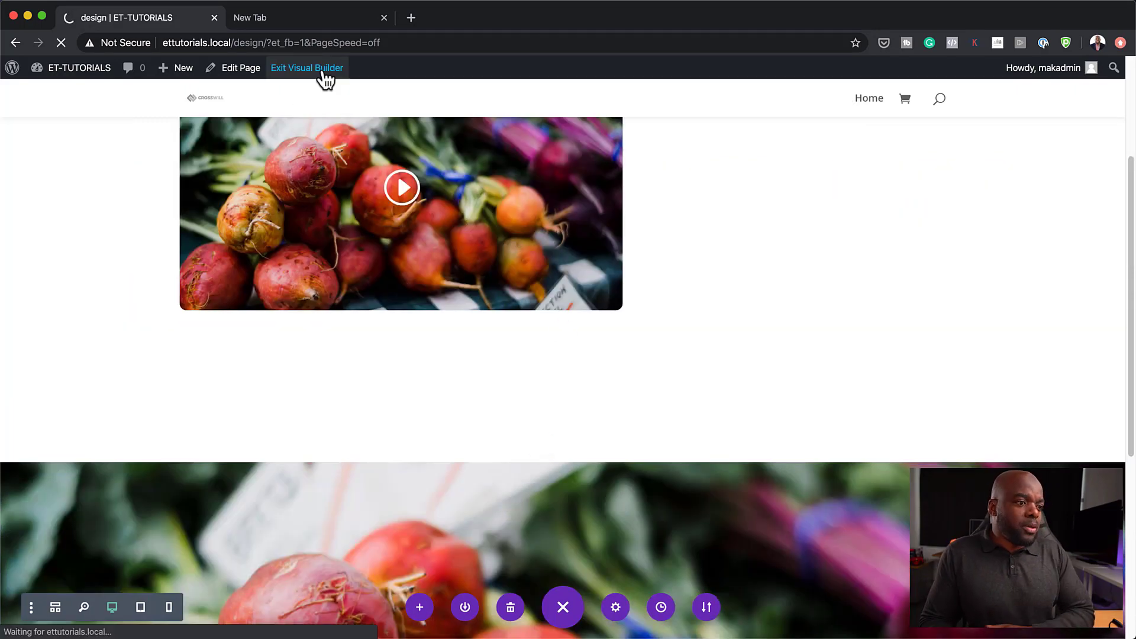
pyautogui.click(307, 67)
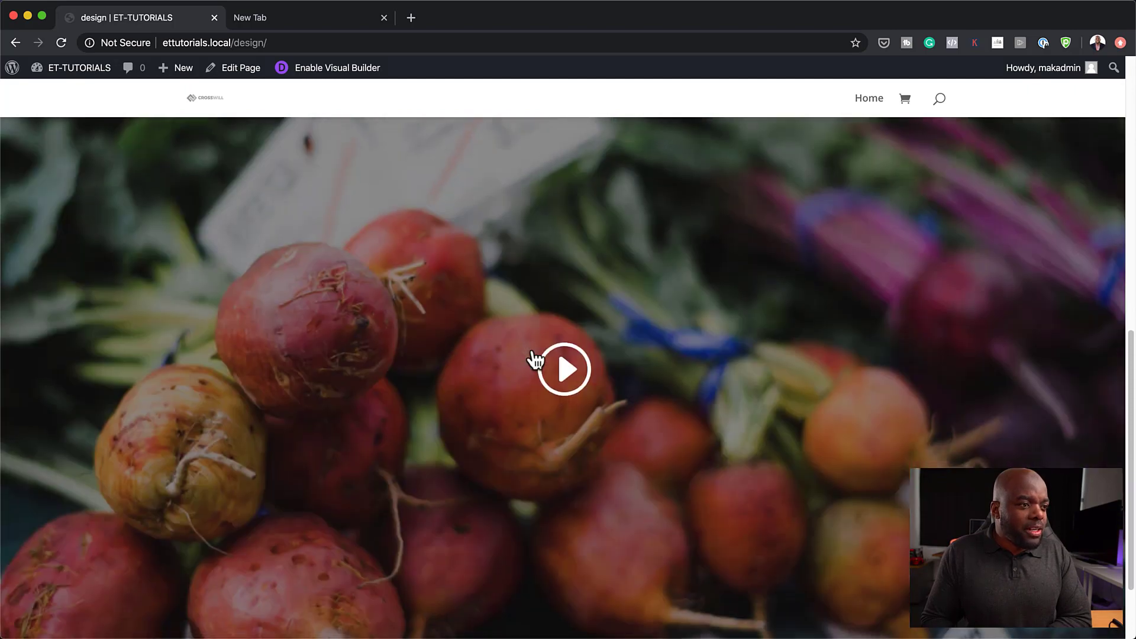
pyautogui.scroll(-3)
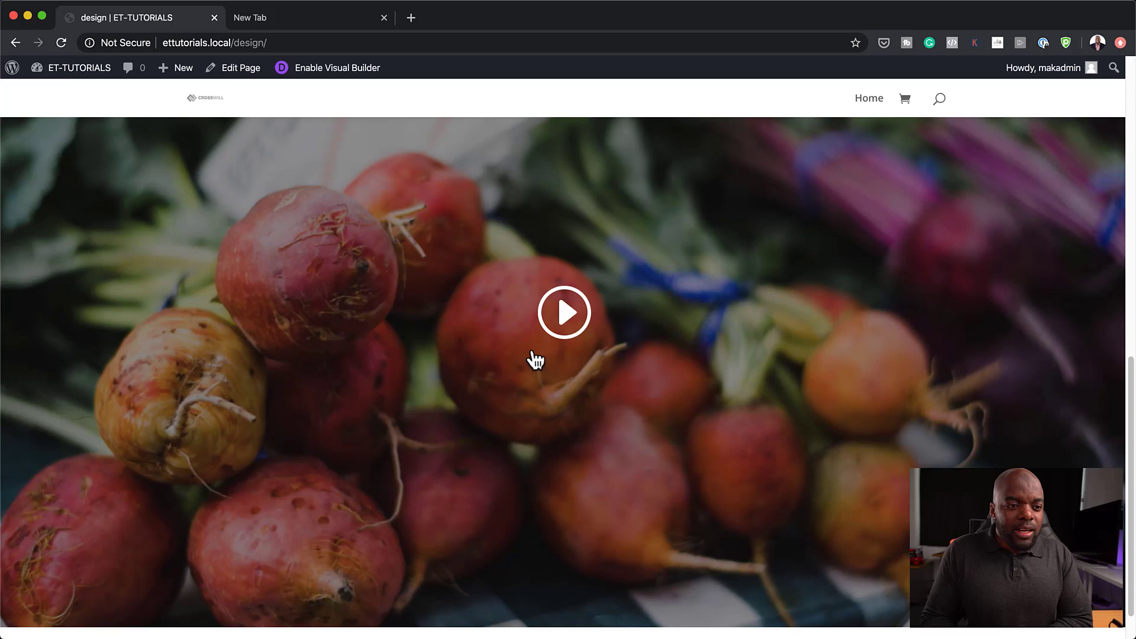
pyautogui.click(565, 313)
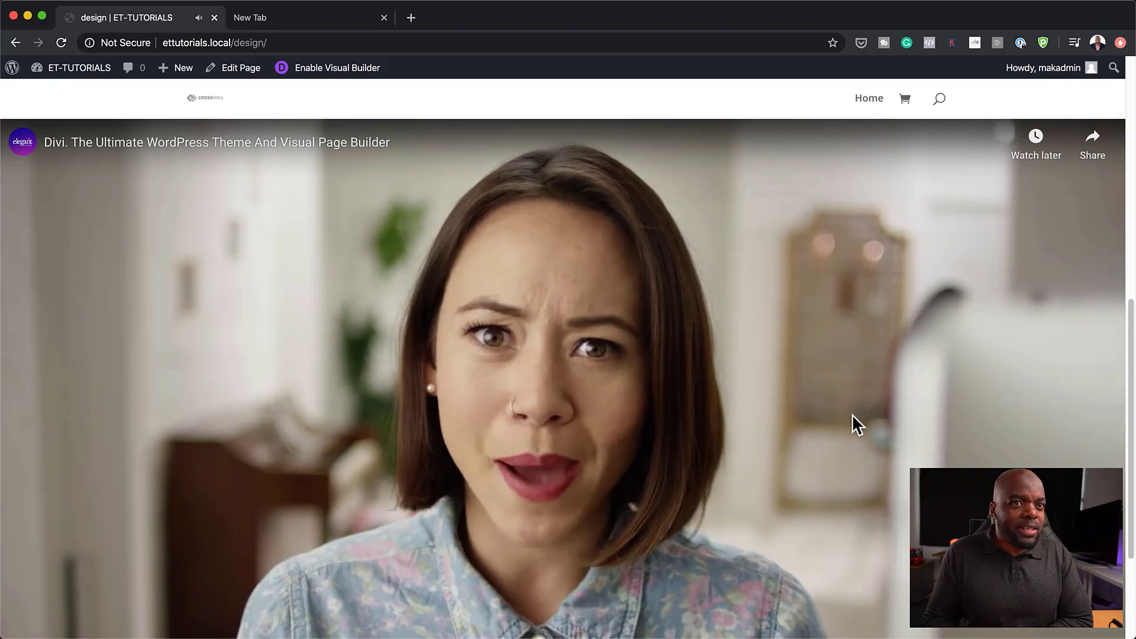
pyautogui.click(337, 68)
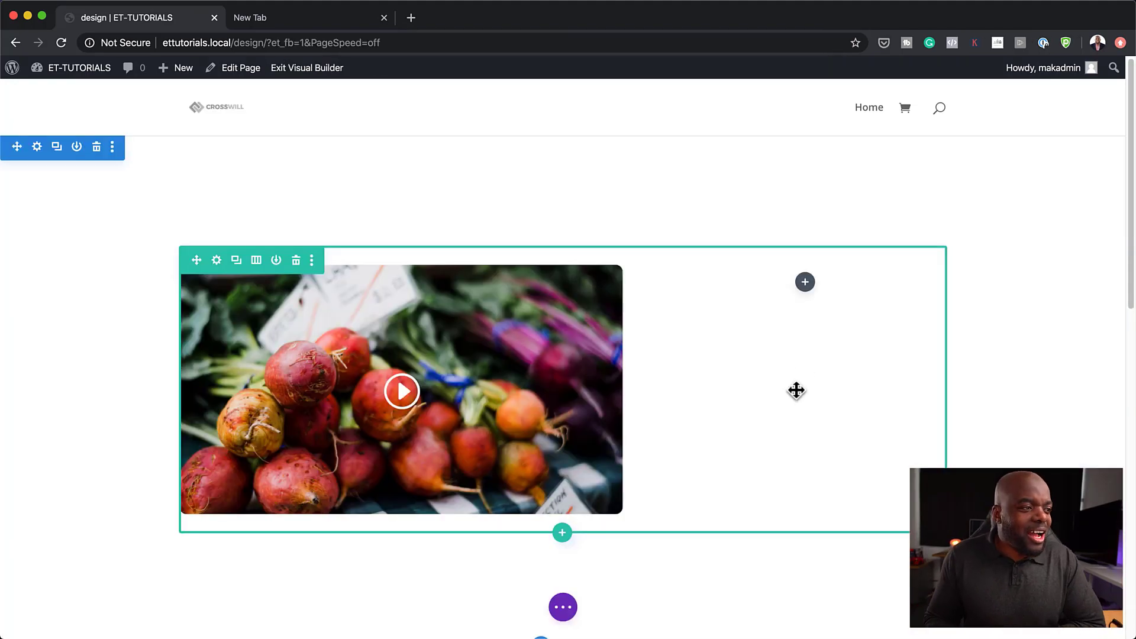
pyautogui.scroll(-3)
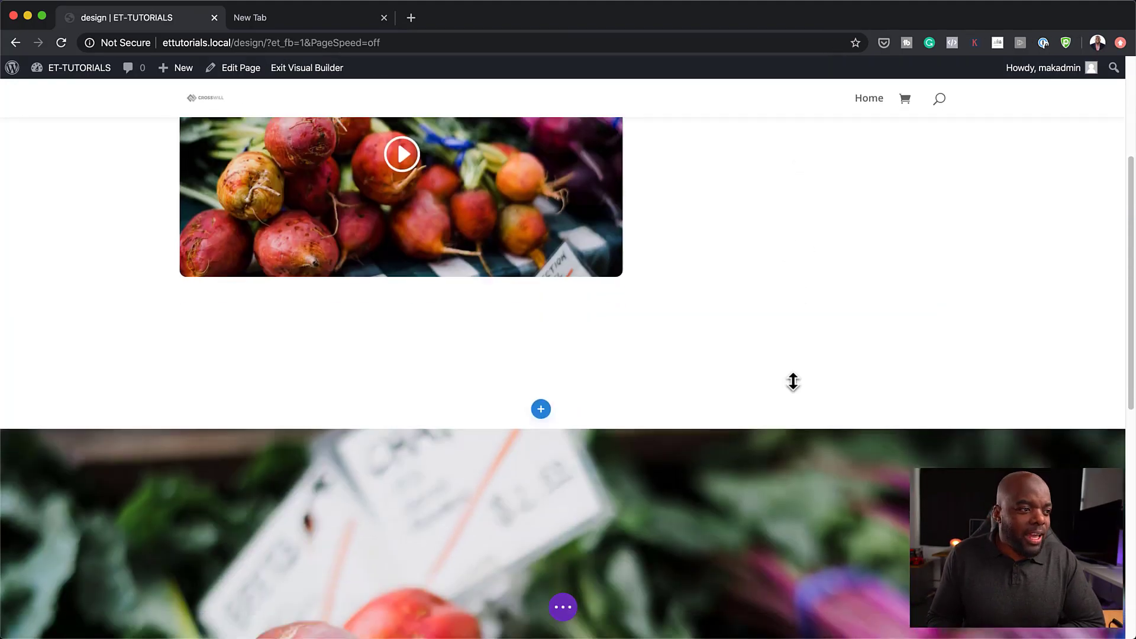
pyautogui.scroll(-3)
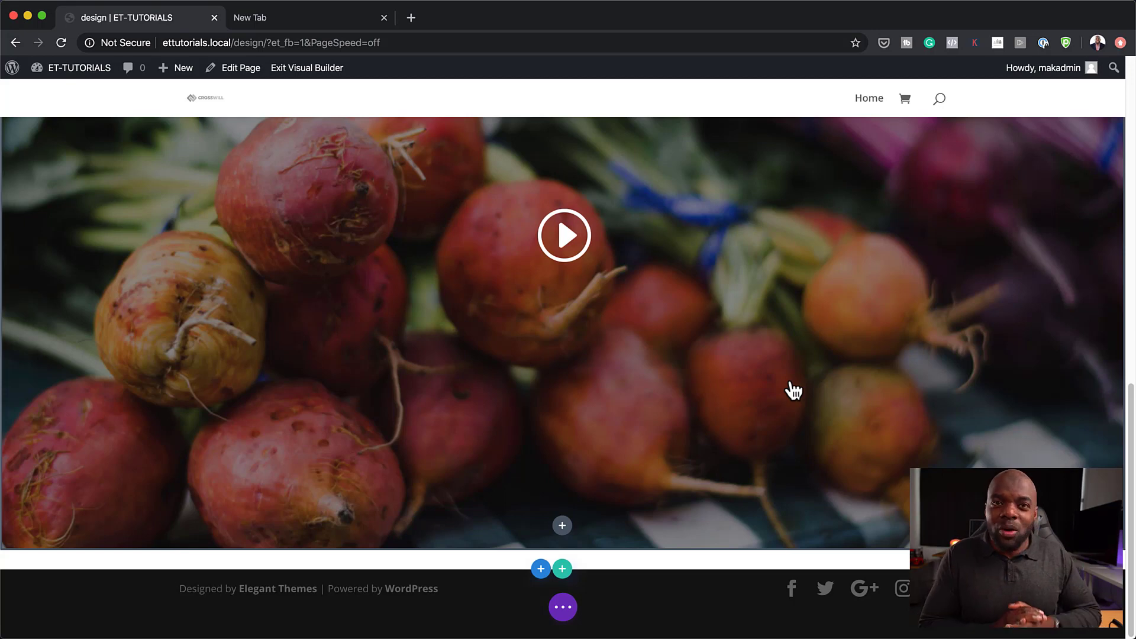
pyautogui.scroll(-3)
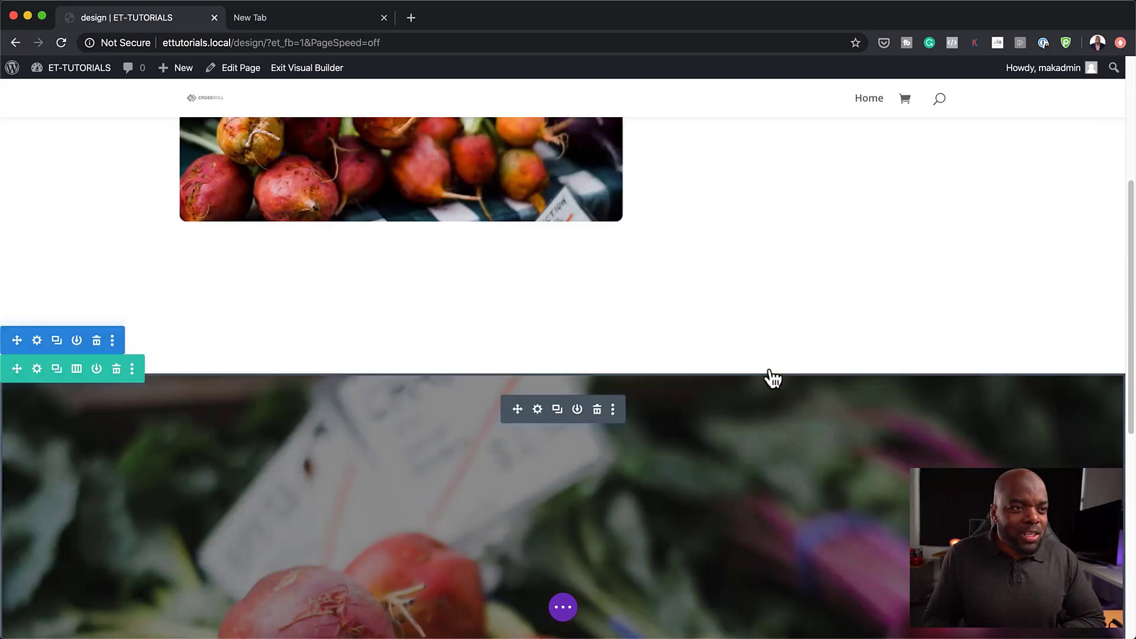
pyautogui.scroll(3)
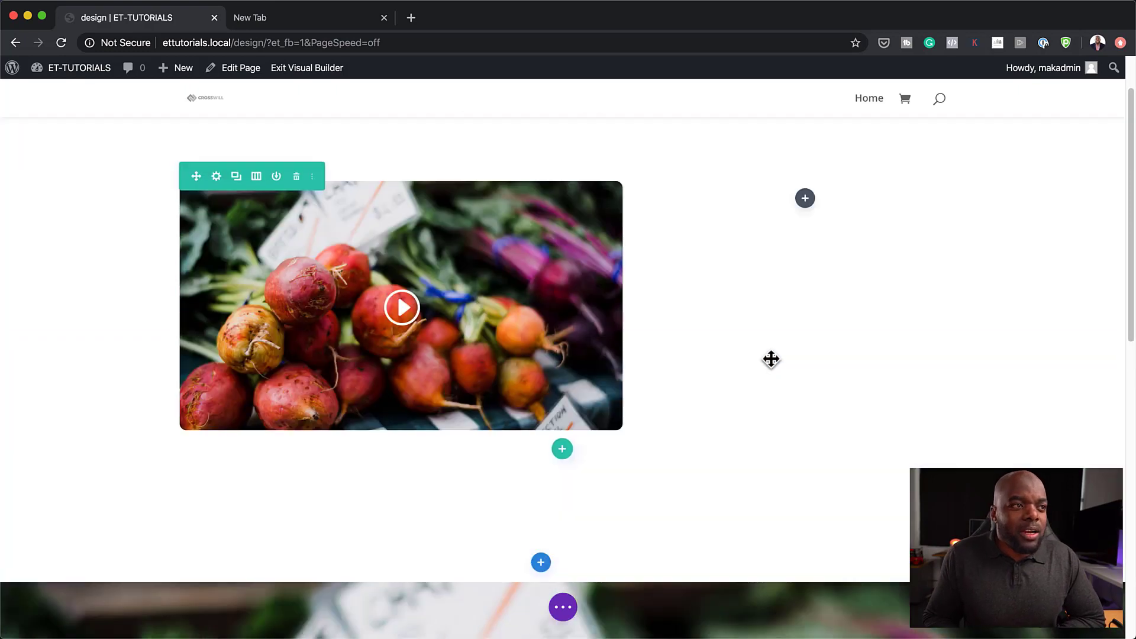